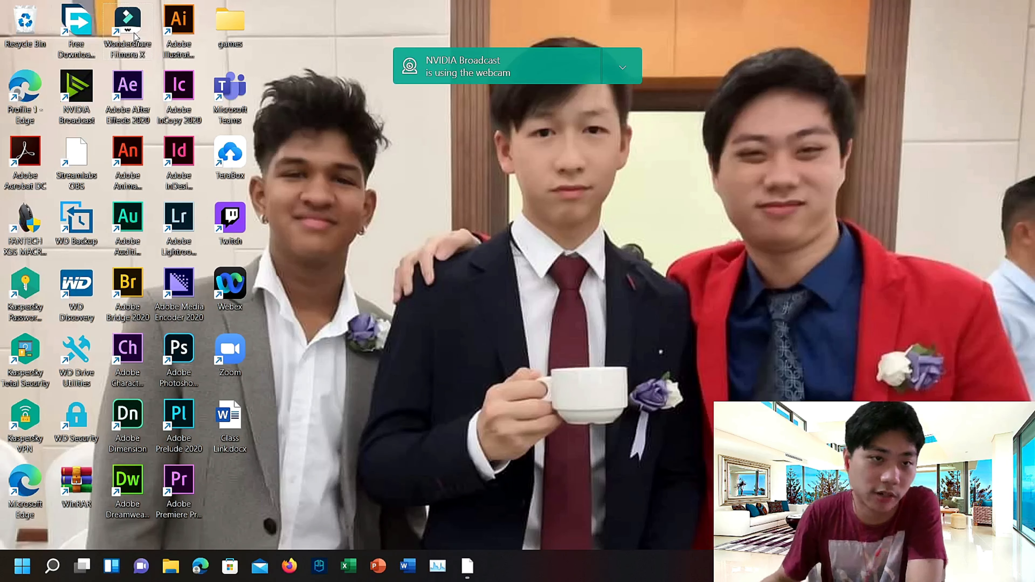
{"action": "mouse_move", "coordinate": [127, 26]}
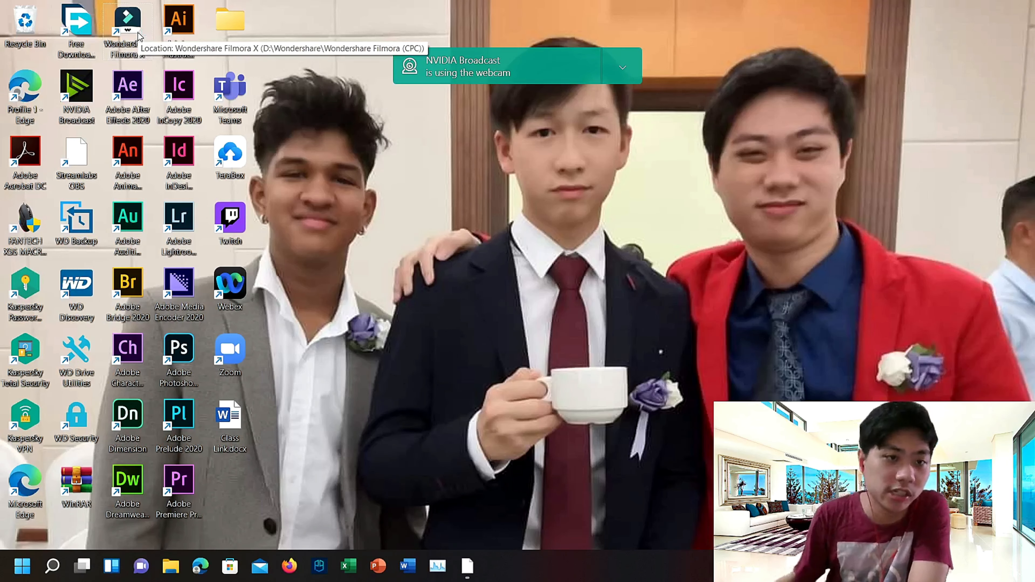
Step: Launch Wondershare Filmora X from its desktop shortcut
{"action": "double_click", "coordinate": [128, 23]}
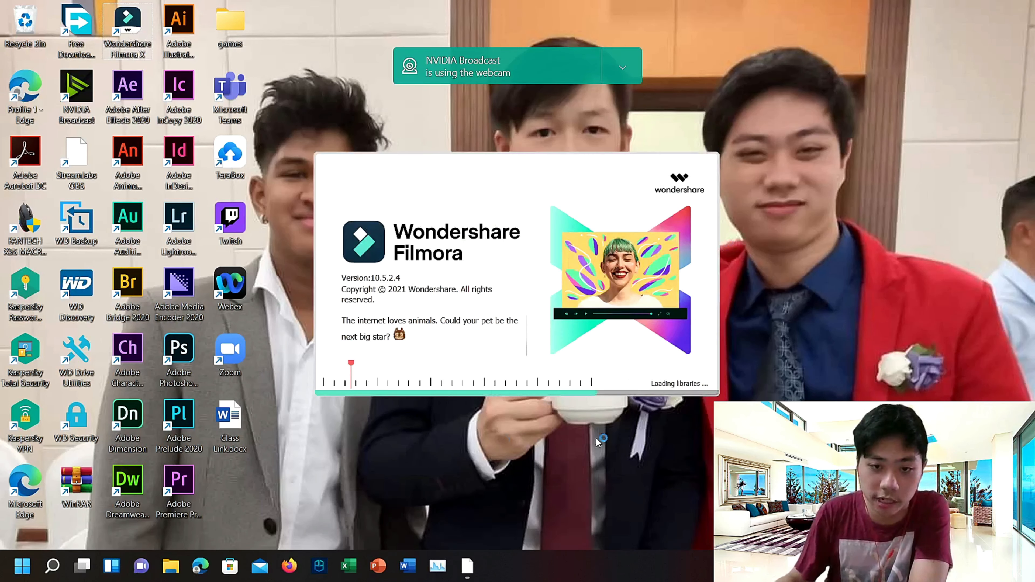
{"action": "mouse_move", "coordinate": [614, 196]}
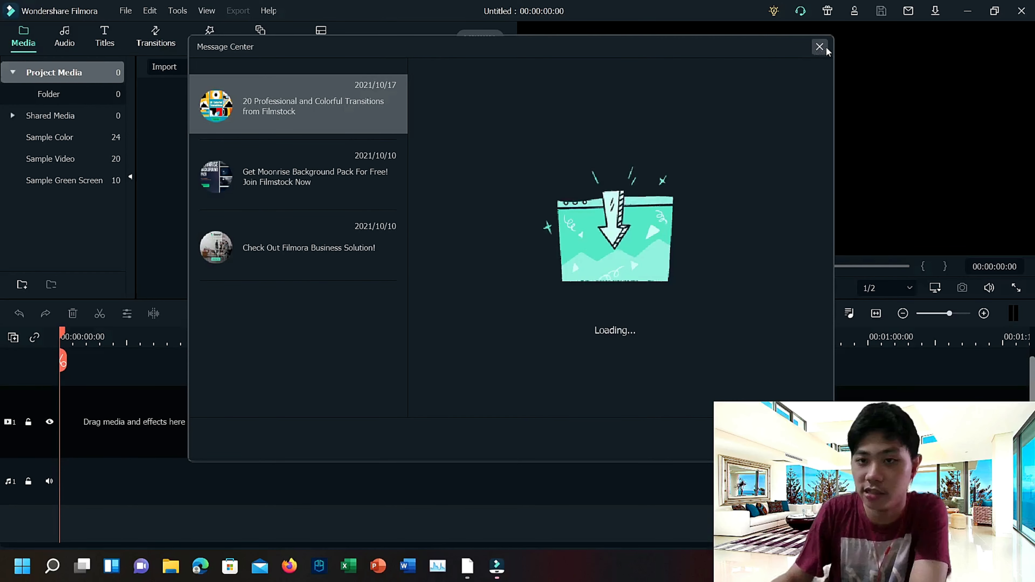
Step: Close the Message Center and show the File menu
{"action": "left_click", "coordinate": [820, 47]}
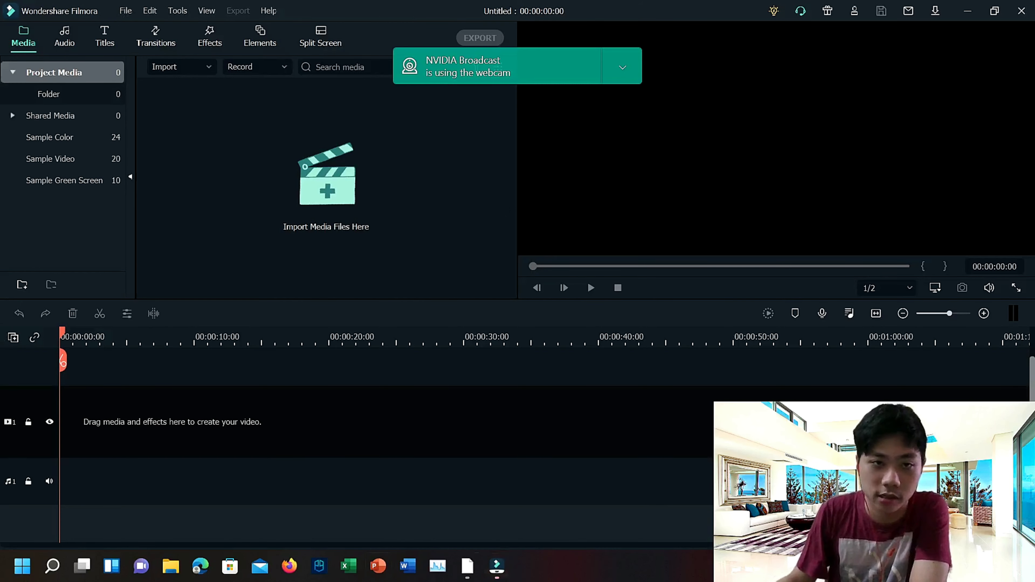
{"action": "left_click", "coordinate": [125, 11]}
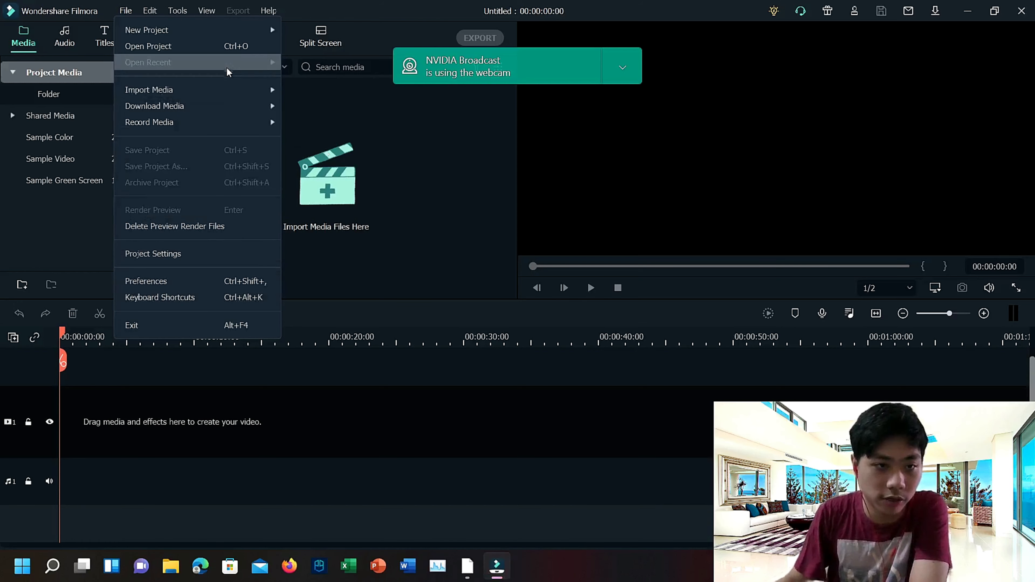
Step: Review the project's aspect ratio and resolution choices, keeping 16:9 widescreen
{"action": "left_click", "coordinate": [153, 253]}
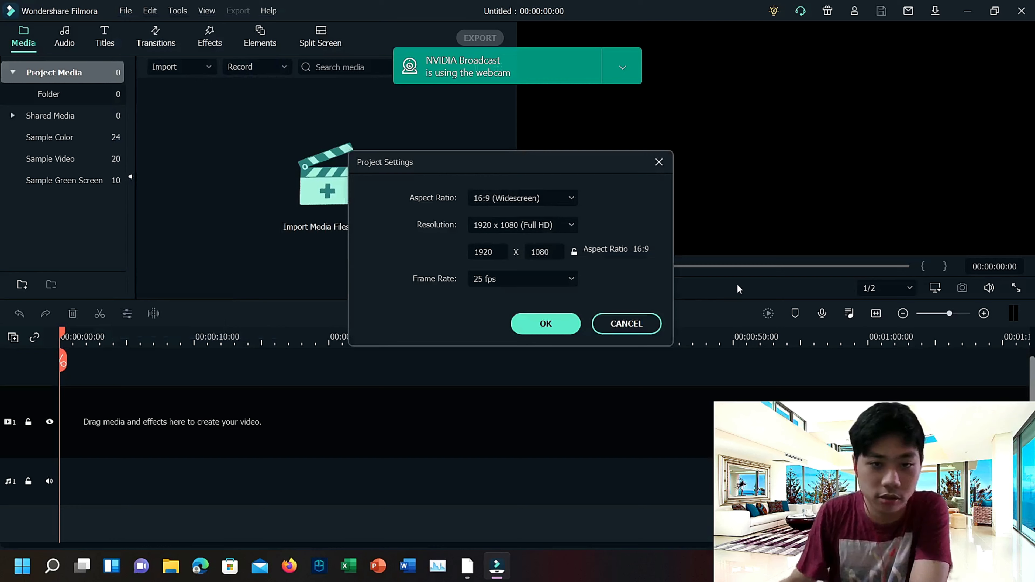
{"action": "left_click", "coordinate": [522, 198]}
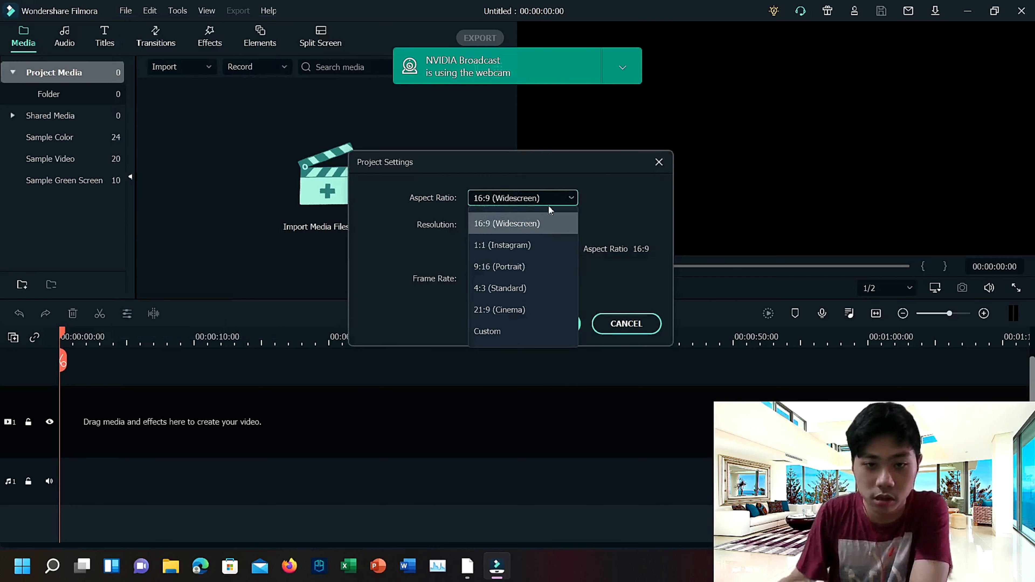
{"action": "left_click", "coordinate": [506, 224]}
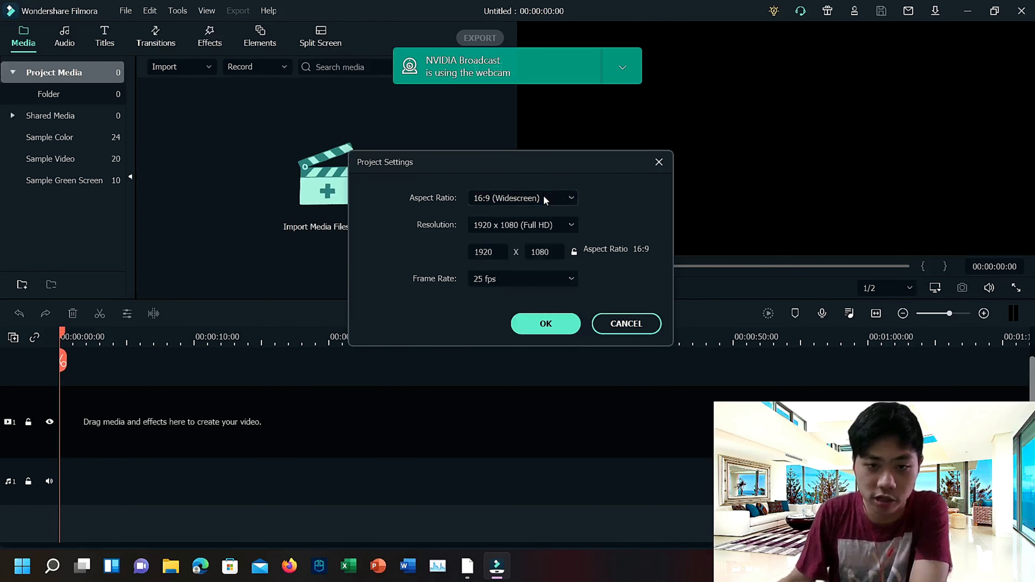
{"action": "left_click", "coordinate": [521, 225]}
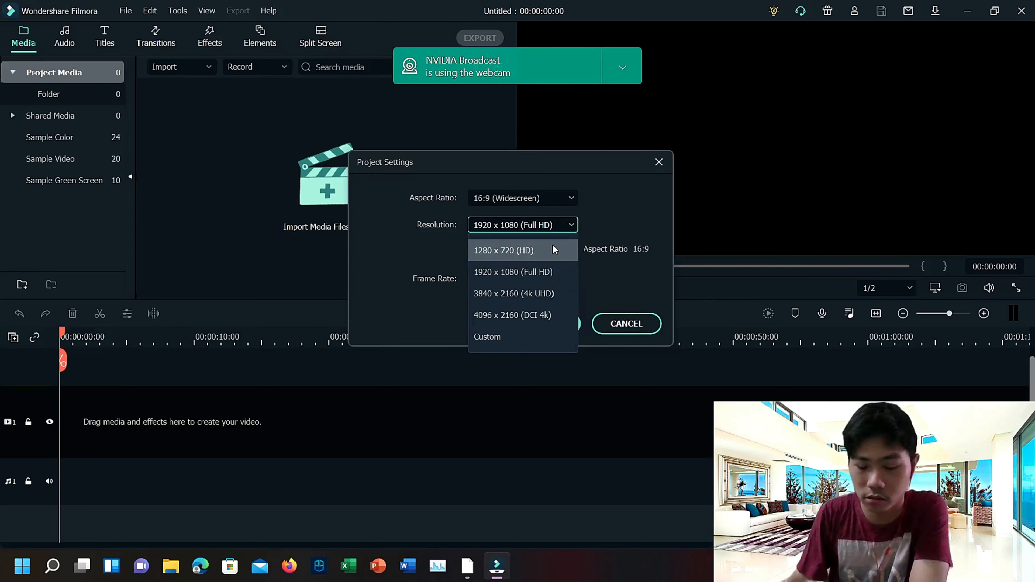
{"action": "left_click", "coordinate": [513, 272]}
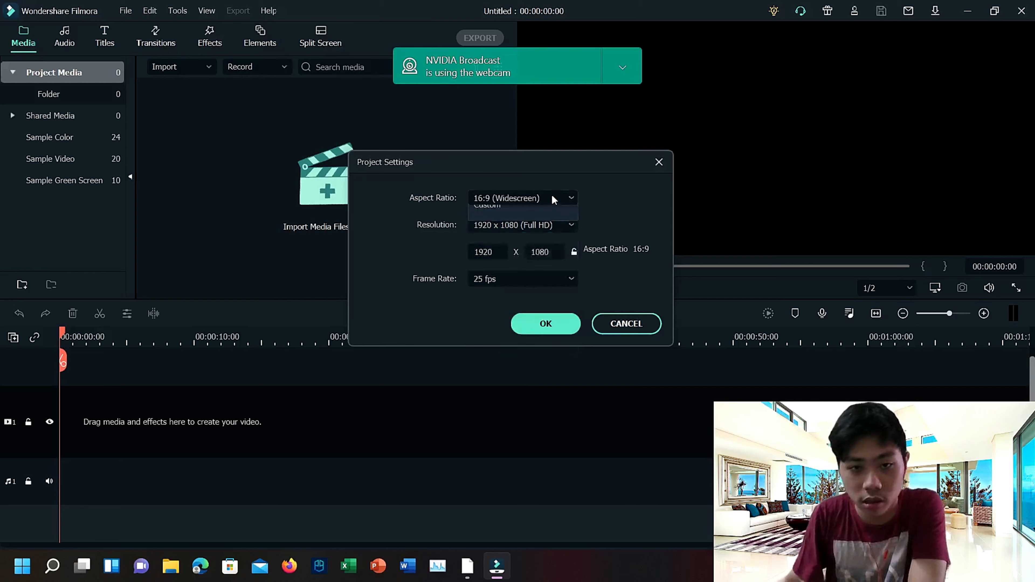
{"action": "left_click", "coordinate": [522, 198]}
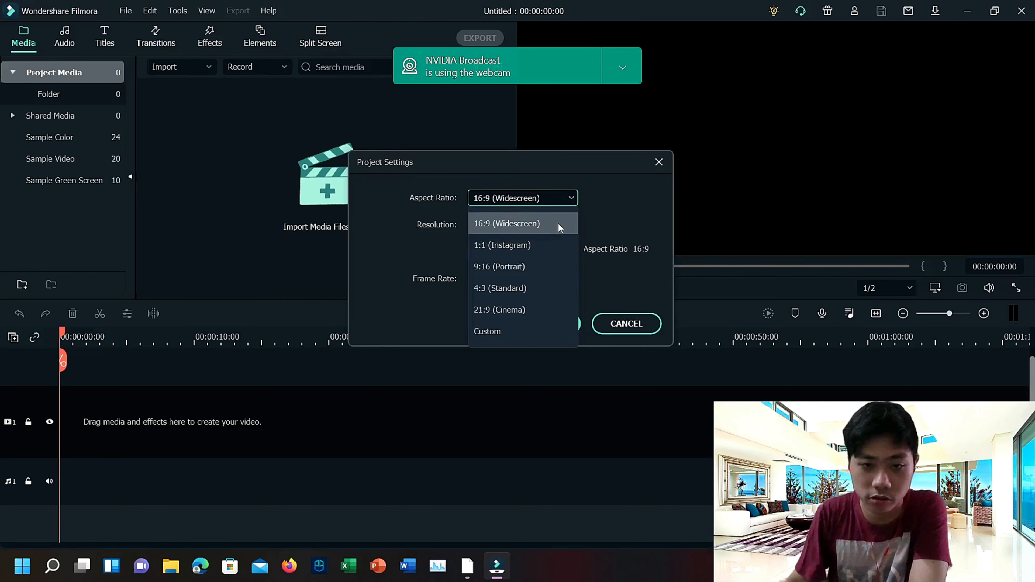
{"action": "mouse_move", "coordinate": [559, 245]}
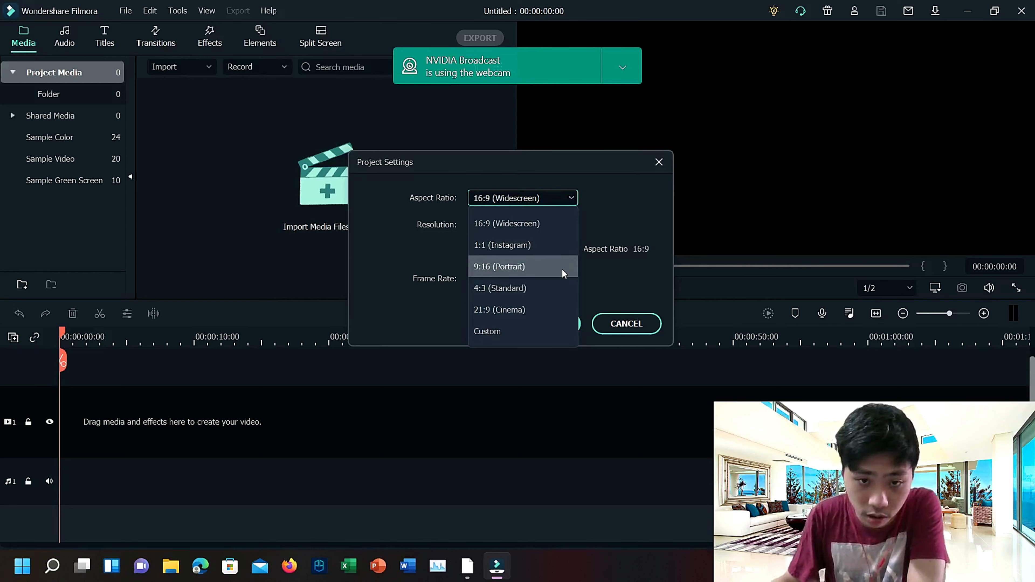
{"action": "mouse_move", "coordinate": [528, 288]}
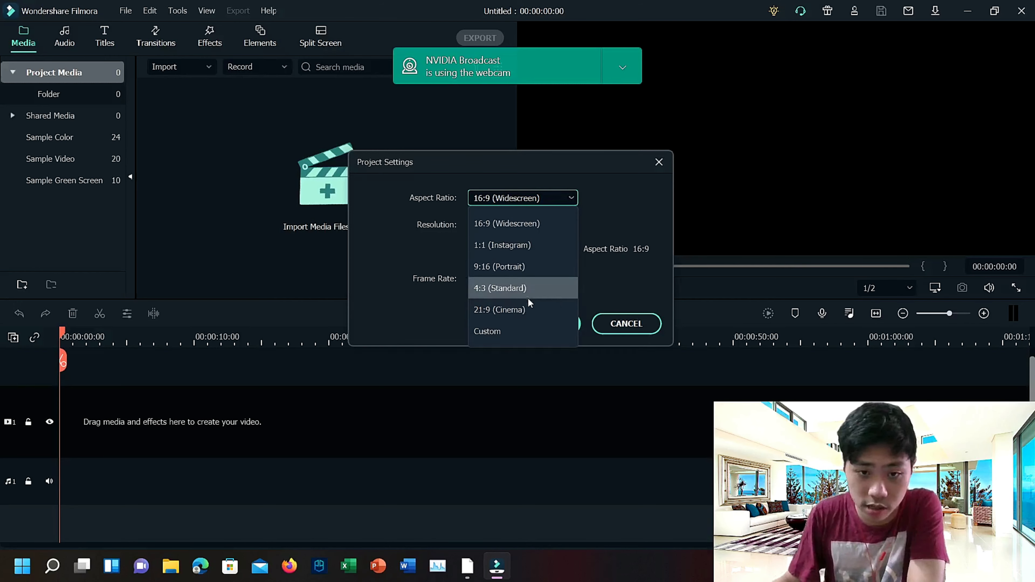
{"action": "left_click", "coordinate": [507, 224]}
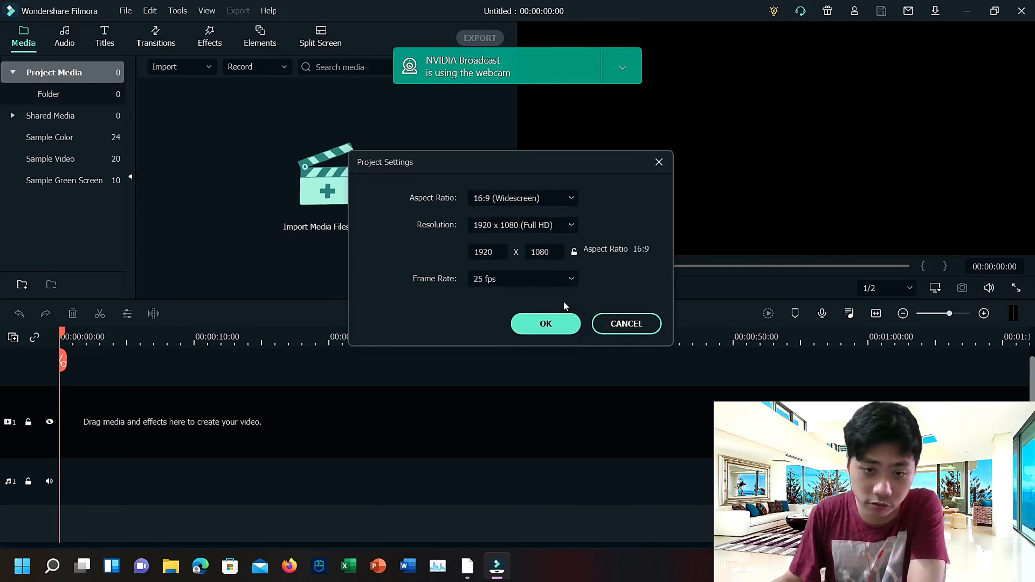
Step: Set the project resolution to 4096 x 2160 DCI 4K at 25 fps and confirm
{"action": "left_click", "coordinate": [521, 278]}
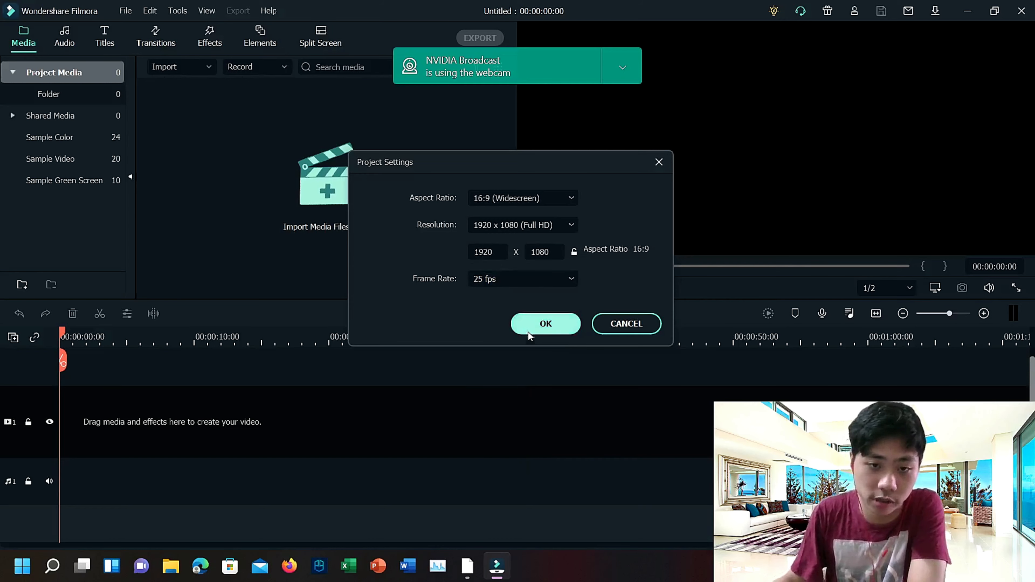
{"action": "left_click", "coordinate": [521, 225]}
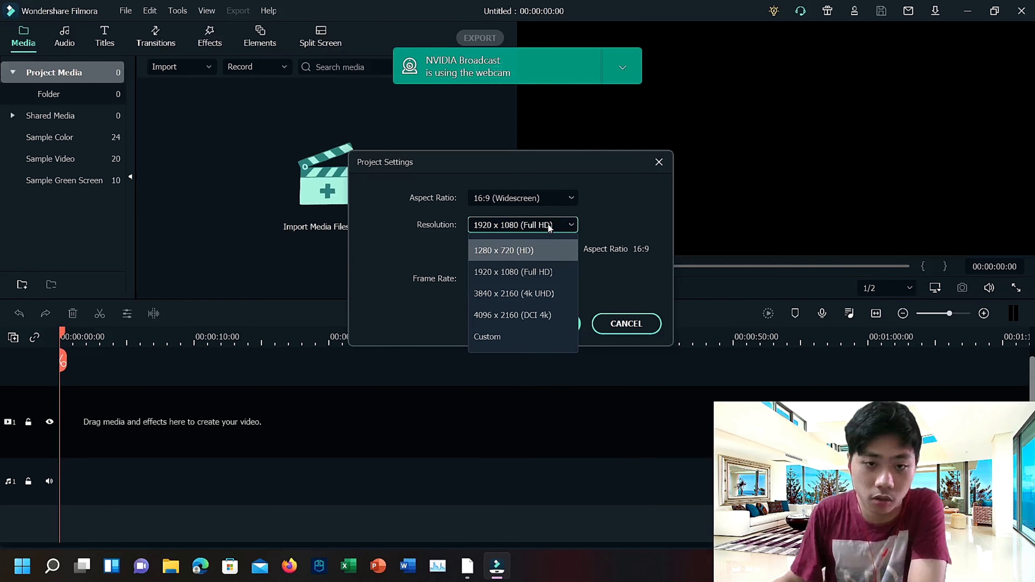
{"action": "mouse_move", "coordinate": [541, 228]}
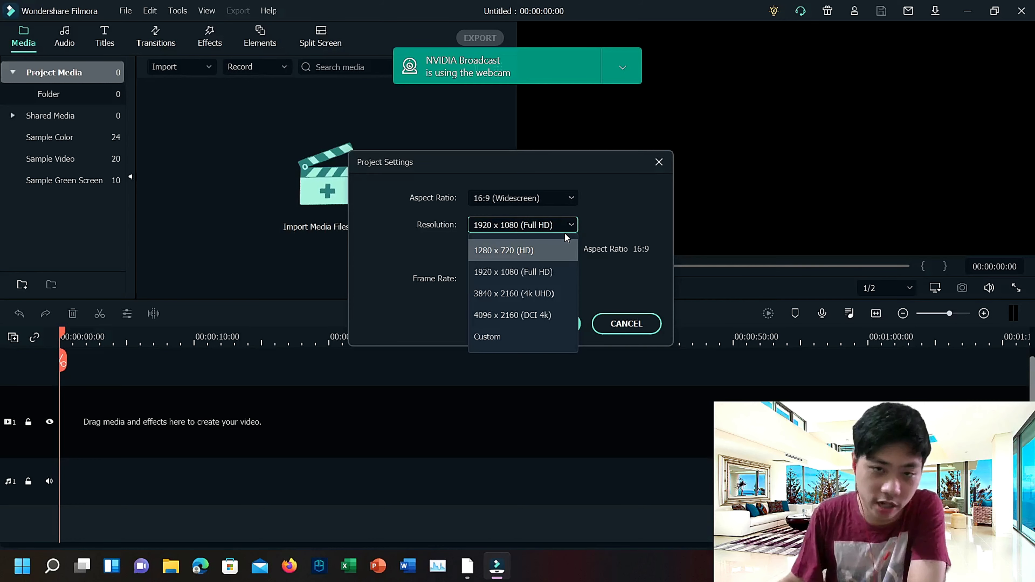
{"action": "left_click", "coordinate": [521, 278]}
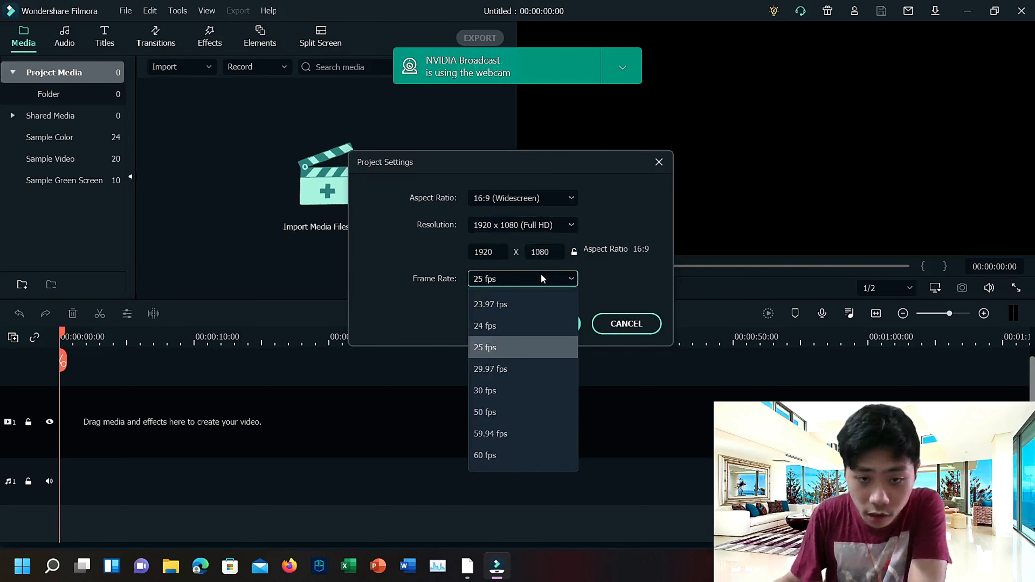
{"action": "mouse_move", "coordinate": [537, 390]}
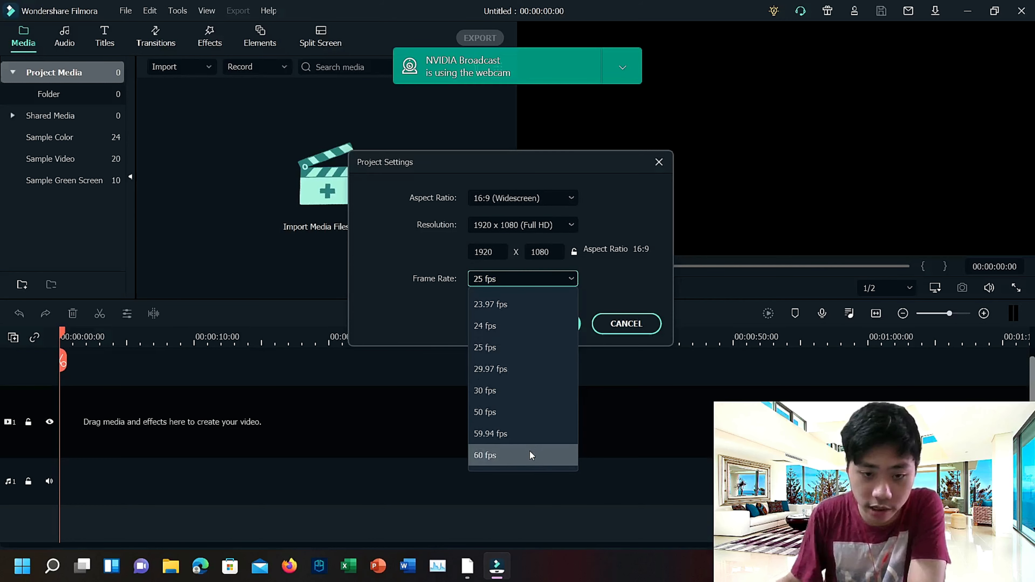
{"action": "left_click", "coordinate": [522, 224]}
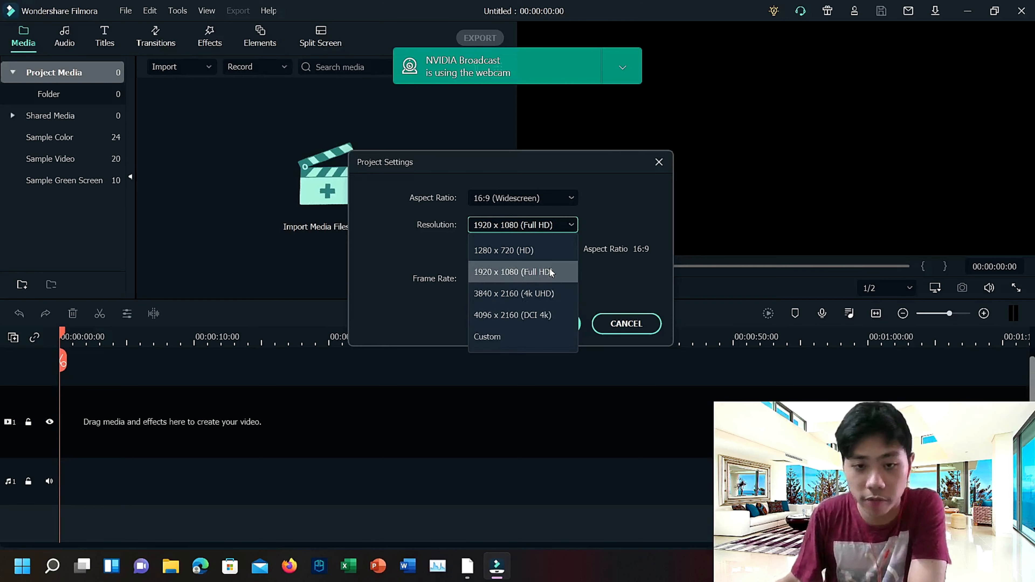
{"action": "mouse_move", "coordinate": [551, 287]}
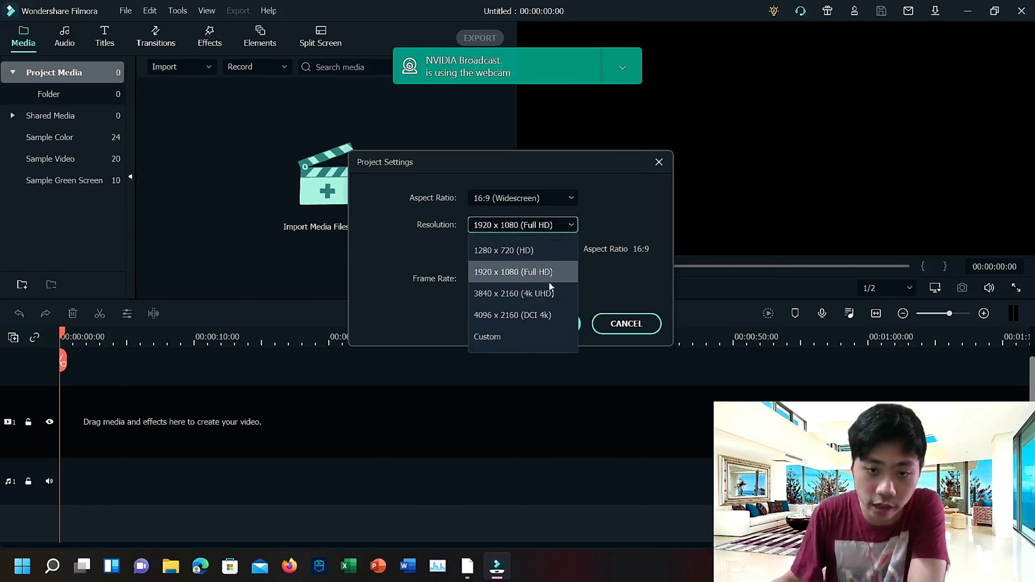
{"action": "left_click", "coordinate": [512, 294]}
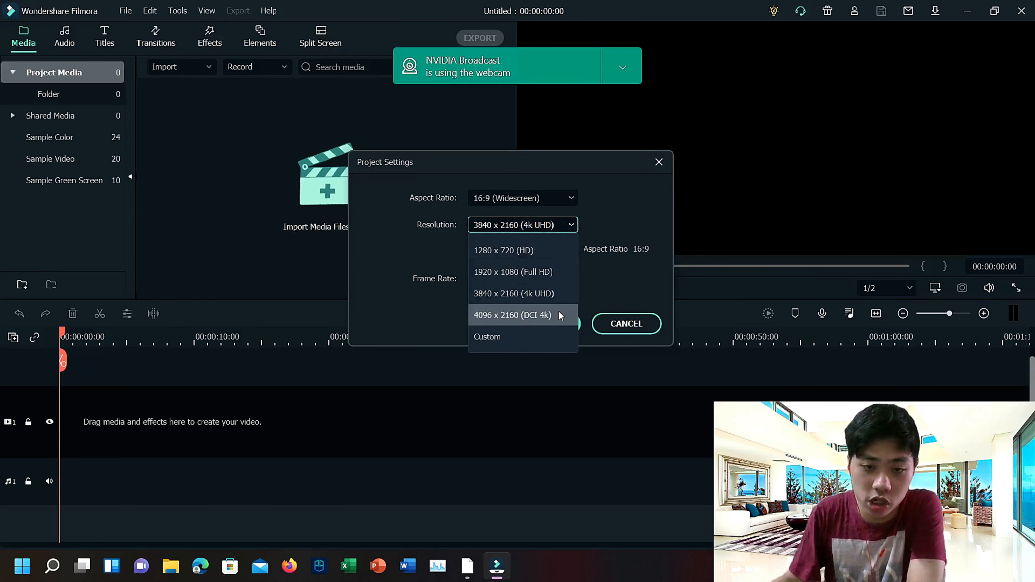
{"action": "left_click", "coordinate": [513, 294]}
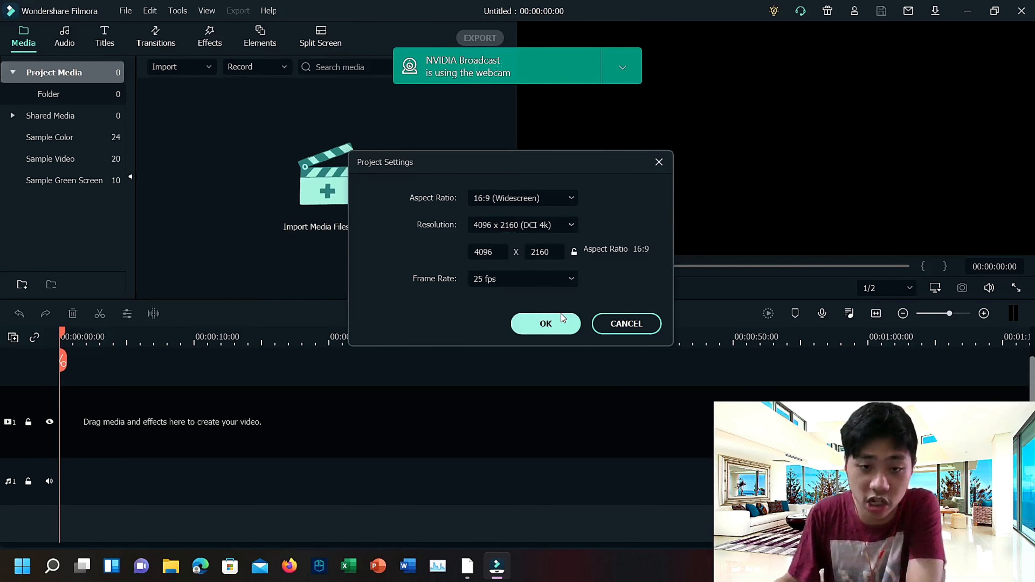
{"action": "left_click", "coordinate": [521, 224]}
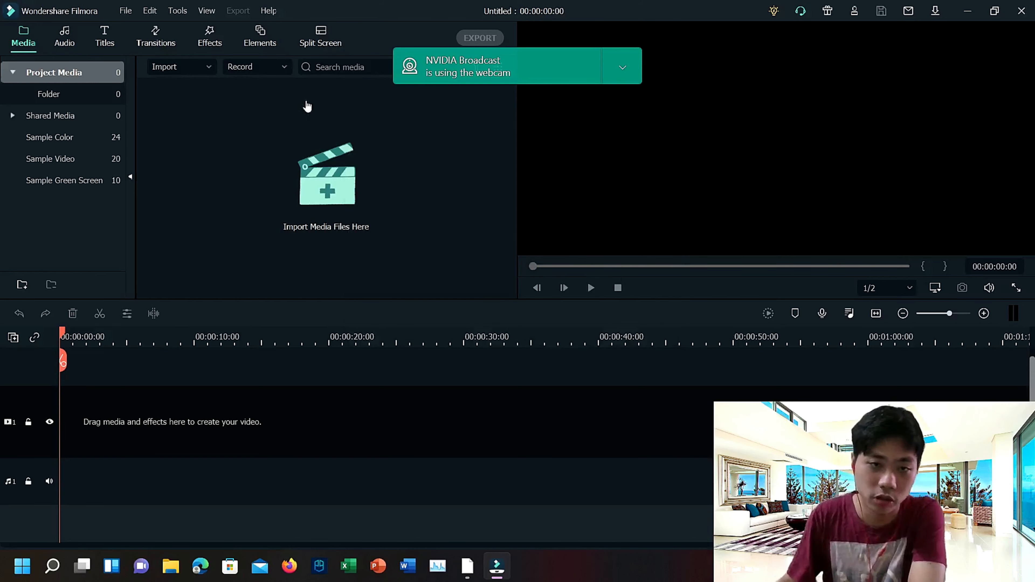
Step: Reopen the project settings to check the resolution, then close them unchanged
{"action": "left_click", "coordinate": [125, 11]}
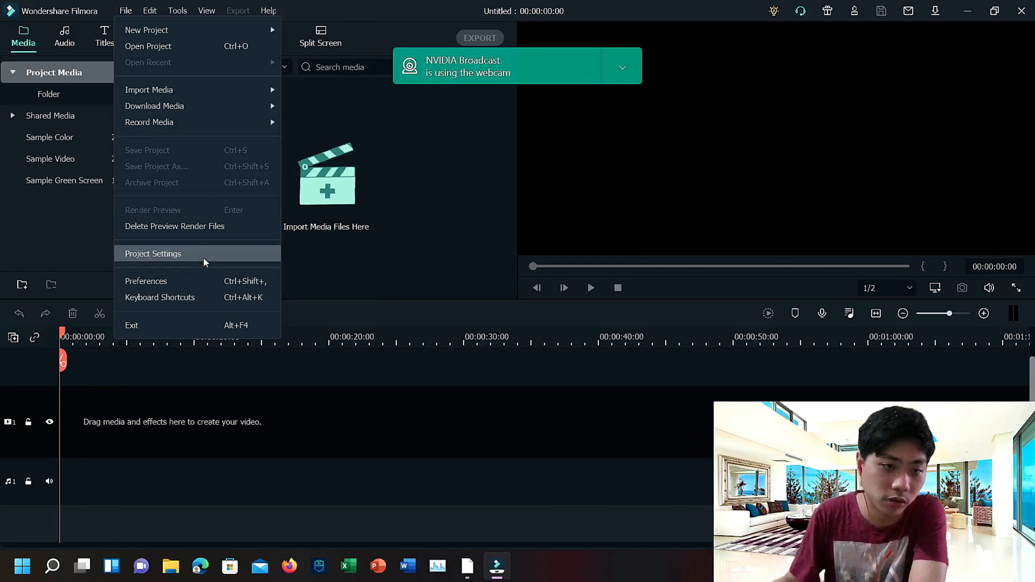
{"action": "left_click", "coordinate": [153, 253]}
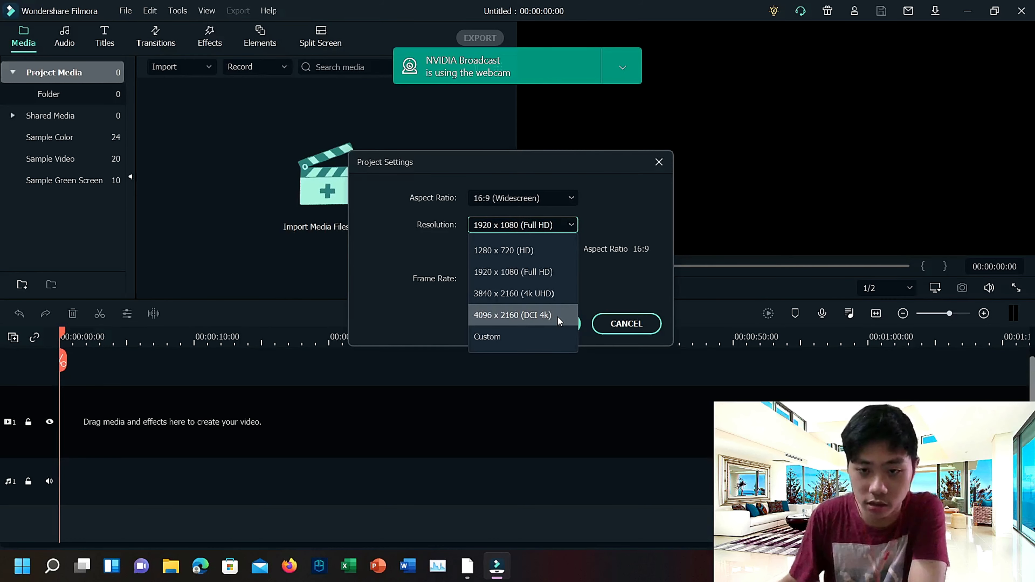
{"action": "mouse_move", "coordinate": [626, 285]}
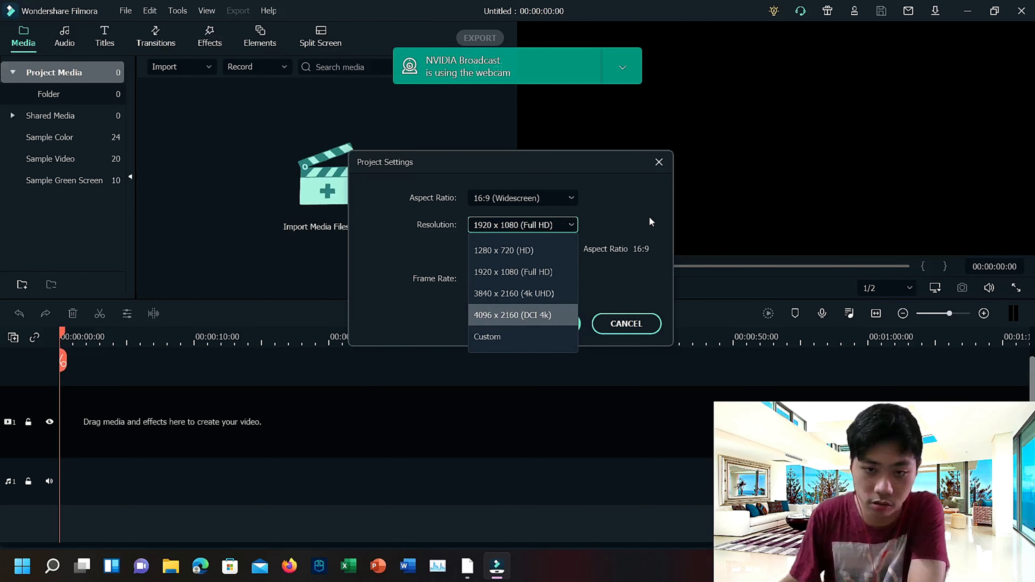
{"action": "mouse_move", "coordinate": [1015, 236]}
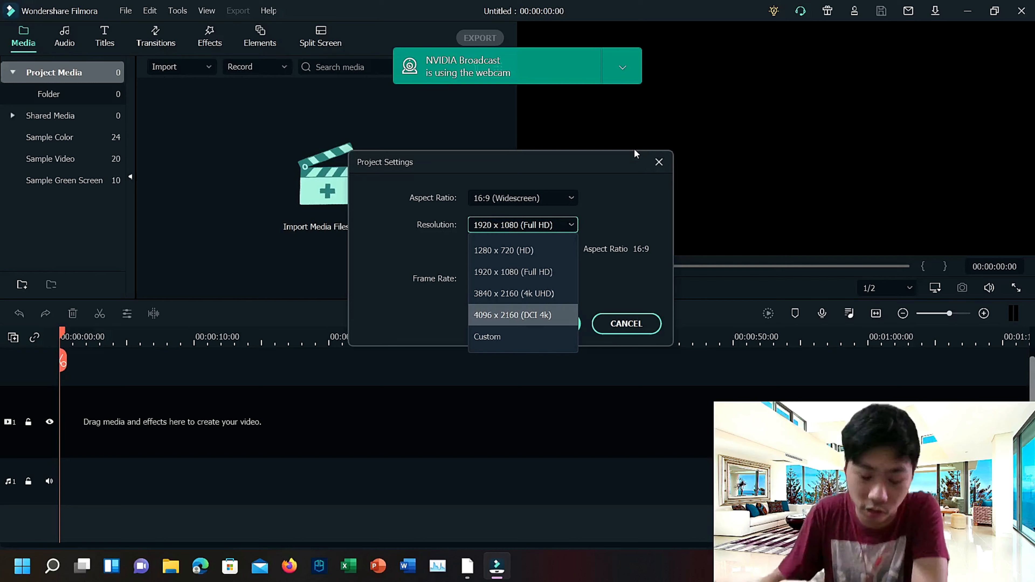
{"action": "left_click", "coordinate": [659, 162]}
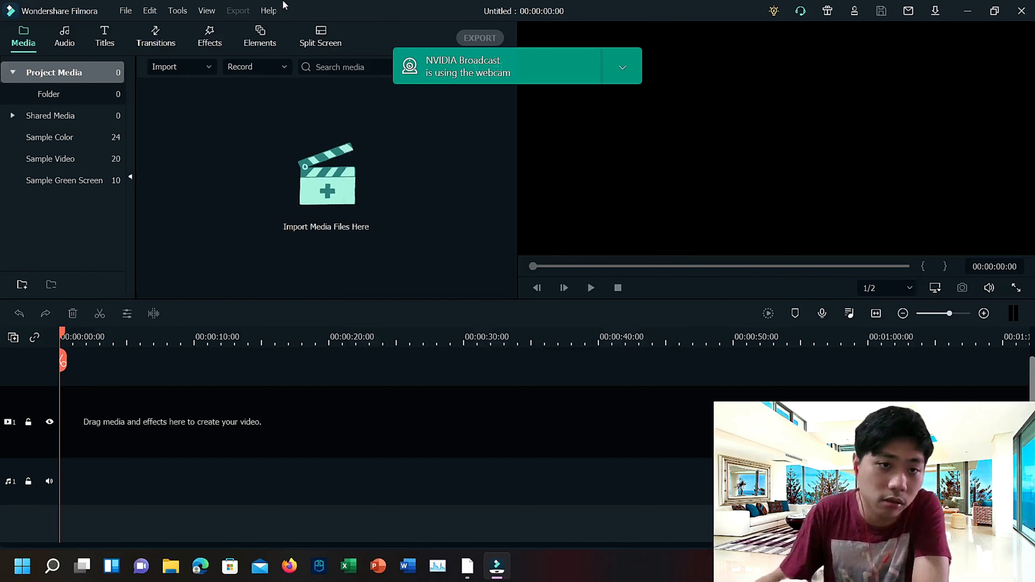
{"action": "left_click", "coordinate": [65, 36]}
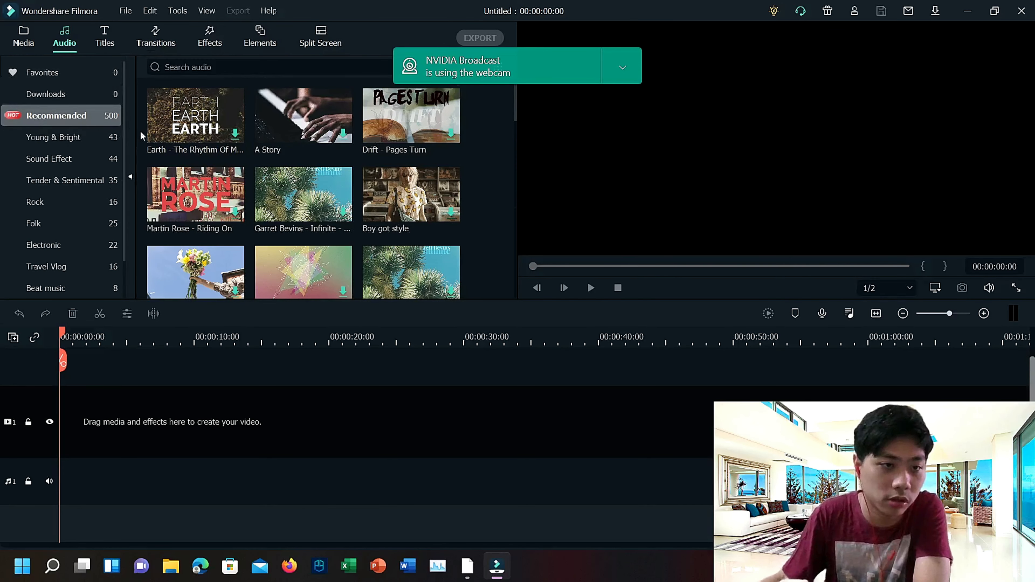
{"action": "scroll", "scroll_direction": "down", "scroll_amount": 3}
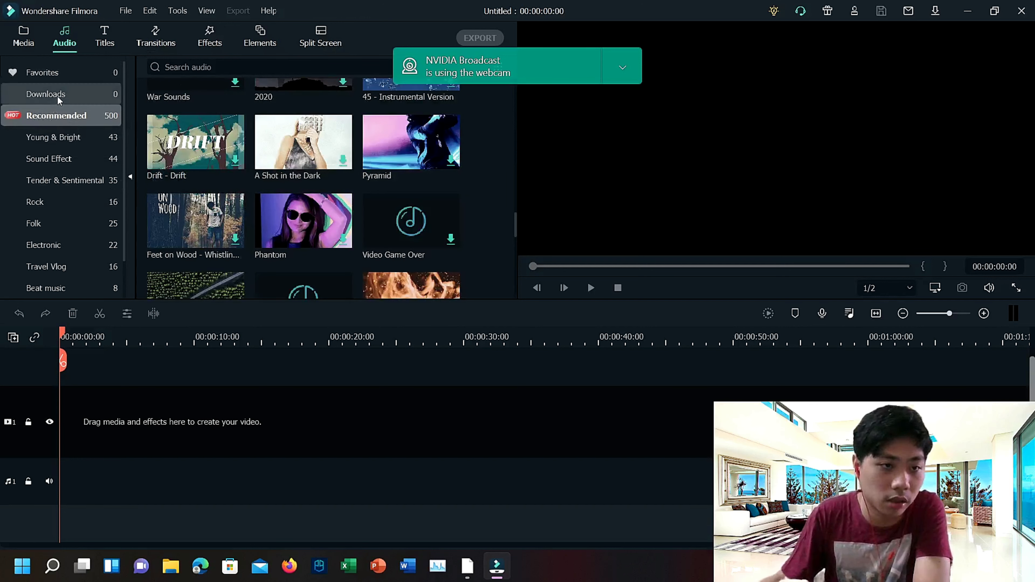
{"action": "left_click", "coordinate": [23, 36]}
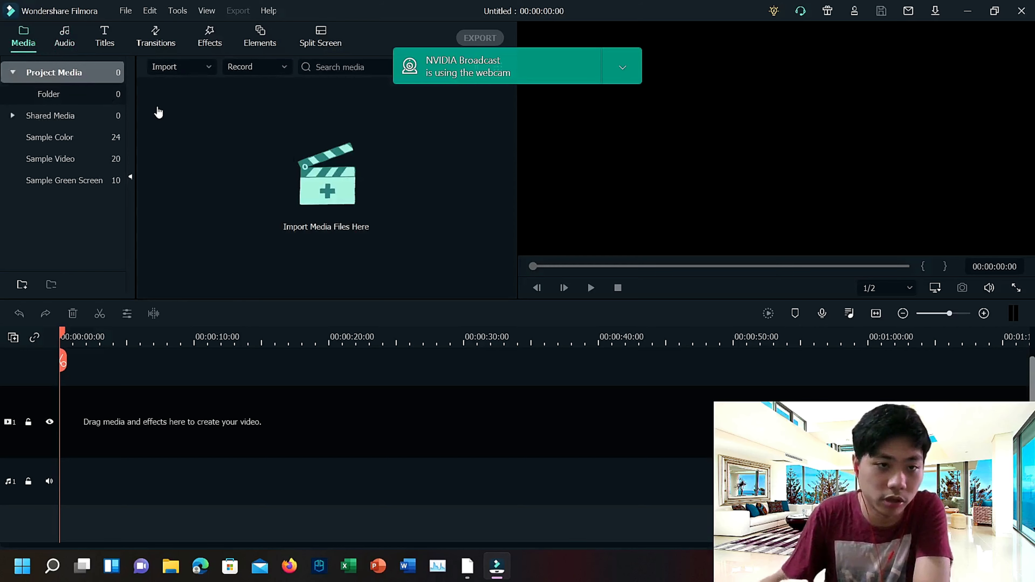
{"action": "left_click", "coordinate": [104, 36]}
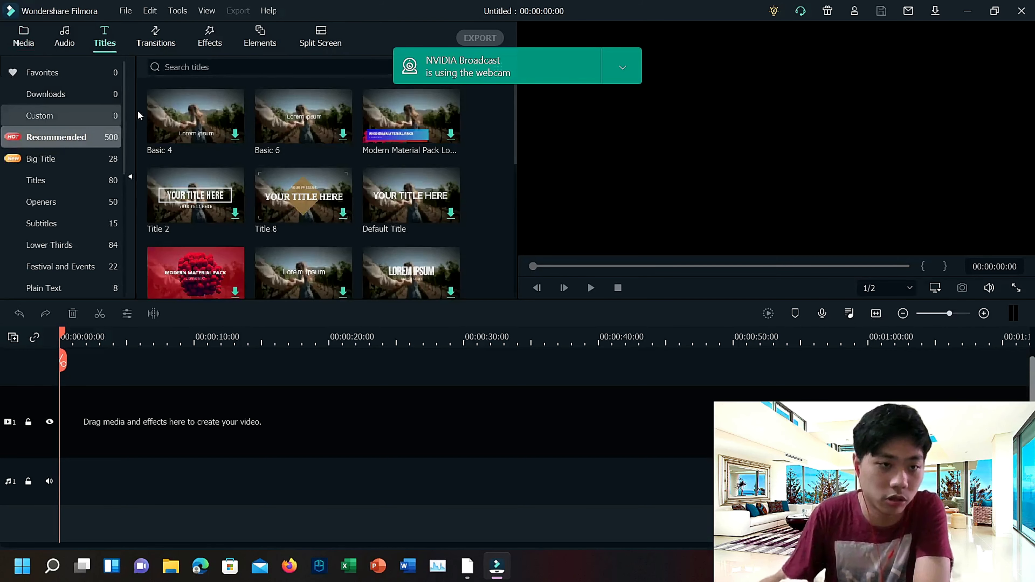
{"action": "scroll", "scroll_direction": "down", "scroll_amount": 3}
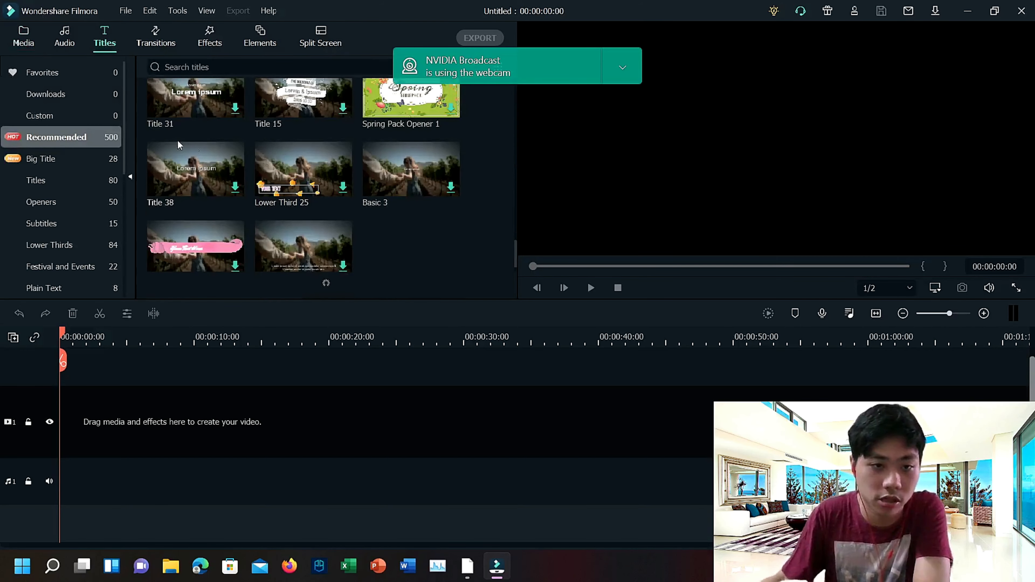
{"action": "left_click", "coordinate": [156, 35]}
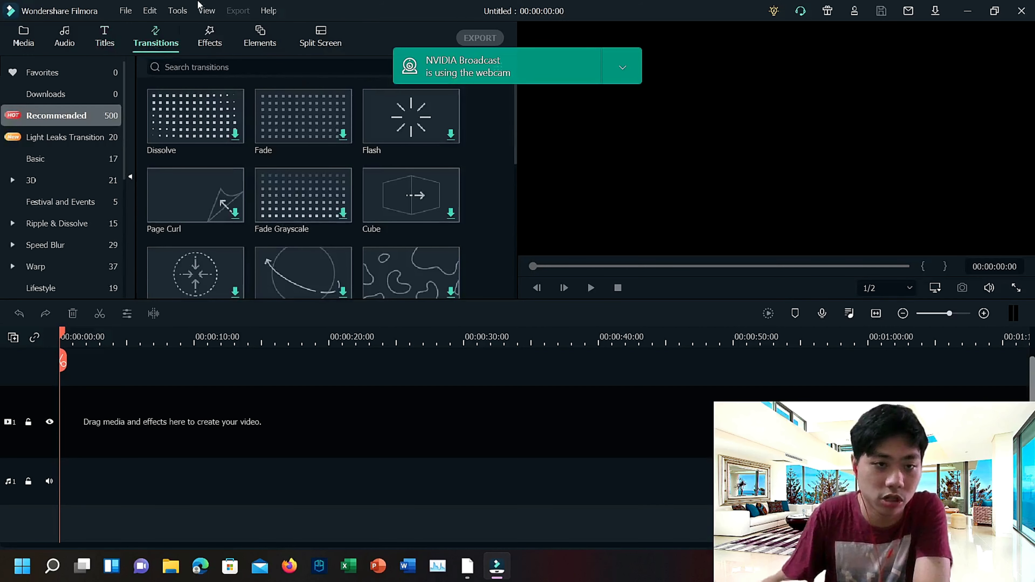
{"action": "left_click", "coordinate": [260, 38]}
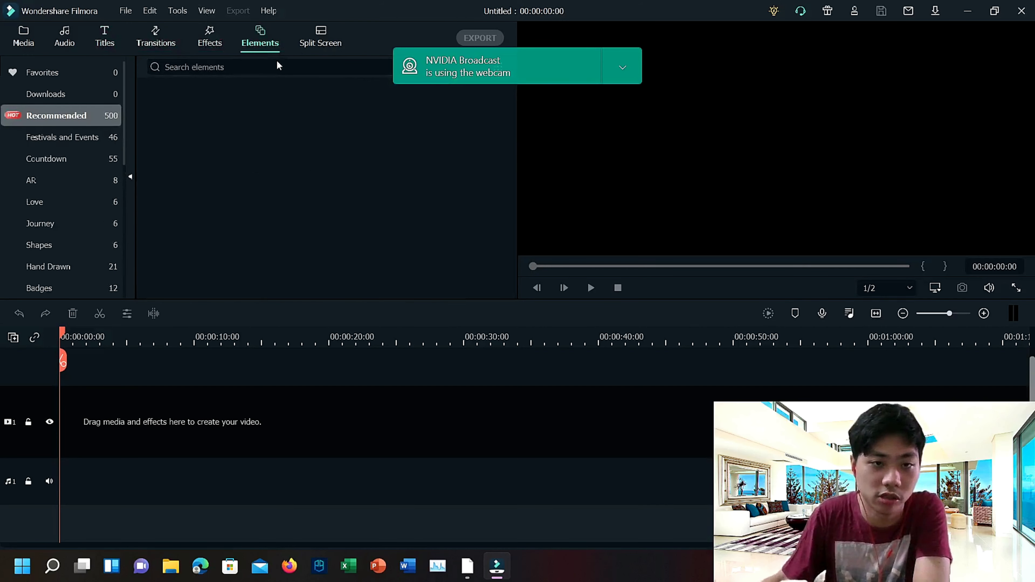
{"action": "left_click", "coordinate": [156, 36]}
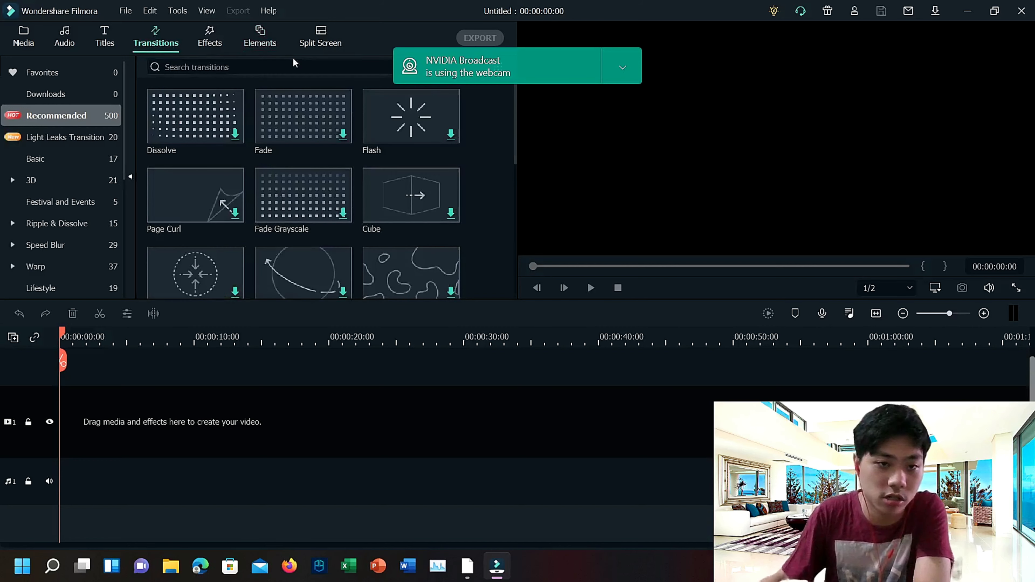
{"action": "mouse_move", "coordinate": [399, 233]}
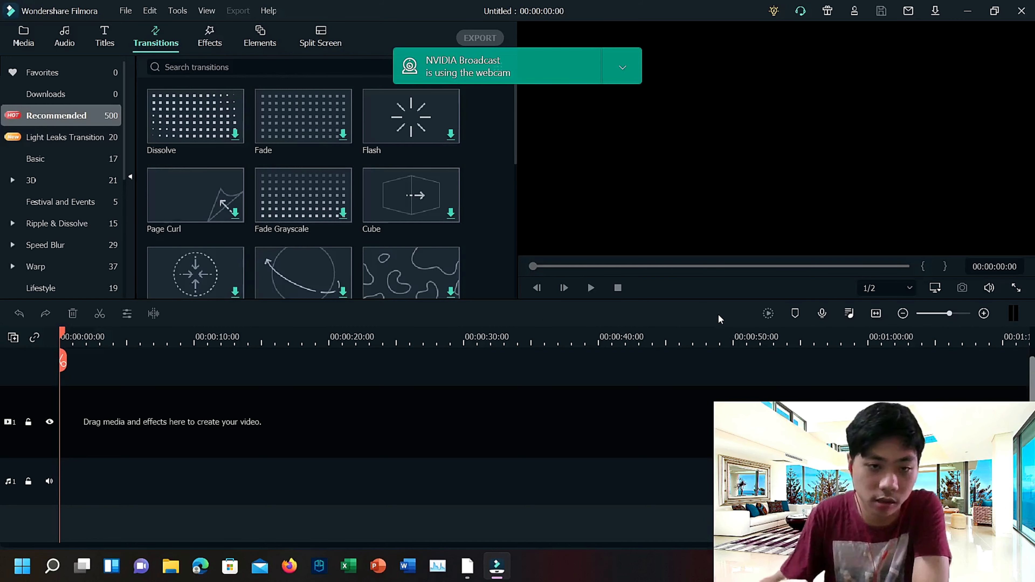
{"action": "left_click", "coordinate": [23, 36]}
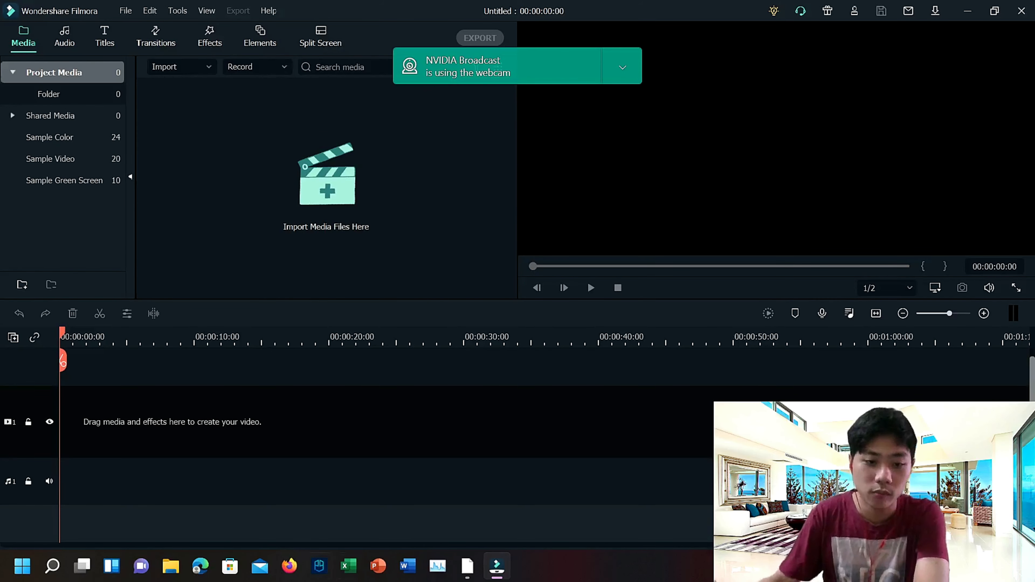
{"action": "mouse_move", "coordinate": [344, 480]}
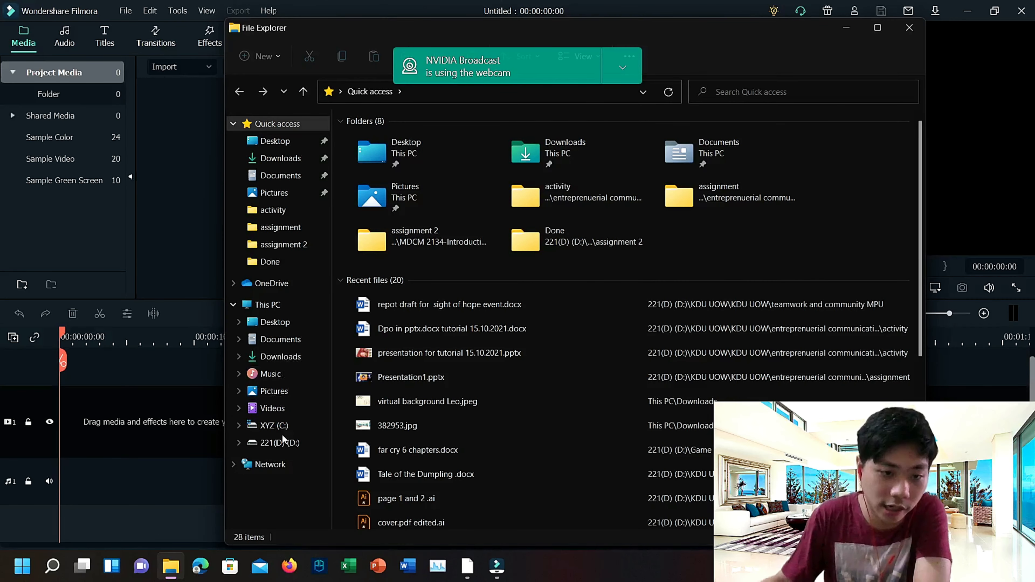
Step: Browse to the Game records edited folder on the 221(D) drive
{"action": "left_click", "coordinate": [279, 443]}
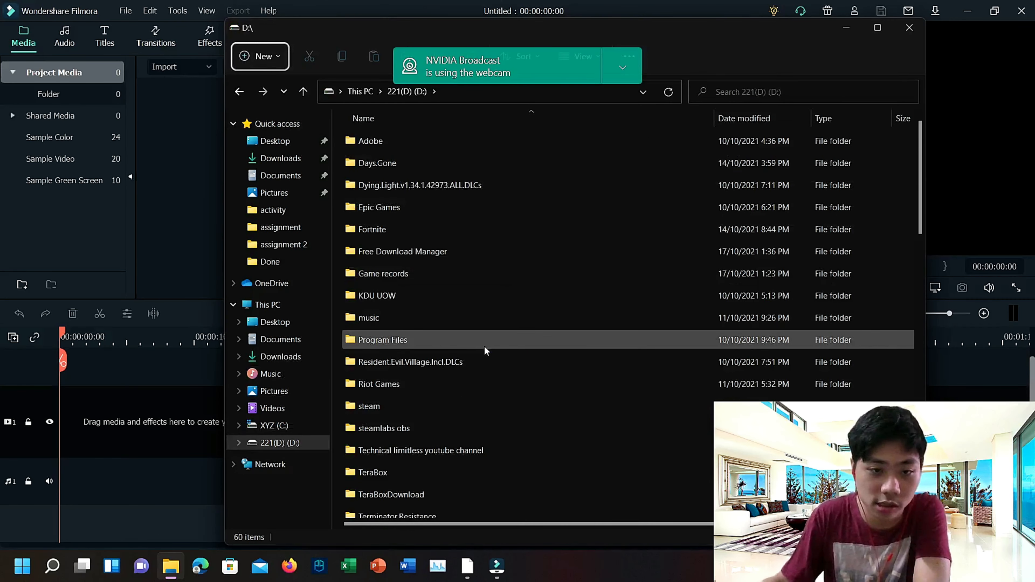
{"action": "double_click", "coordinate": [381, 273]}
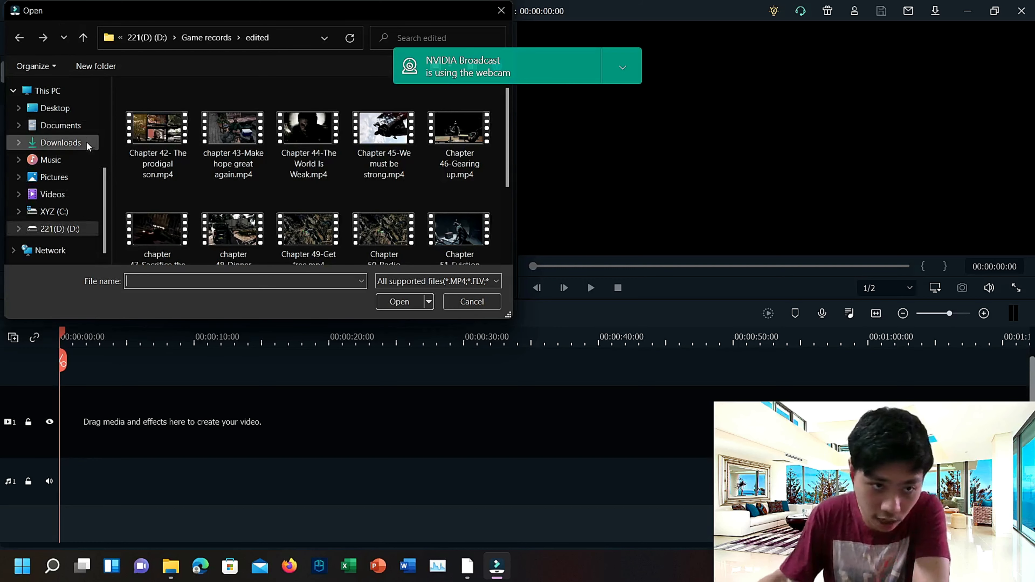
Step: Import Chapter 42- The prodigal son.mp4 into the project media
{"action": "left_click", "coordinate": [157, 129]}
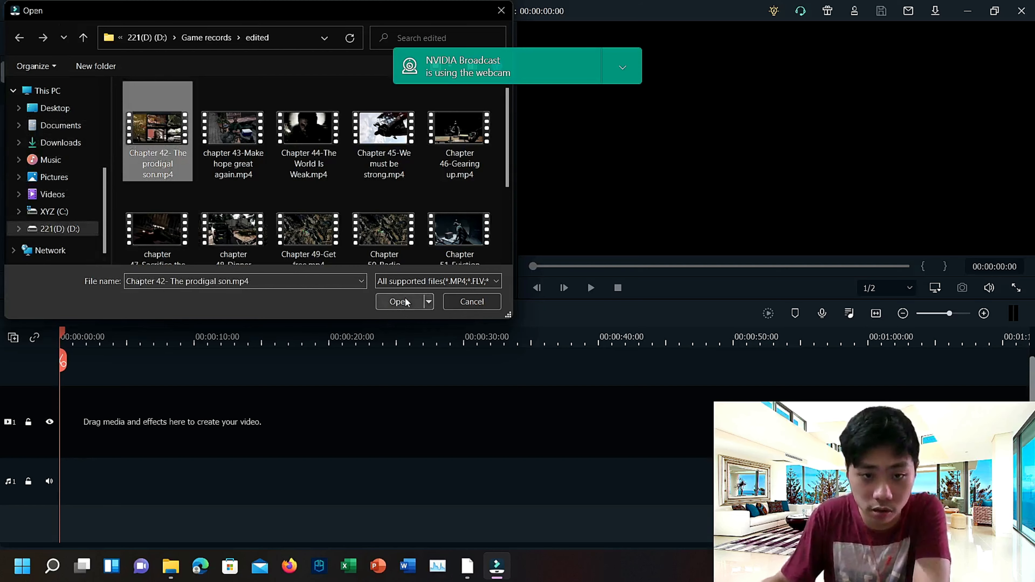
{"action": "left_click", "coordinate": [400, 301]}
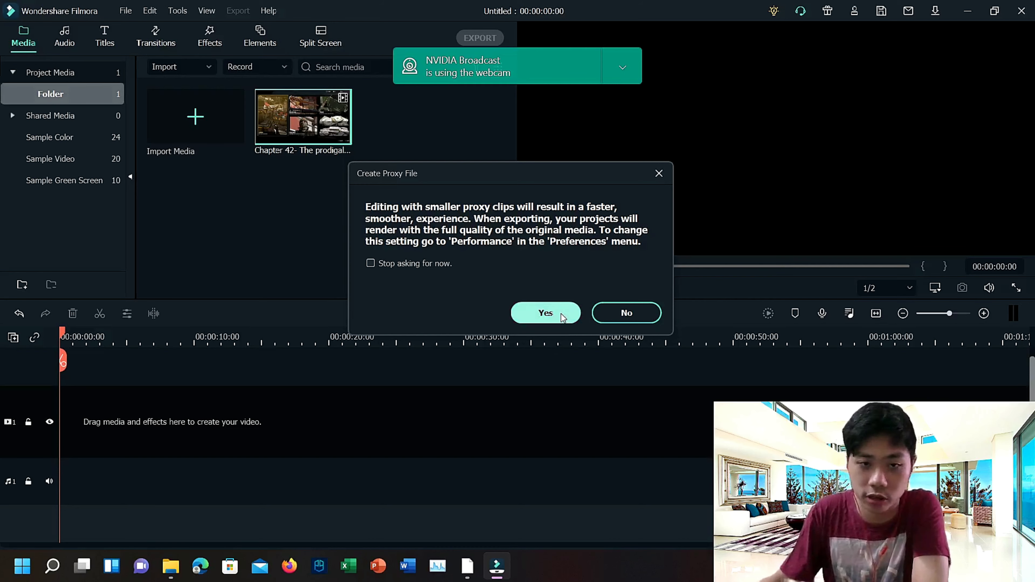
Step: Create a proxy file and match the project to the clip's 3840x2160 60fps settings
{"action": "left_click", "coordinate": [545, 312]}
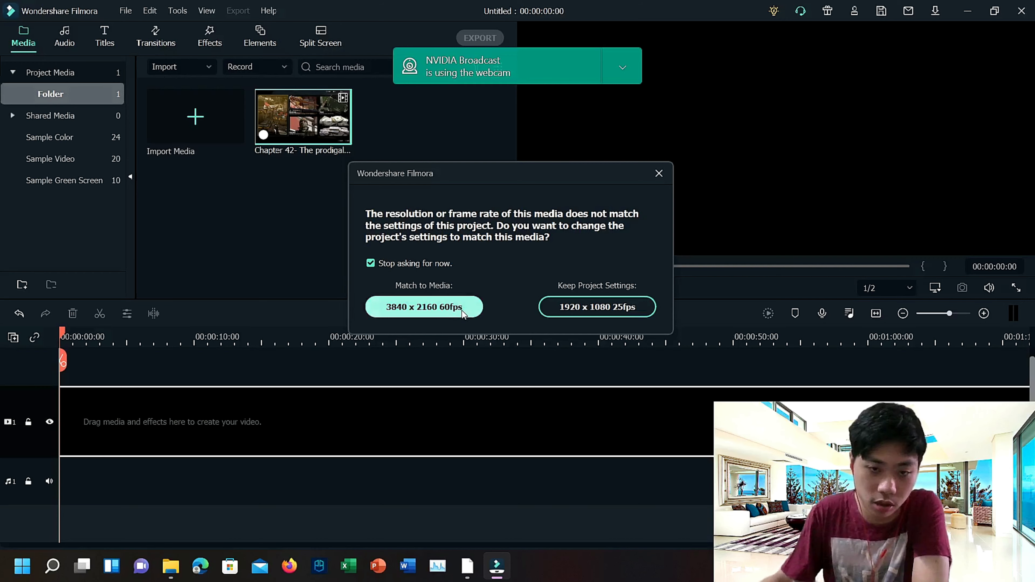
{"action": "left_click", "coordinate": [596, 306]}
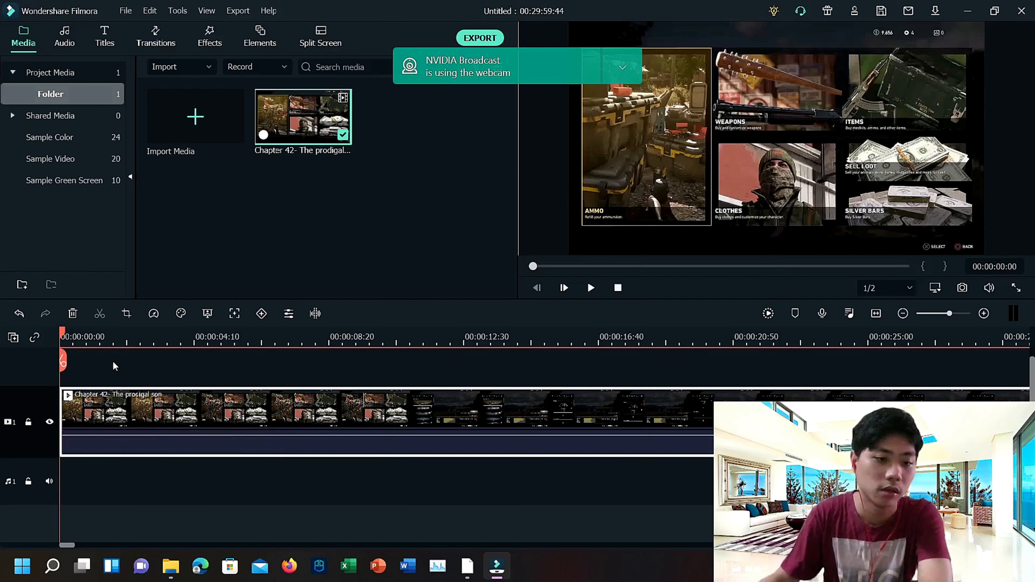
Step: Preview the Chapter 42 clip and split it at the playhead position
{"action": "left_click", "coordinate": [590, 287]}
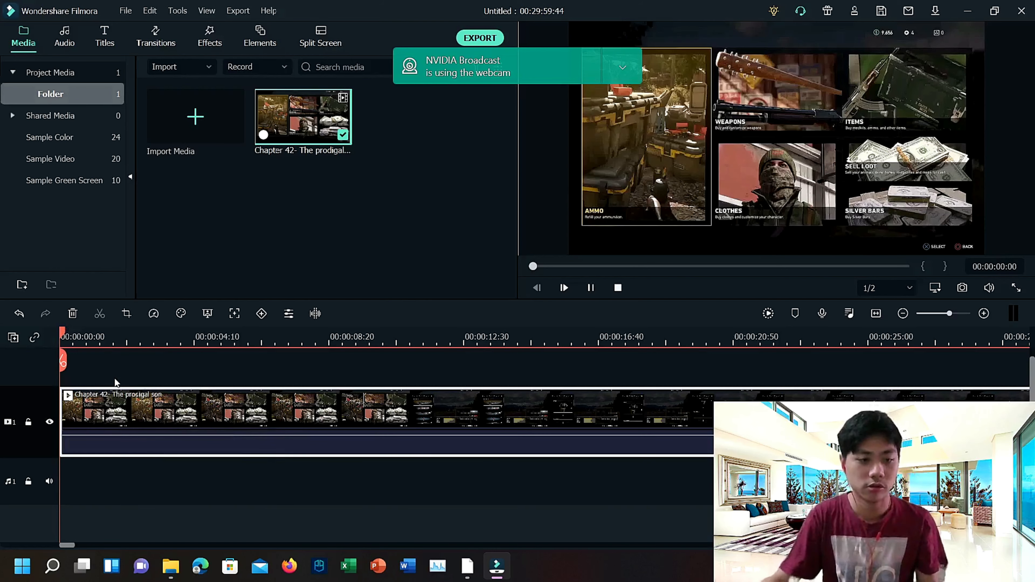
{"action": "left_click", "coordinate": [564, 288]}
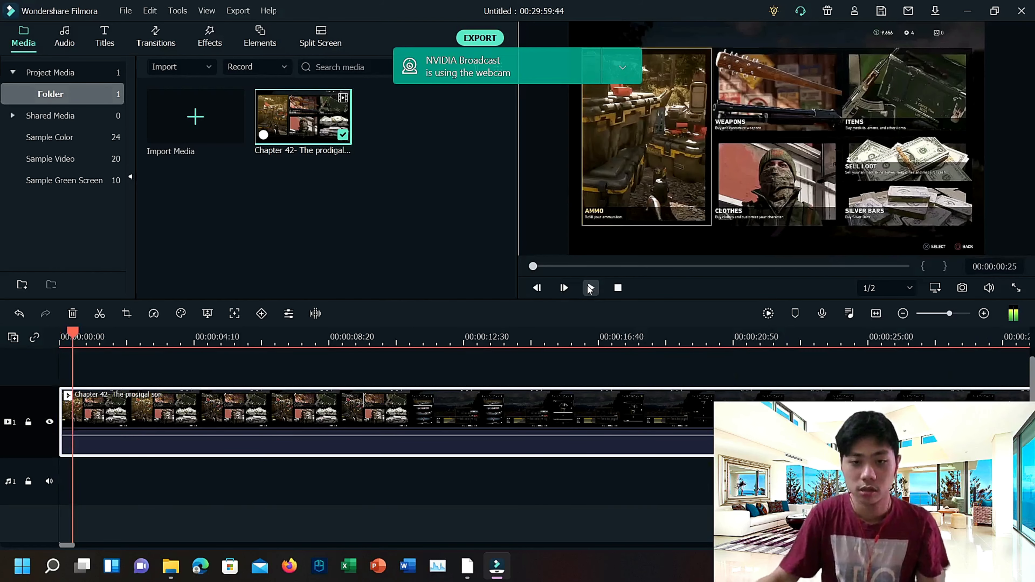
{"action": "left_click", "coordinate": [563, 288]}
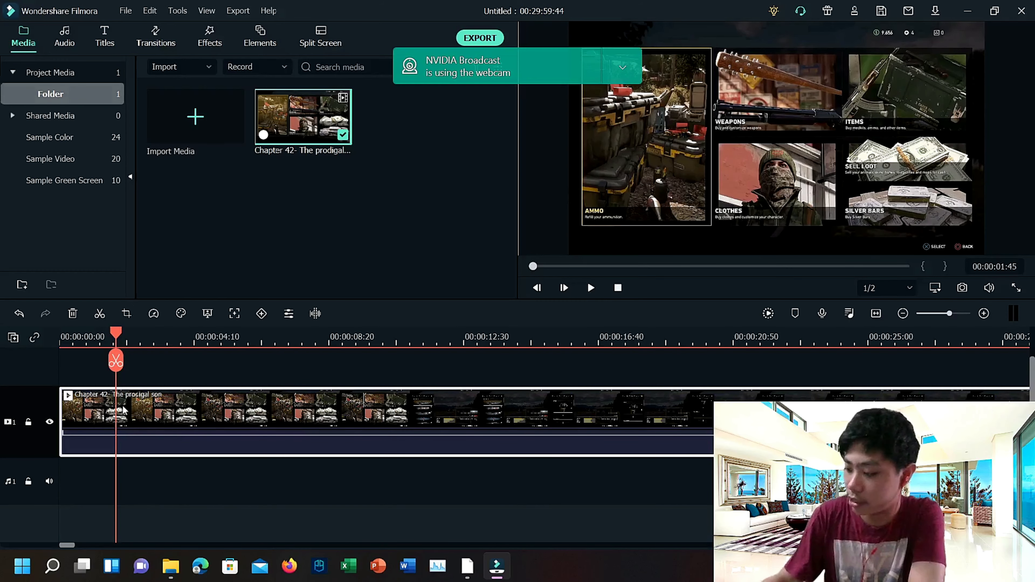
{"action": "right_click", "coordinate": [119, 409]}
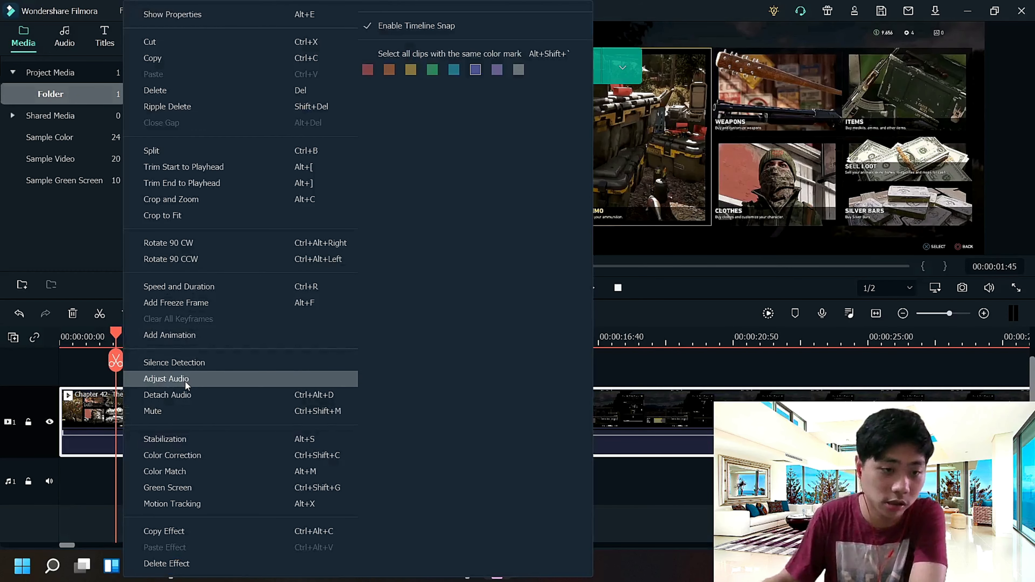
{"action": "mouse_move", "coordinate": [171, 151]}
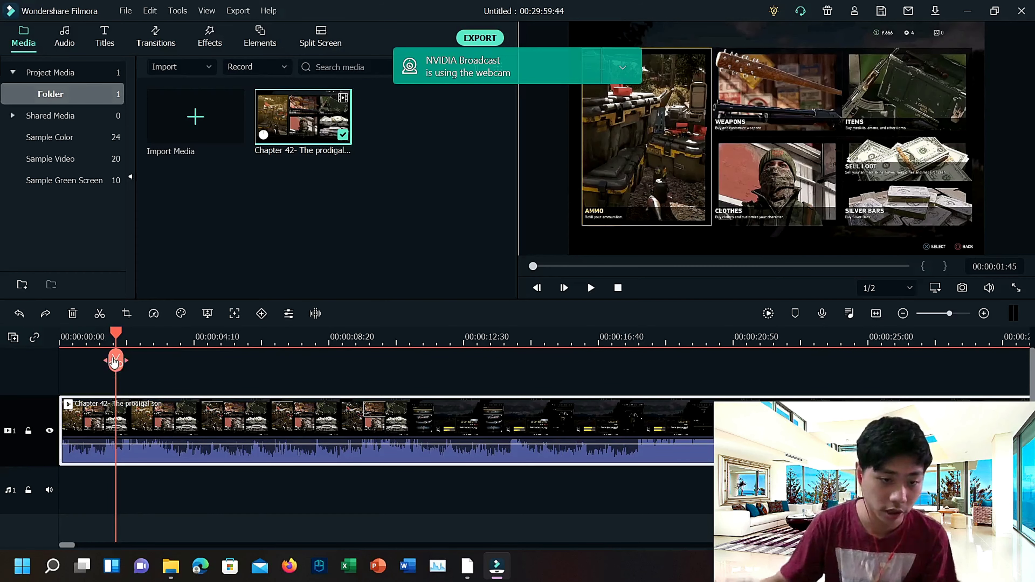
{"action": "mouse_move", "coordinate": [115, 359]}
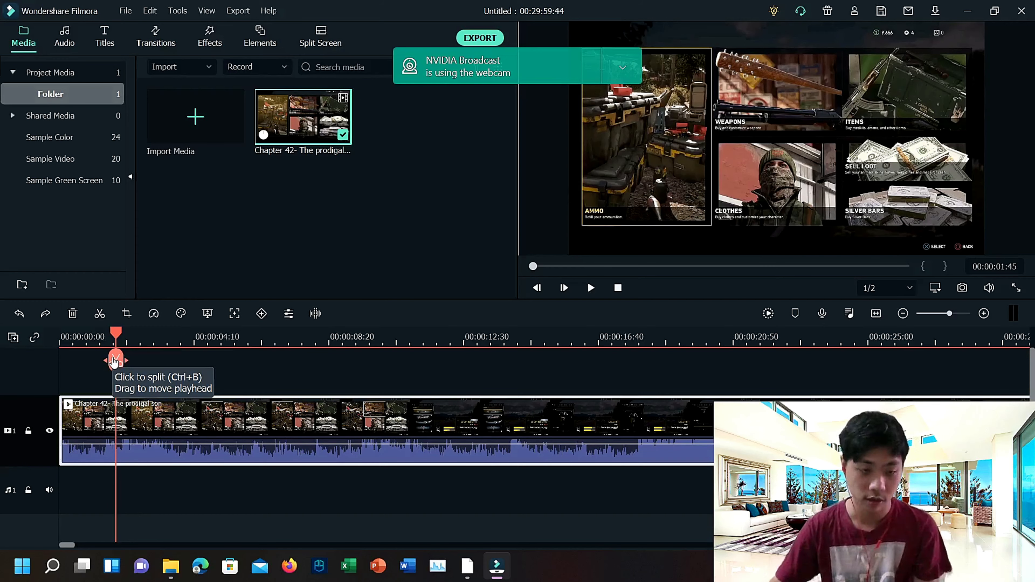
{"action": "left_click", "coordinate": [116, 359]}
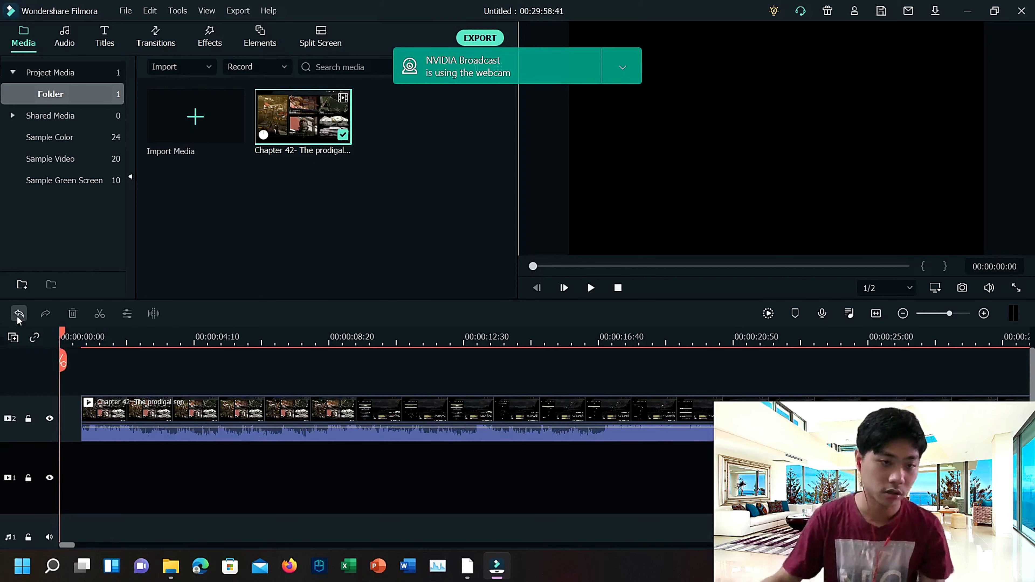
{"action": "mouse_move", "coordinate": [18, 312]}
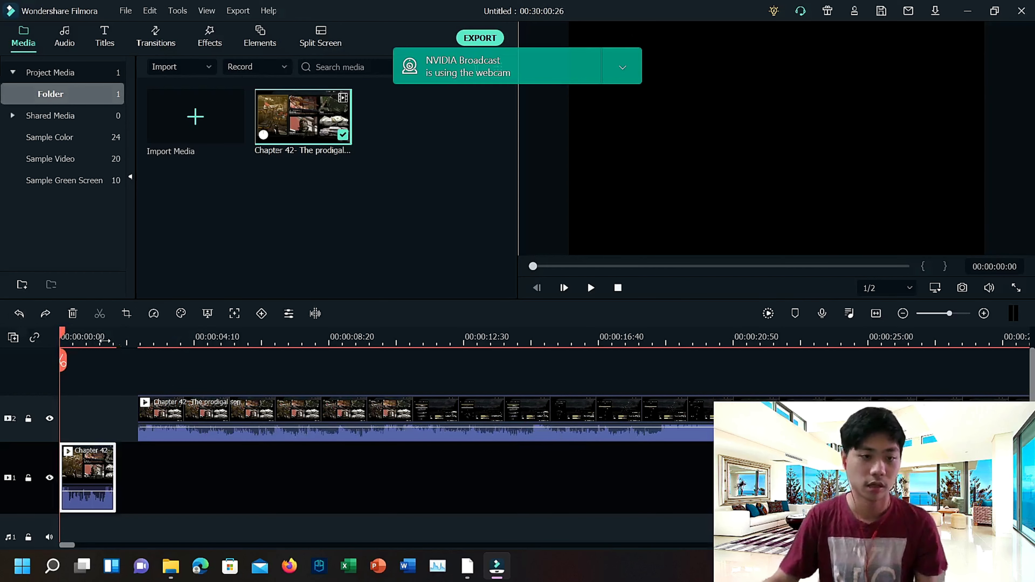
Step: Crop the short game clip so the in-game shop menu fills more of the frame
{"action": "left_click", "coordinate": [590, 288]}
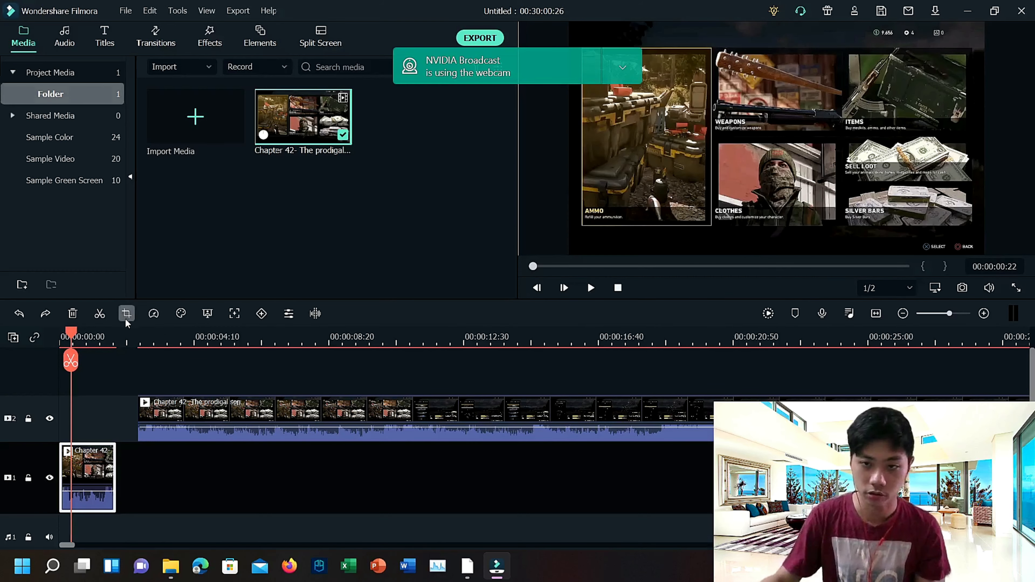
{"action": "left_click", "coordinate": [126, 313]}
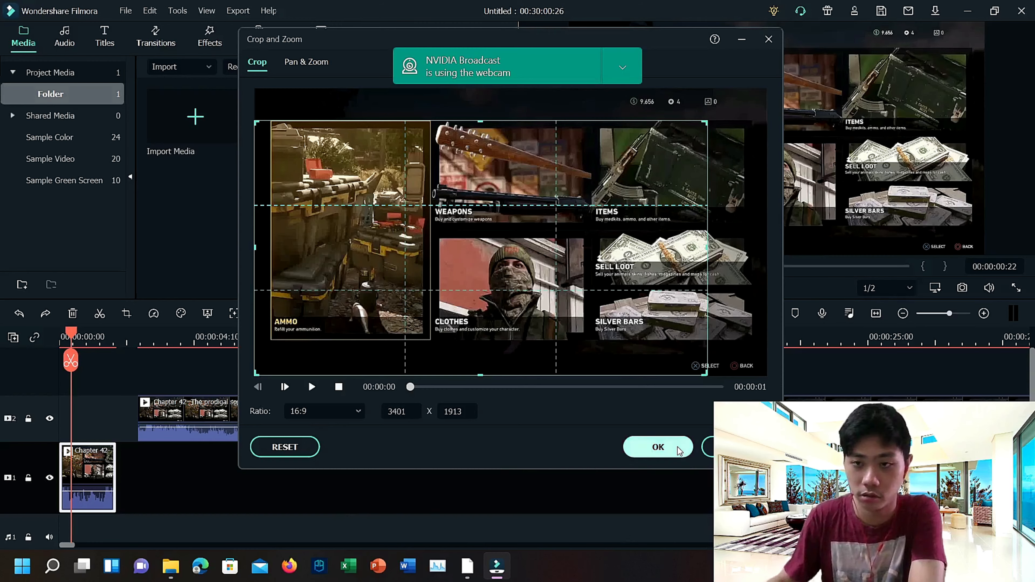
{"action": "left_click", "coordinate": [658, 447]}
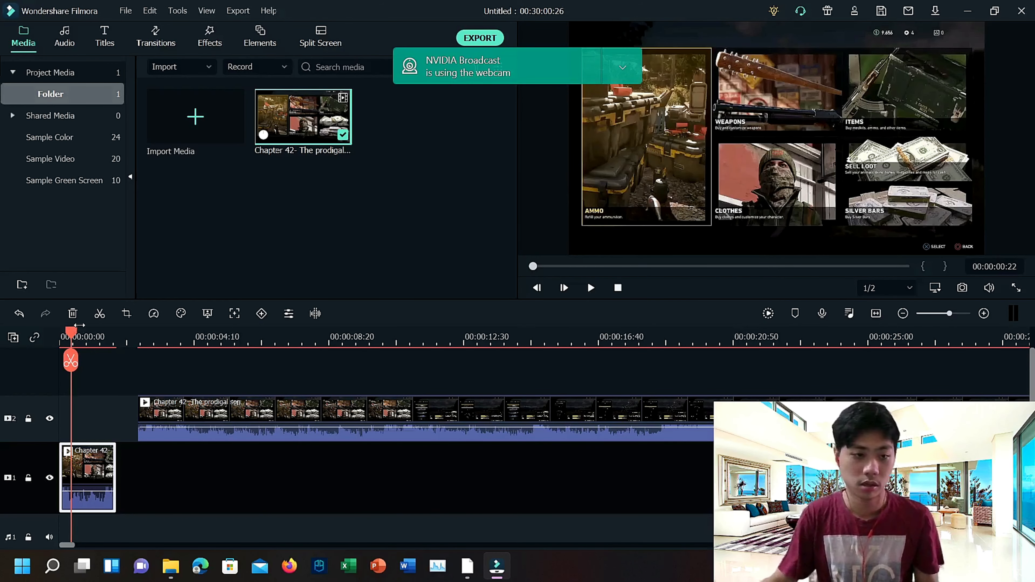
{"action": "left_click", "coordinate": [590, 287]}
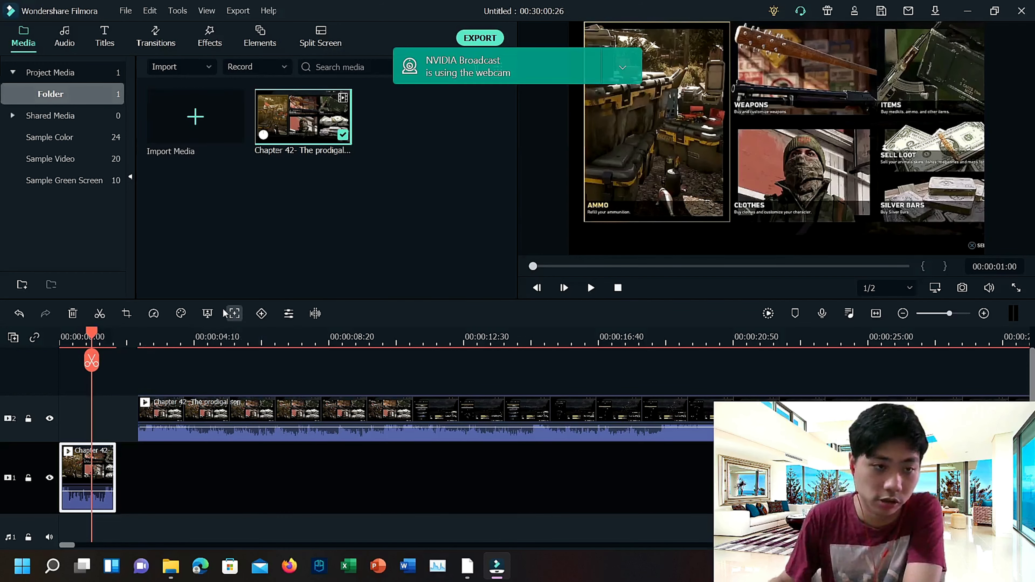
{"action": "left_click", "coordinate": [104, 33]}
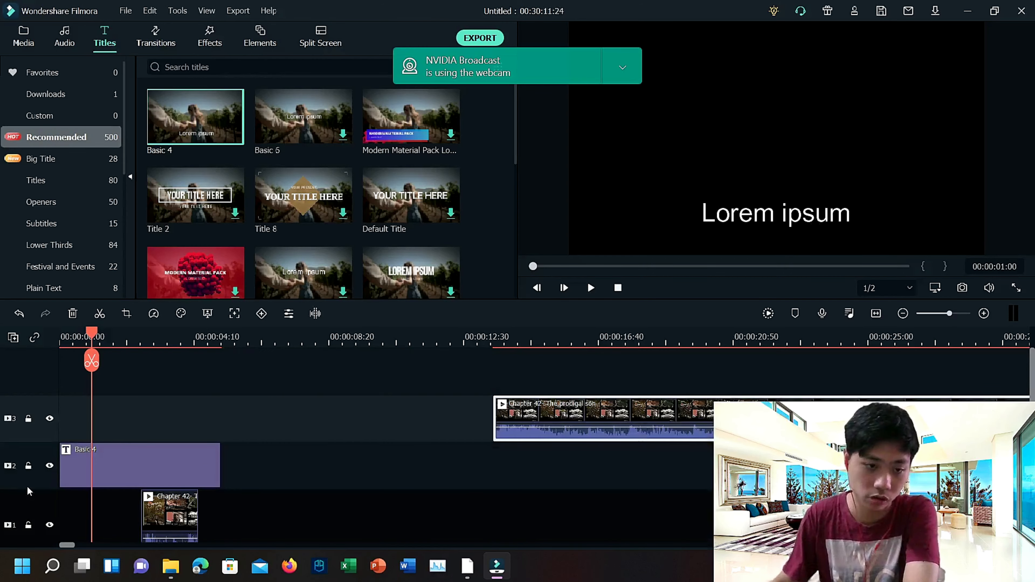
Step: Preview the Basic 4 'Lorem ipsum' title over the game clip and show its editing options
{"action": "left_click", "coordinate": [591, 287]}
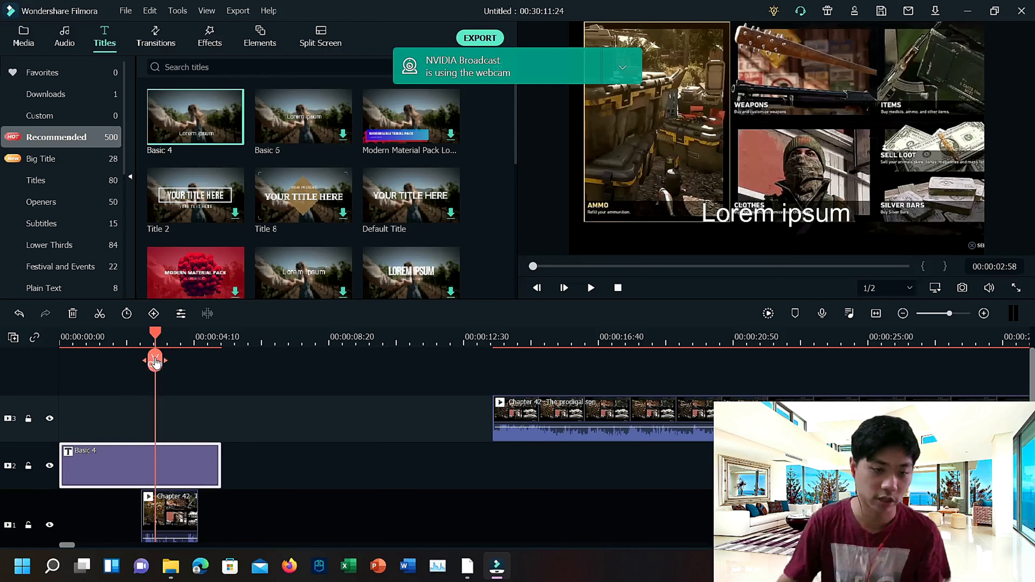
{"action": "left_click_drag", "start_coordinate": [153, 359], "coordinate": [134, 360]}
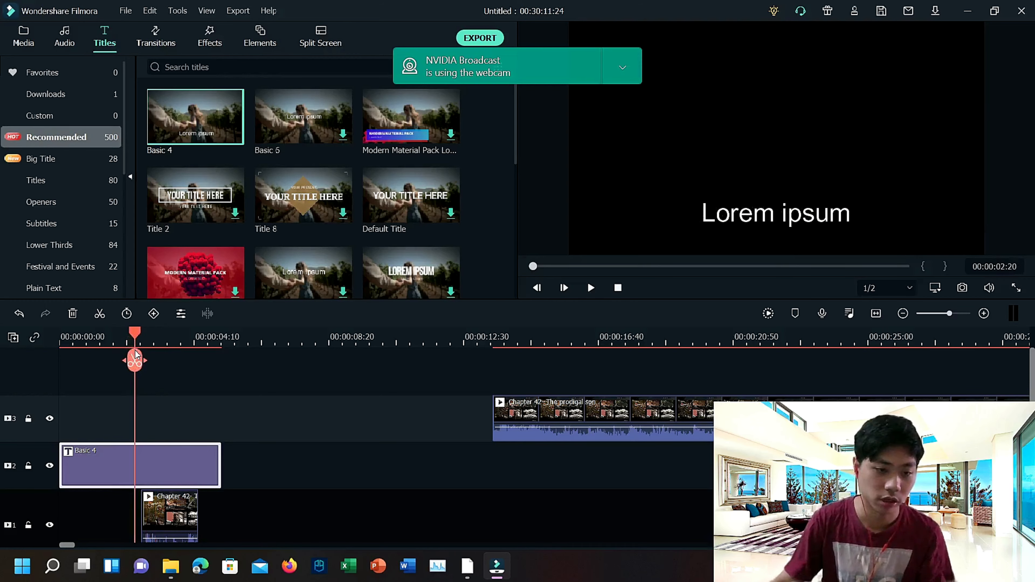
{"action": "right_click", "coordinate": [94, 471]}
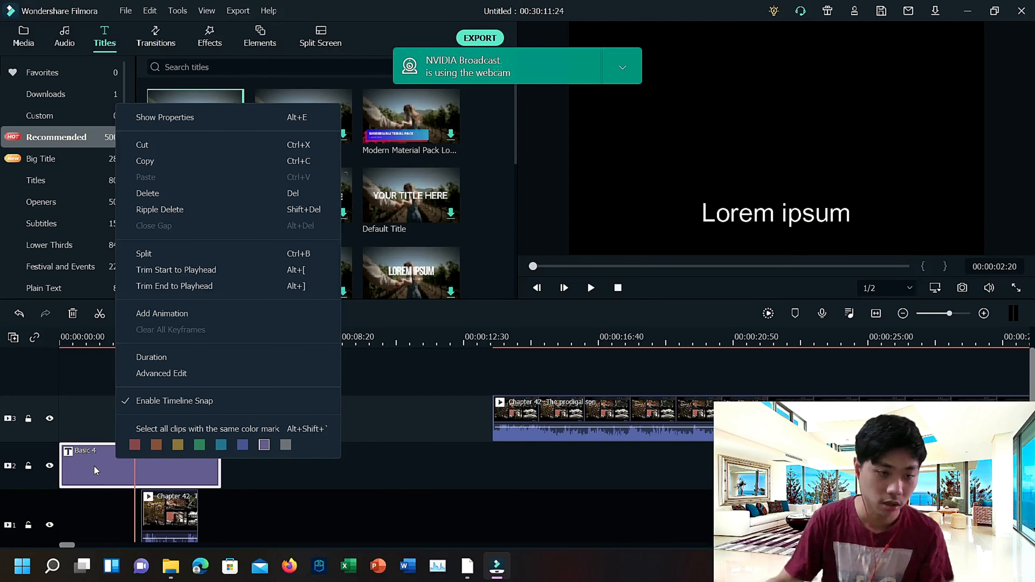
Step: Align the Lorem ipsum title with the clip start and trim it to about 2.3 seconds
{"action": "left_click", "coordinate": [165, 117]}
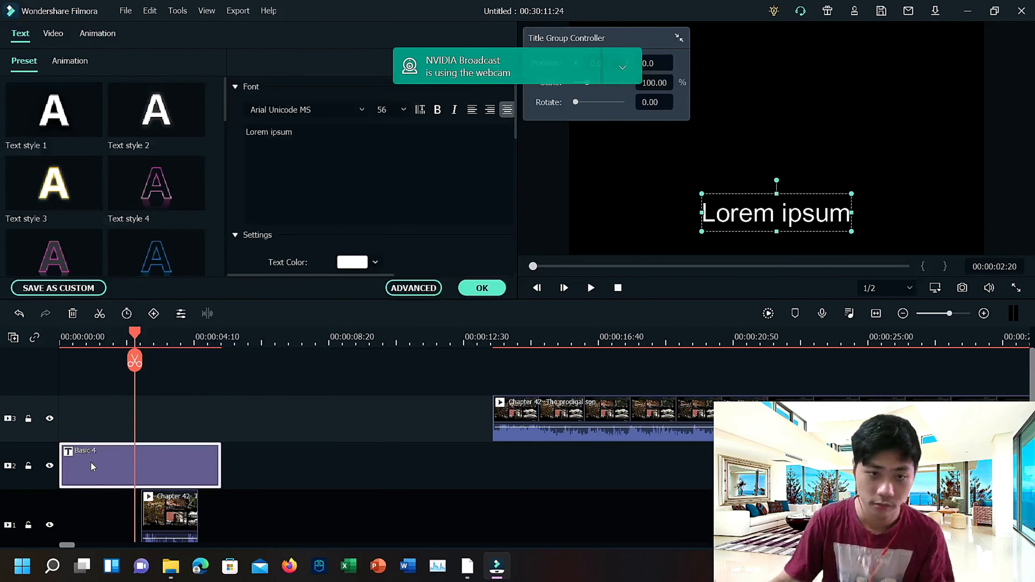
{"action": "right_click", "coordinate": [92, 467]}
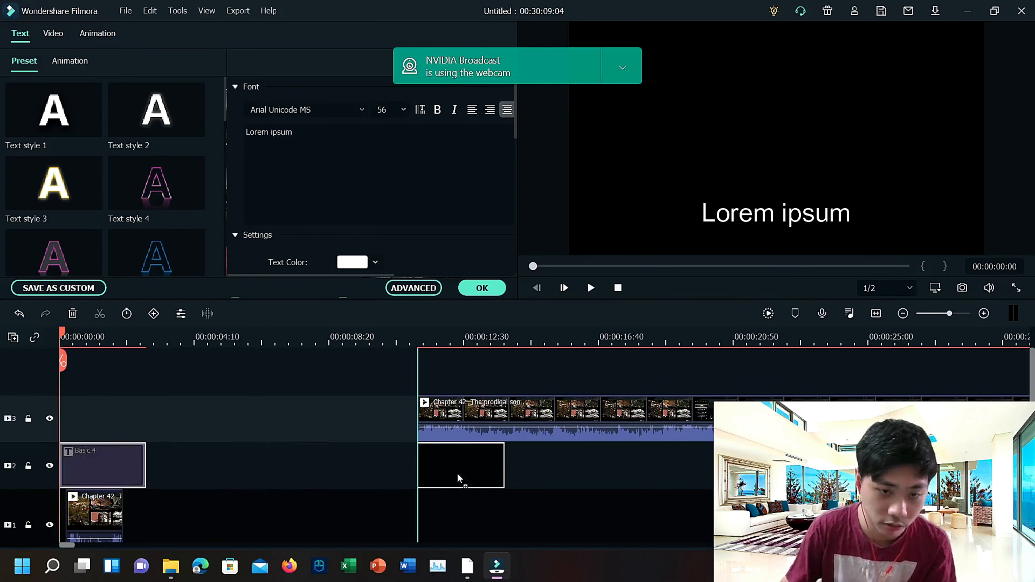
{"action": "left_click_drag", "start_coordinate": [103, 465], "coordinate": [480, 466]}
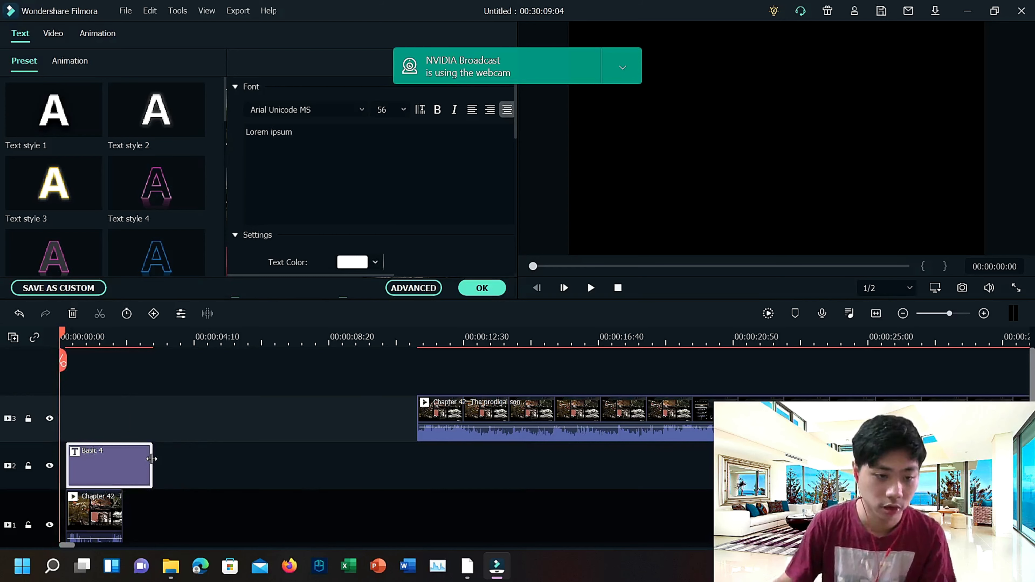
{"action": "left_click_drag", "start_coordinate": [153, 465], "coordinate": [147, 465]}
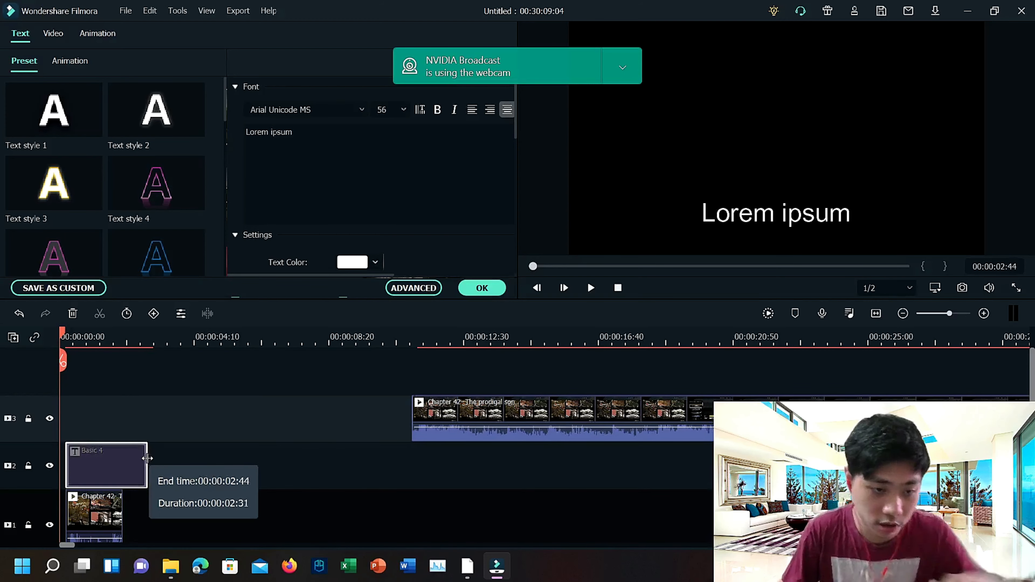
{"action": "left_click_drag", "start_coordinate": [148, 466], "coordinate": [124, 465]}
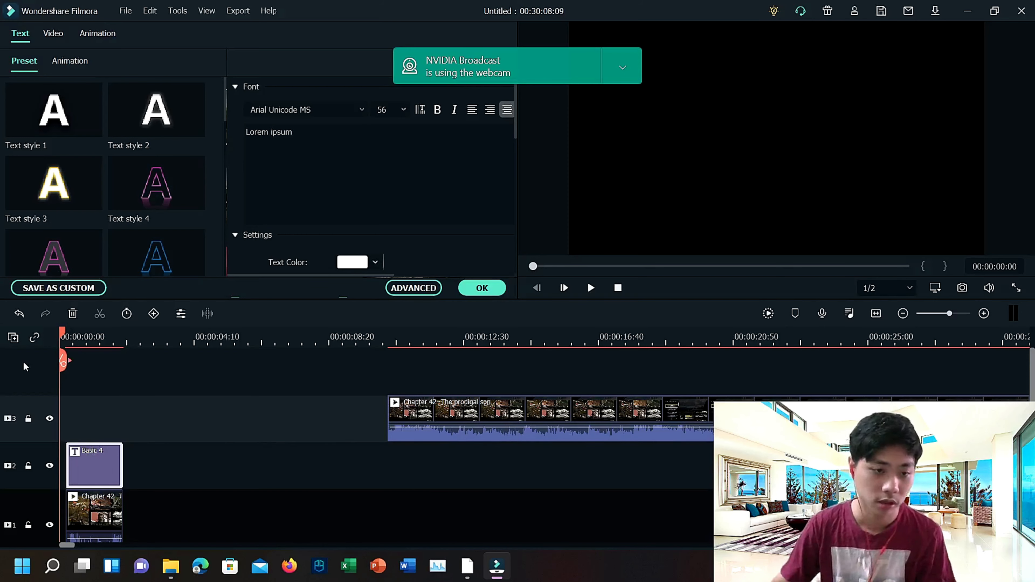
Step: Reposition the title text in the preview, settling it in the lower middle of the frame
{"action": "left_click", "coordinate": [590, 288]}
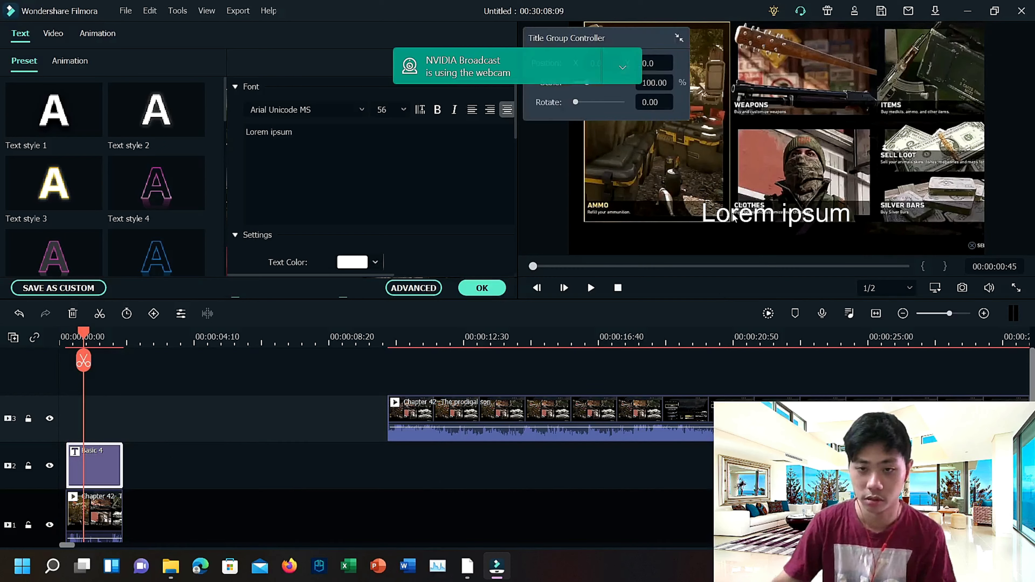
{"action": "left_click", "coordinate": [775, 214]}
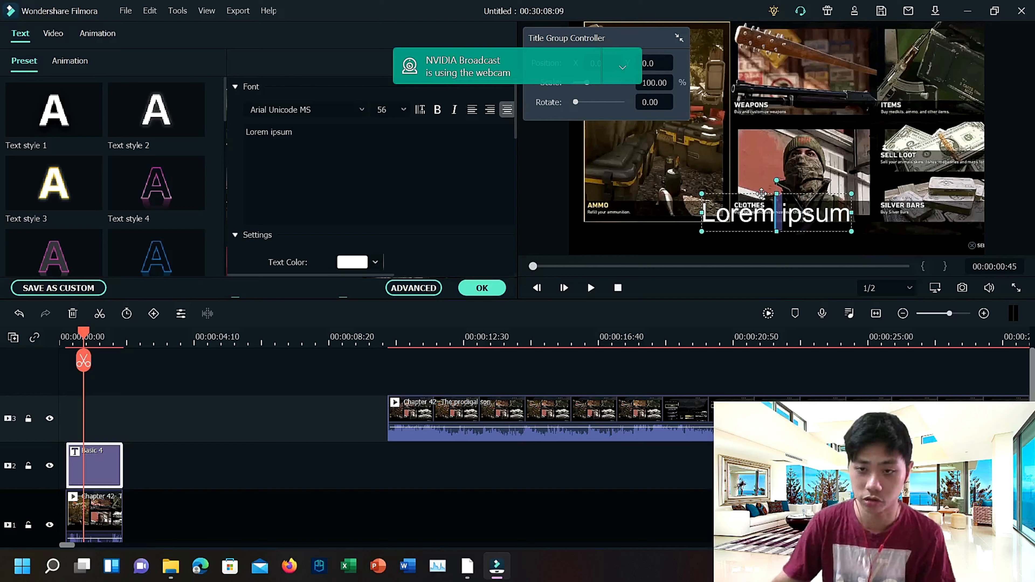
{"action": "left_click_drag", "start_coordinate": [776, 212], "coordinate": [739, 149]}
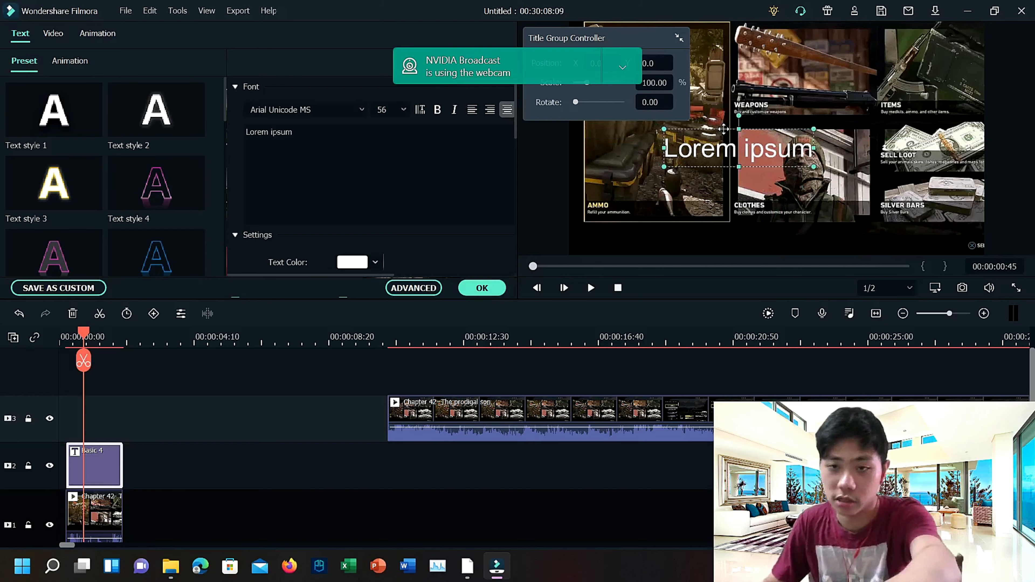
{"action": "left_click_drag", "start_coordinate": [739, 148], "coordinate": [932, 139]}
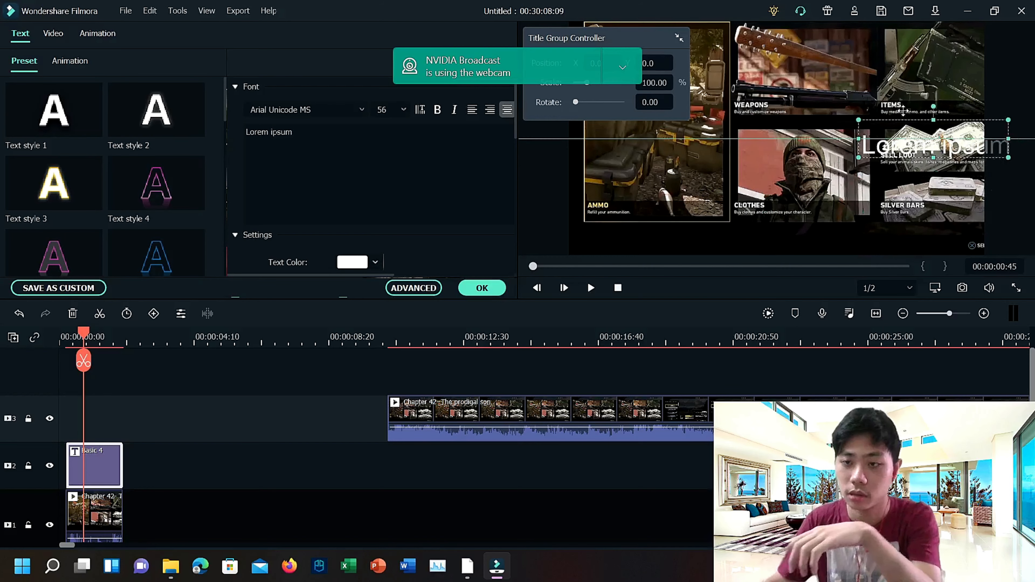
{"action": "left_click_drag", "start_coordinate": [931, 138], "coordinate": [746, 187]}
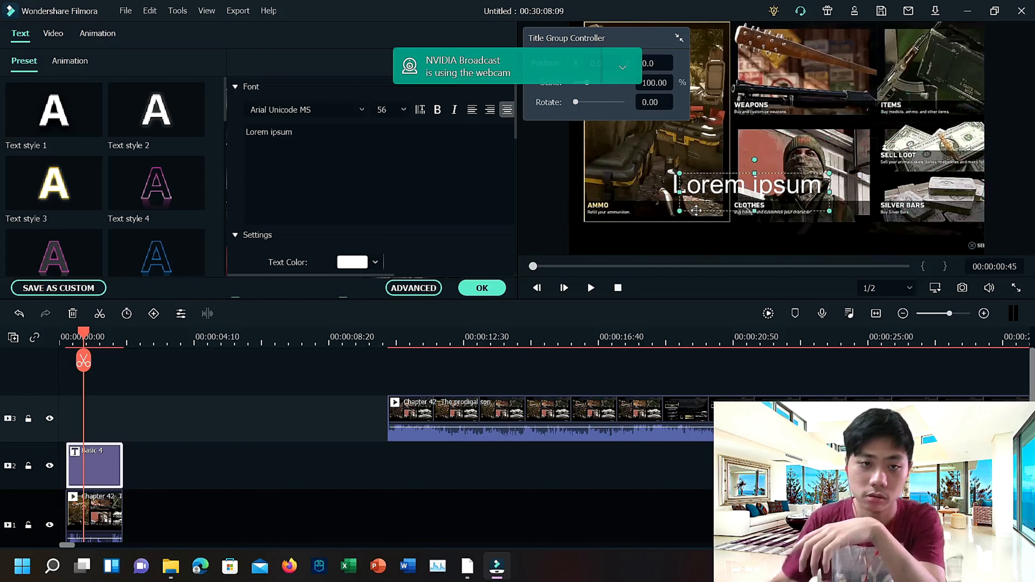
{"action": "left_click_drag", "start_coordinate": [746, 185], "coordinate": [694, 197]}
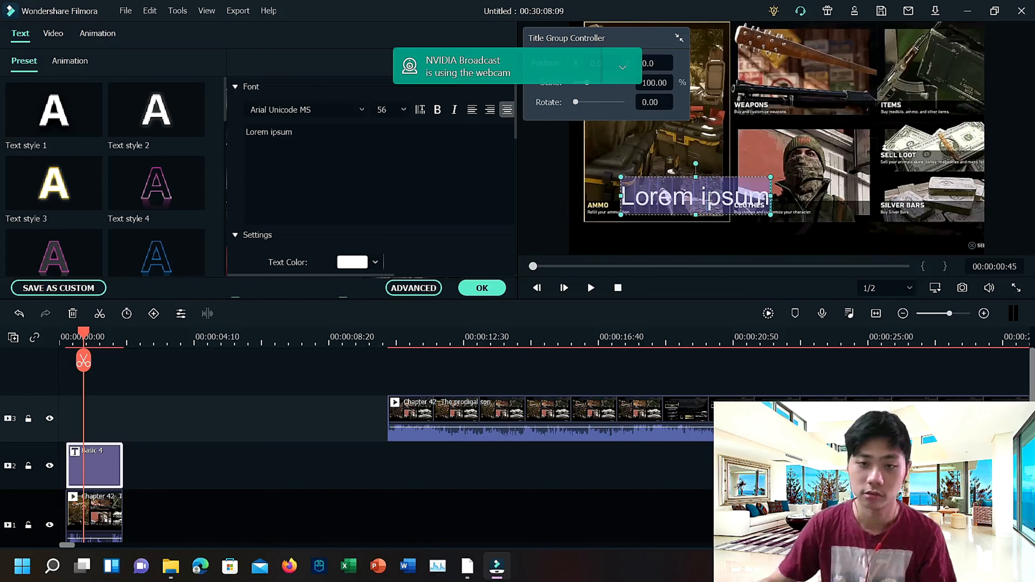
Step: Replace the placeholder title text with 'My photos'
{"action": "left_click", "coordinate": [300, 132]}
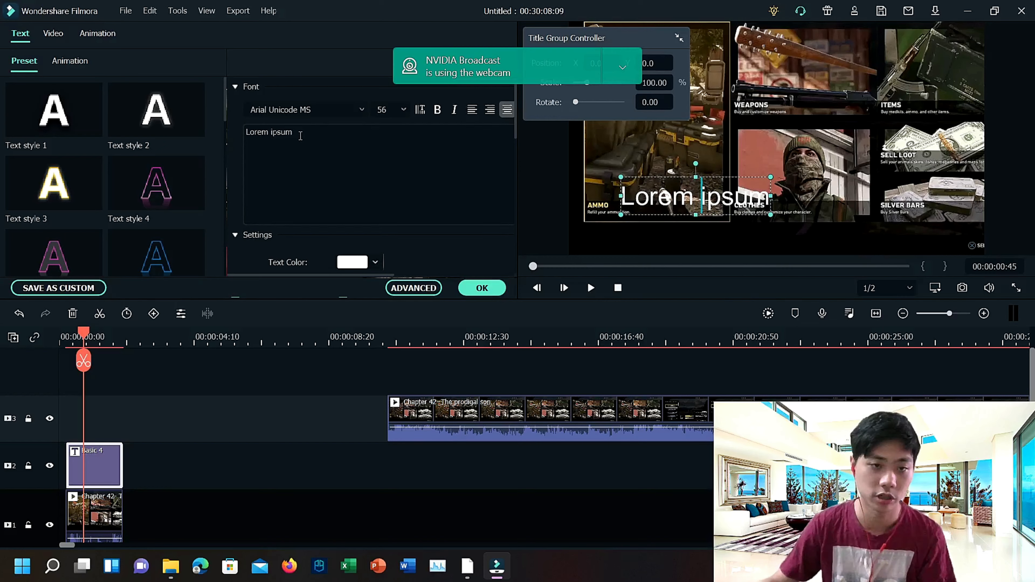
{"action": "triple_click", "coordinate": [268, 131]}
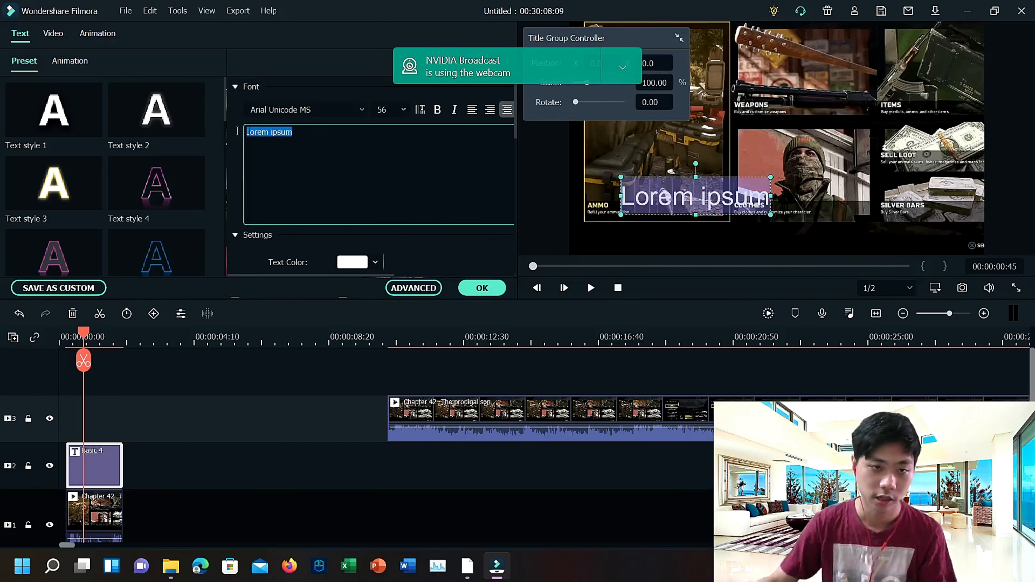
{"action": "key", "text": "Delete"}
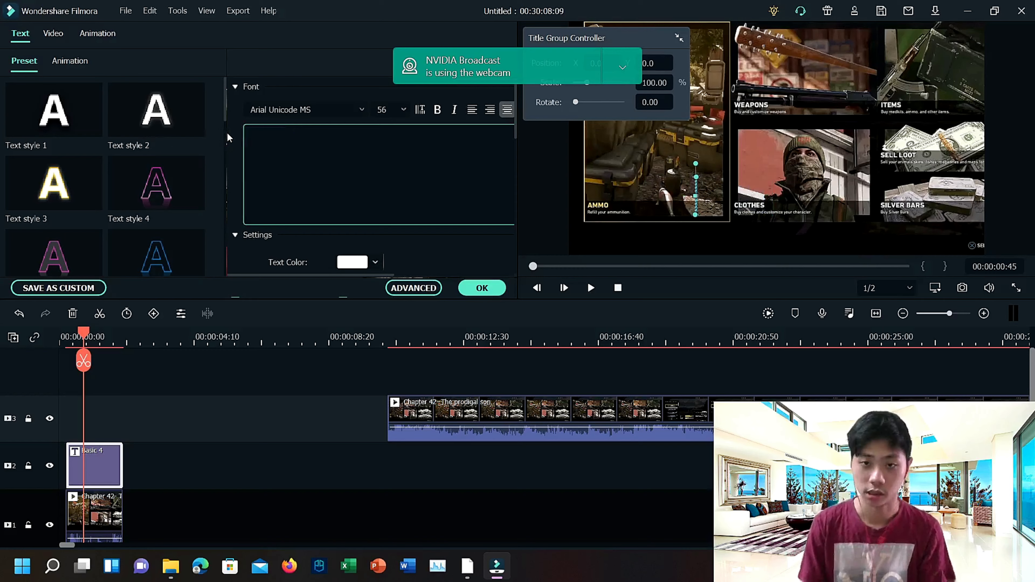
{"action": "type", "text": "Far"}
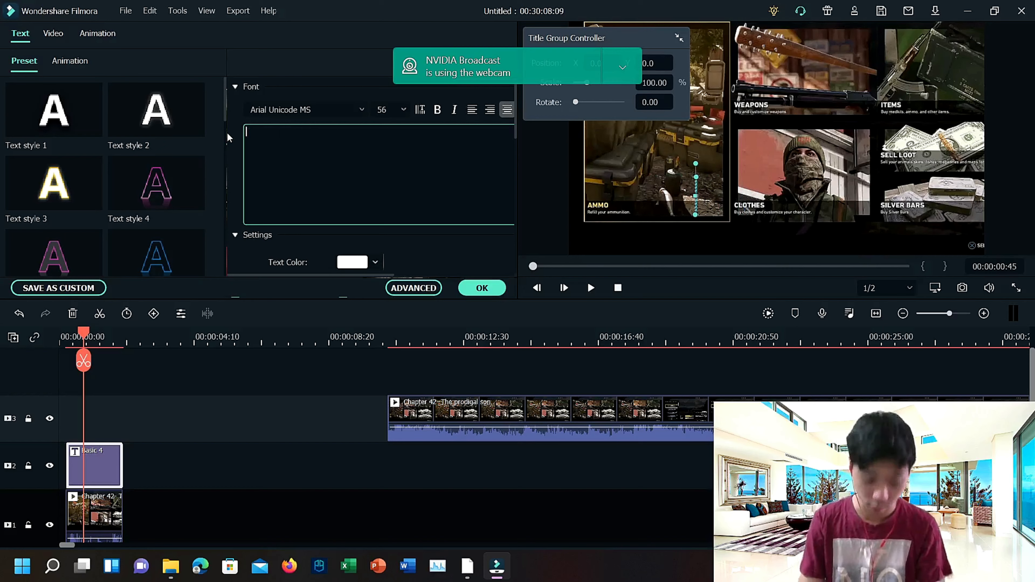
{"action": "type", "text": "My we"}
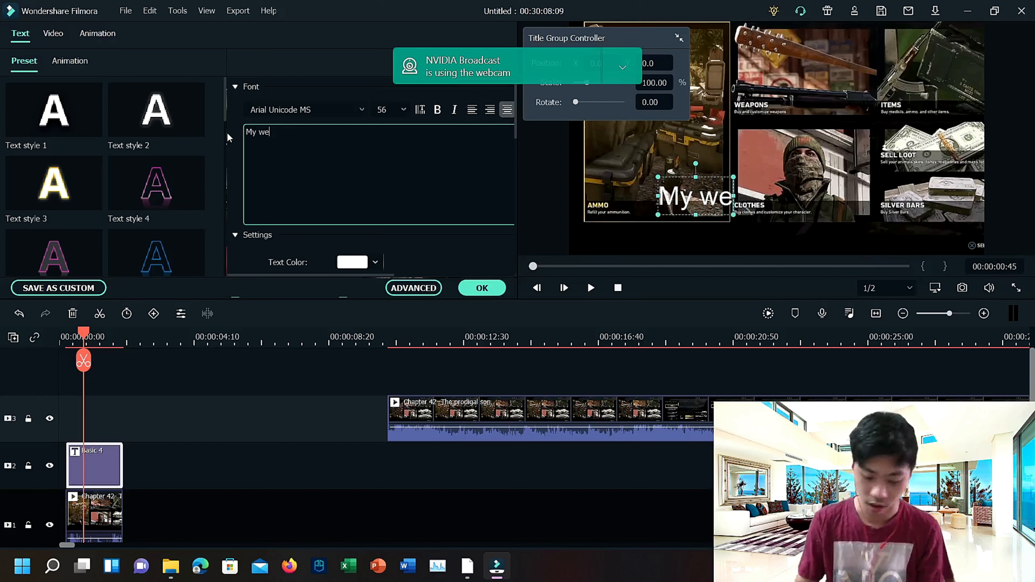
{"action": "type", "text": "ph"}
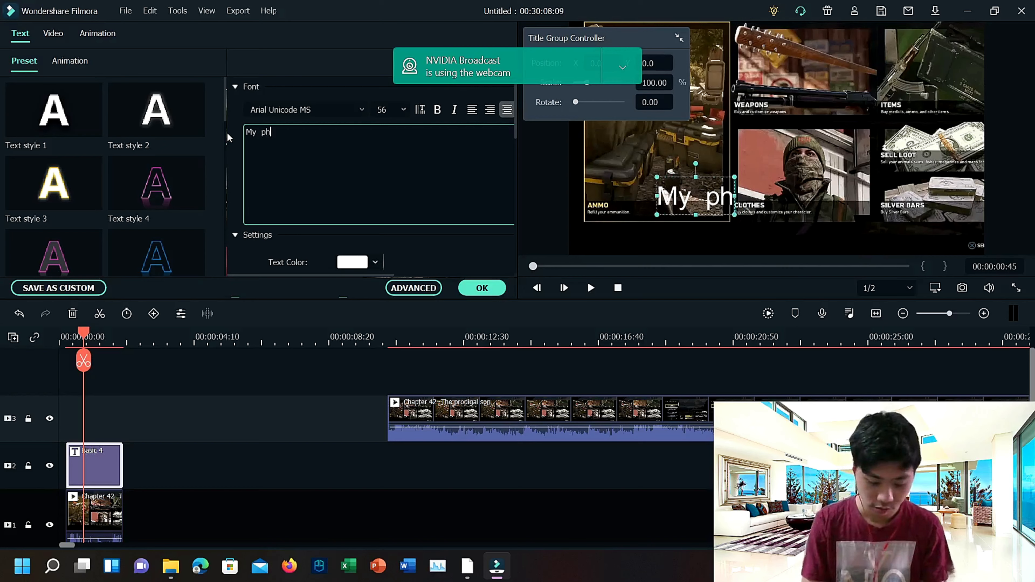
{"action": "type", "text": "otos"}
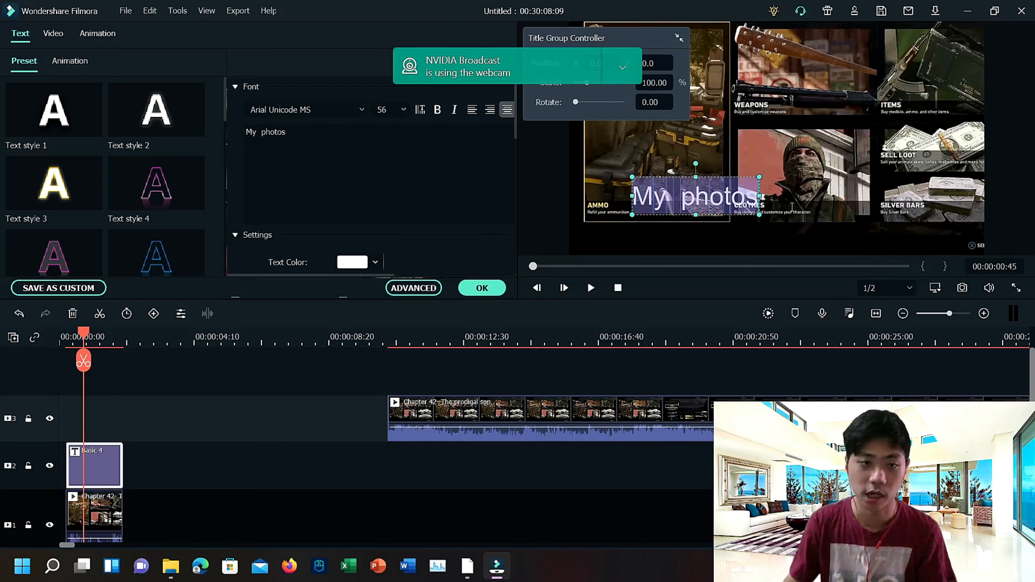
{"action": "scroll", "scroll_direction": "down", "scroll_amount": 3}
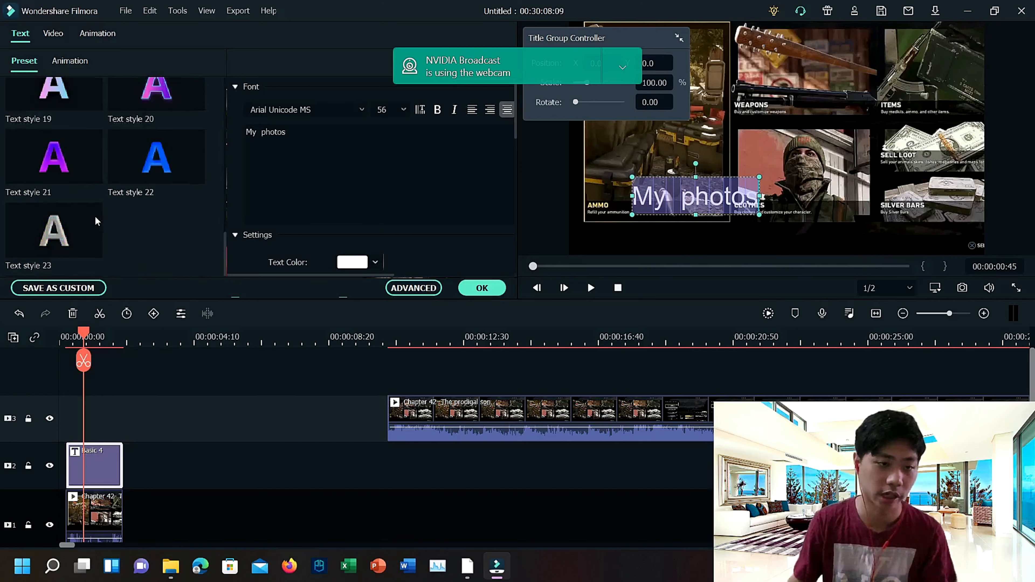
{"action": "scroll", "scroll_direction": "up", "scroll_amount": 3}
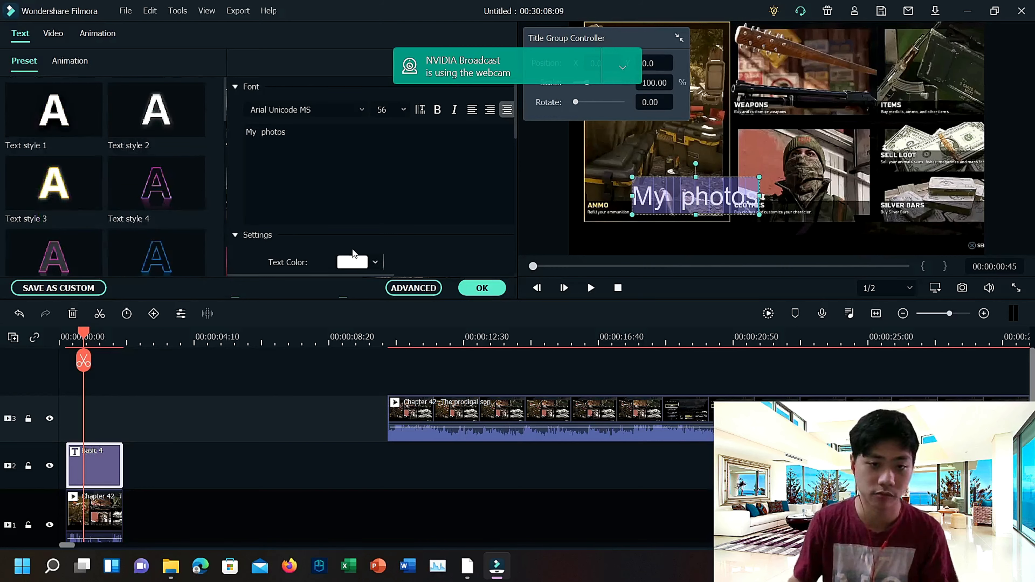
Step: Try a dark red text colour, then apply the Text style 1 preset, leaving the text white
{"action": "left_click", "coordinate": [374, 263]}
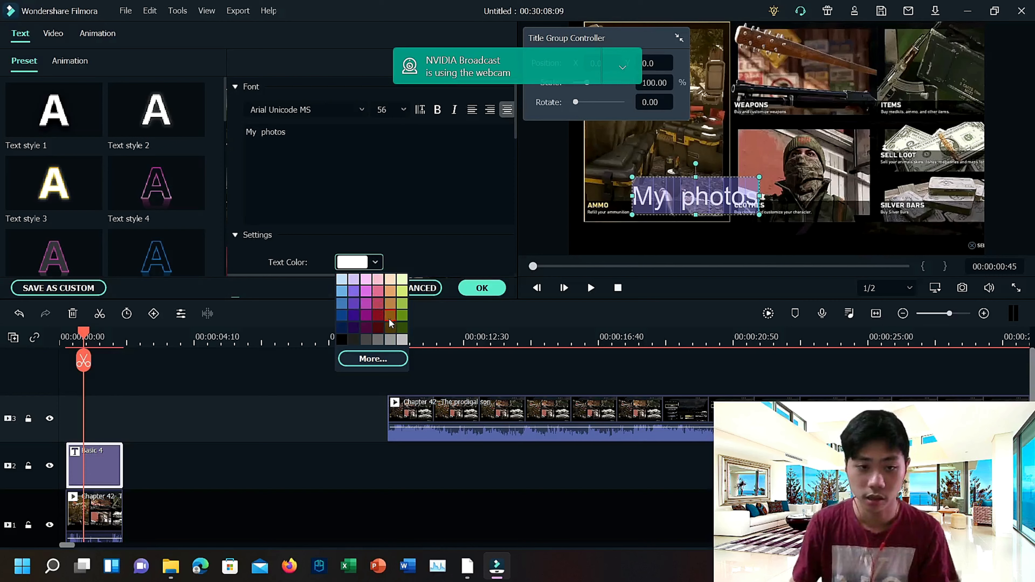
{"action": "left_click", "coordinate": [390, 323]}
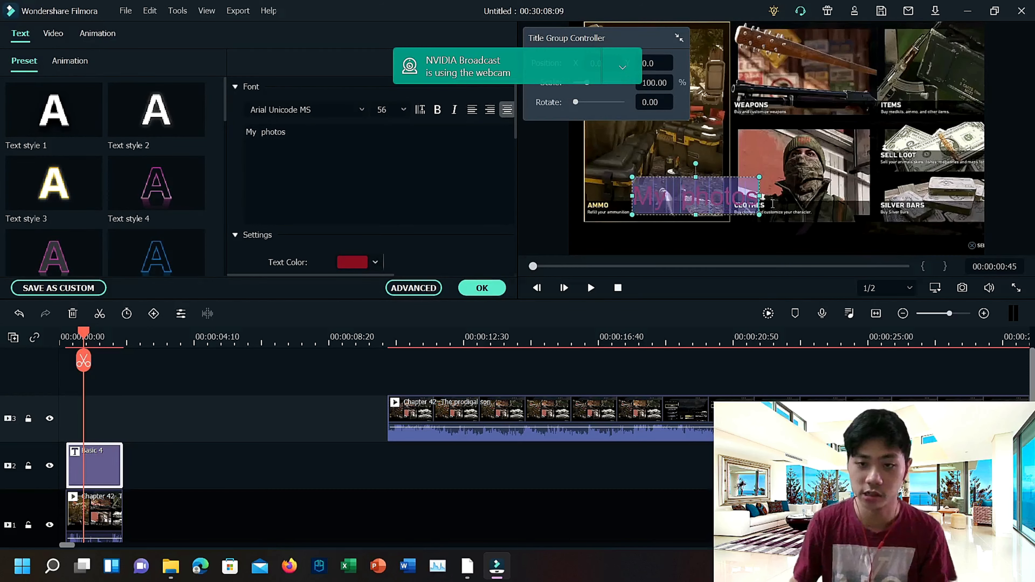
{"action": "left_click", "coordinate": [53, 109]}
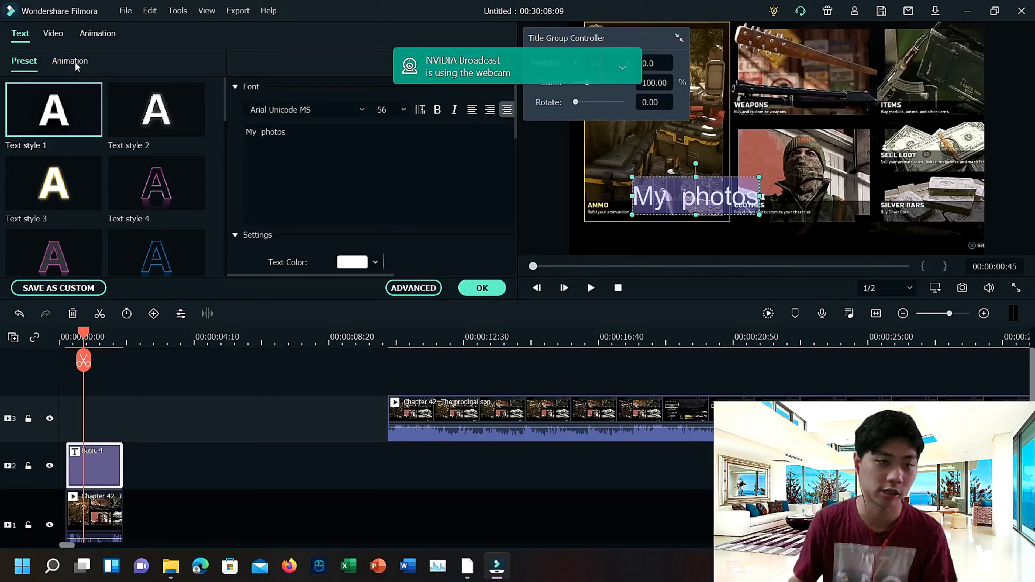
Step: Apply the To the Right 1 text animation to the My photos title
{"action": "left_click", "coordinate": [70, 60]}
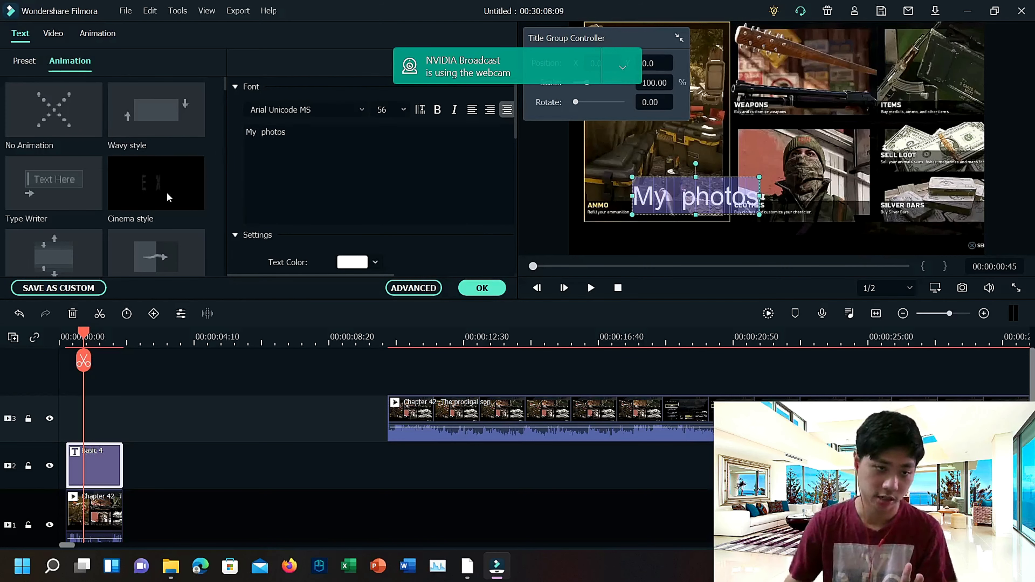
{"action": "mouse_move", "coordinate": [153, 198]}
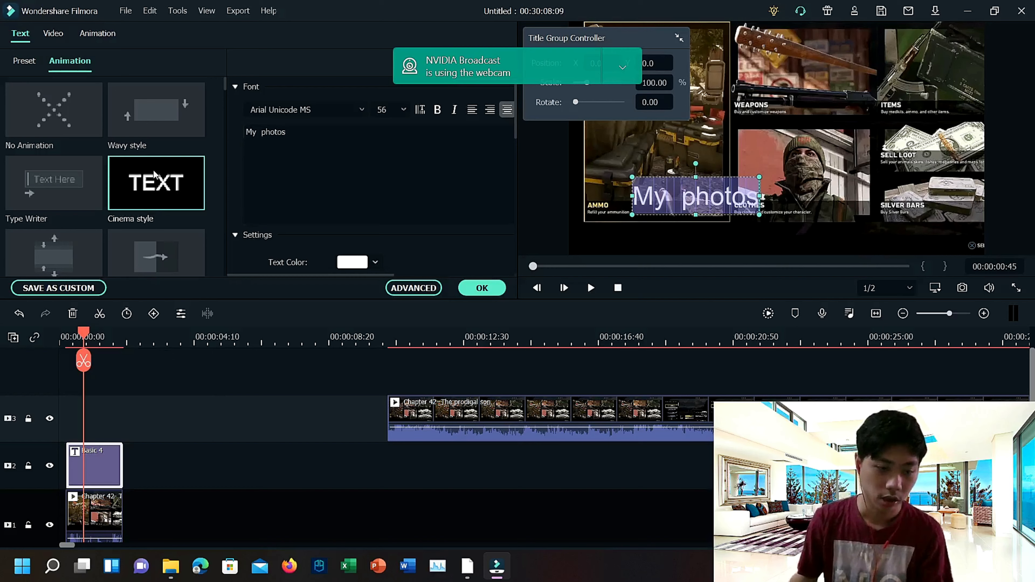
{"action": "scroll", "scroll_direction": "down", "scroll_amount": 3}
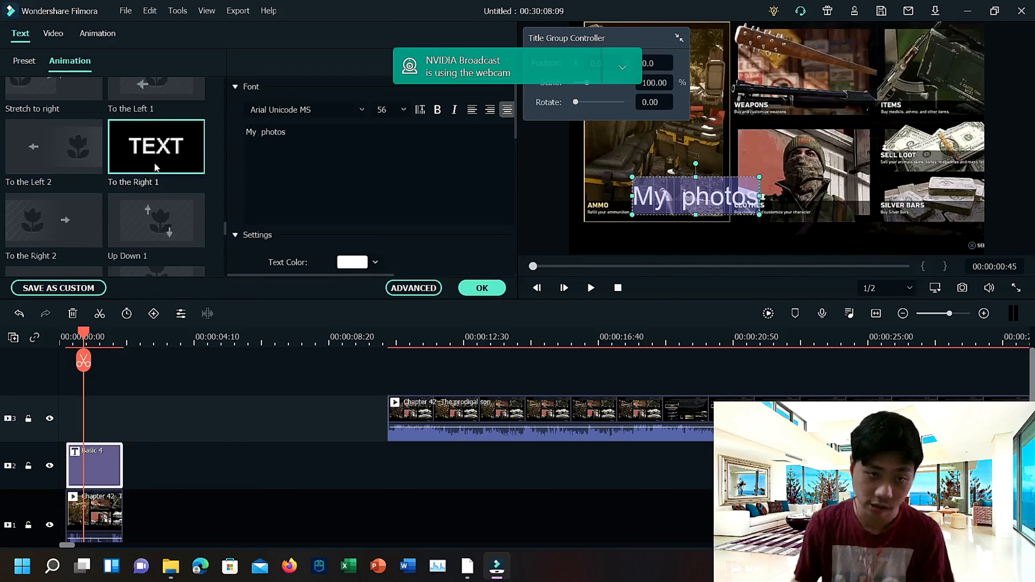
{"action": "left_click", "coordinate": [156, 147]}
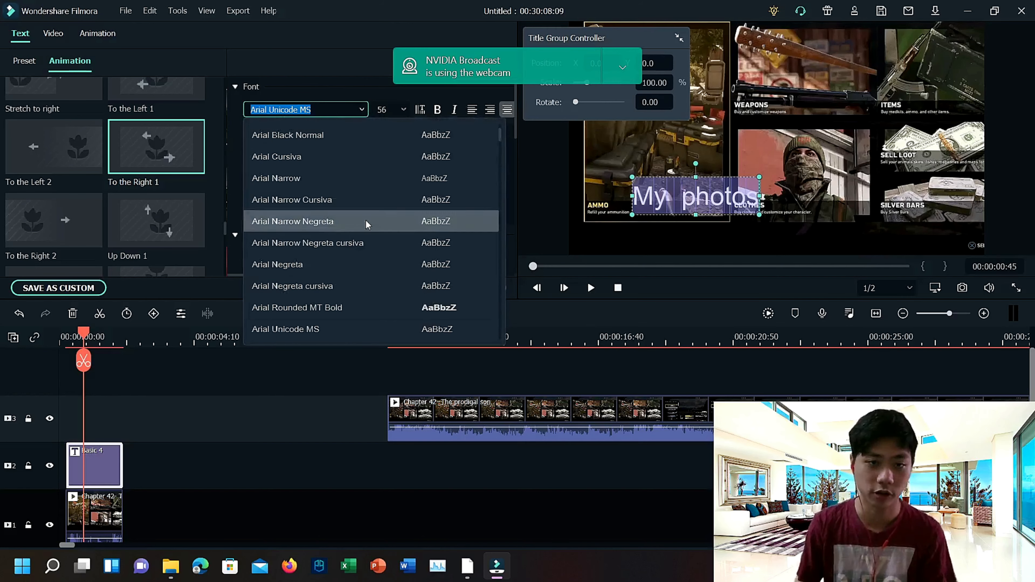
Step: Make the title bold and italic and reduce its font size from 56 to 14
{"action": "left_click", "coordinate": [402, 109]}
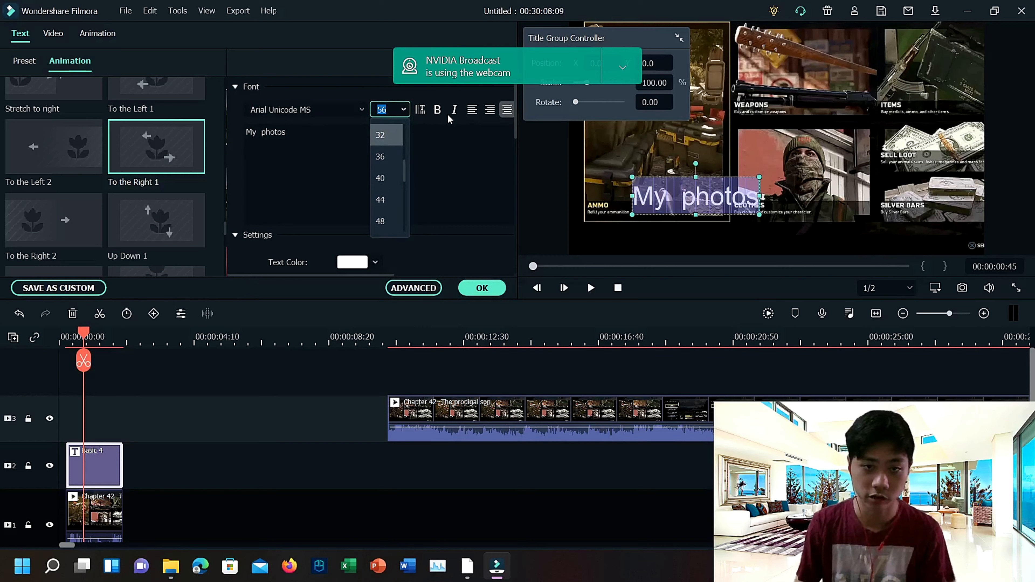
{"action": "left_click", "coordinate": [437, 110]}
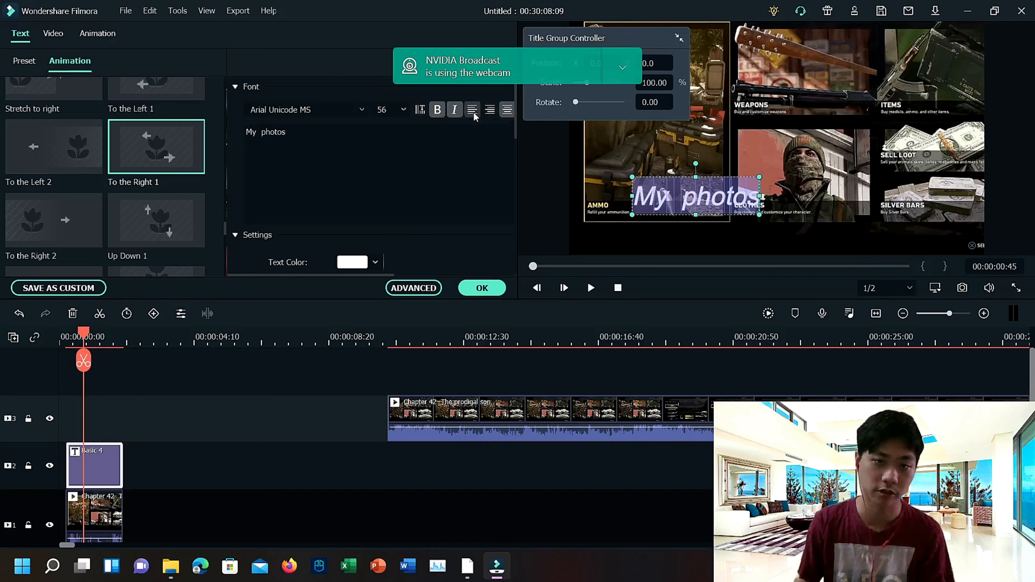
{"action": "mouse_move", "coordinate": [472, 110]}
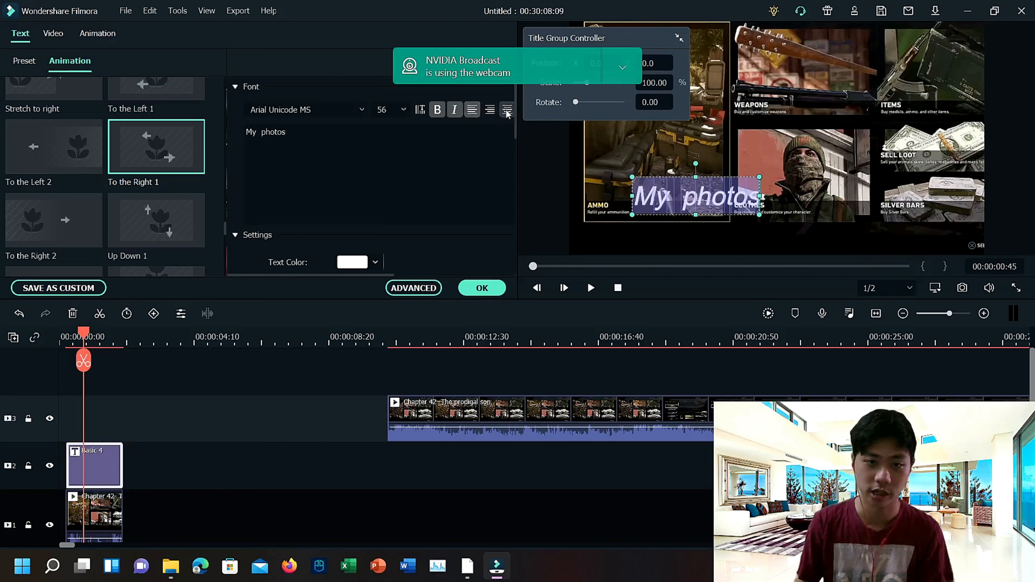
{"action": "mouse_move", "coordinate": [473, 110]}
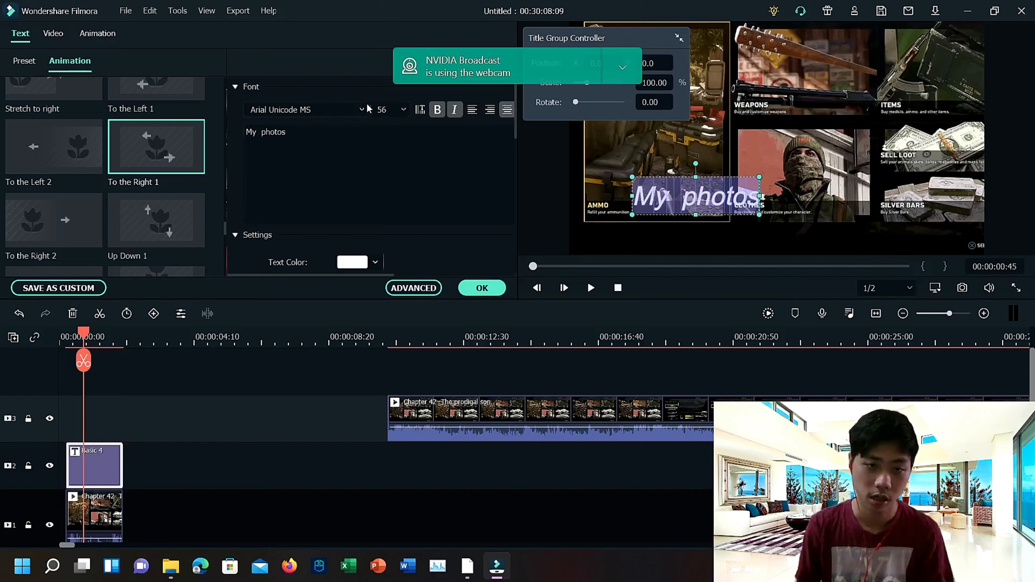
{"action": "left_click", "coordinate": [403, 110]}
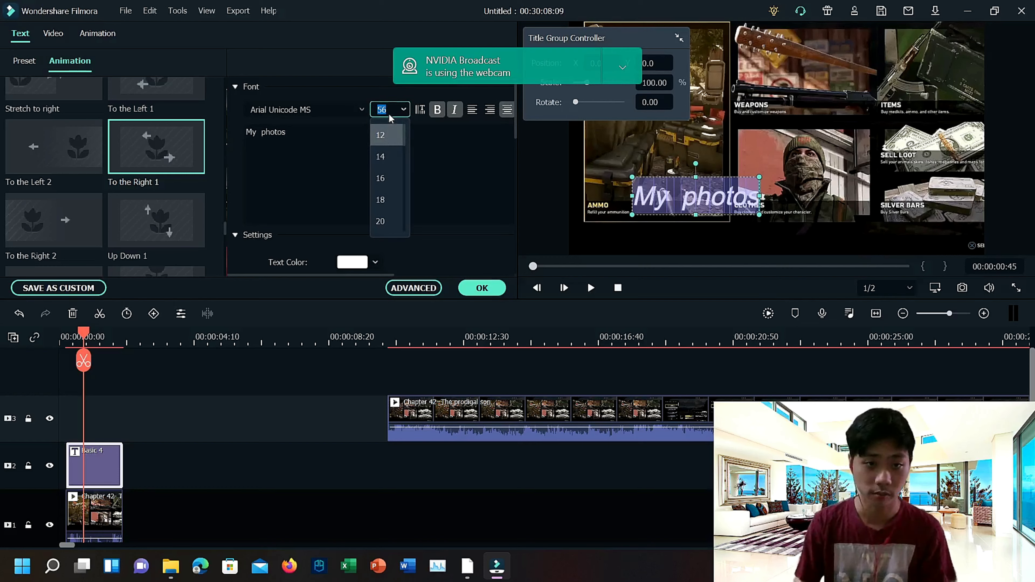
{"action": "left_click", "coordinate": [382, 109]}
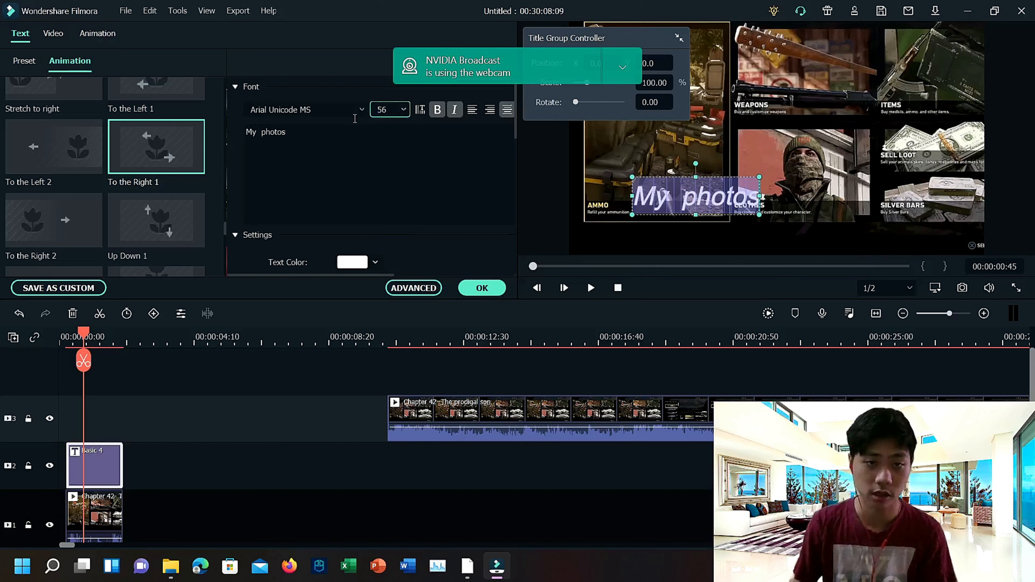
{"action": "left_click", "coordinate": [385, 109]}
{"action": "type", "text": "12"}
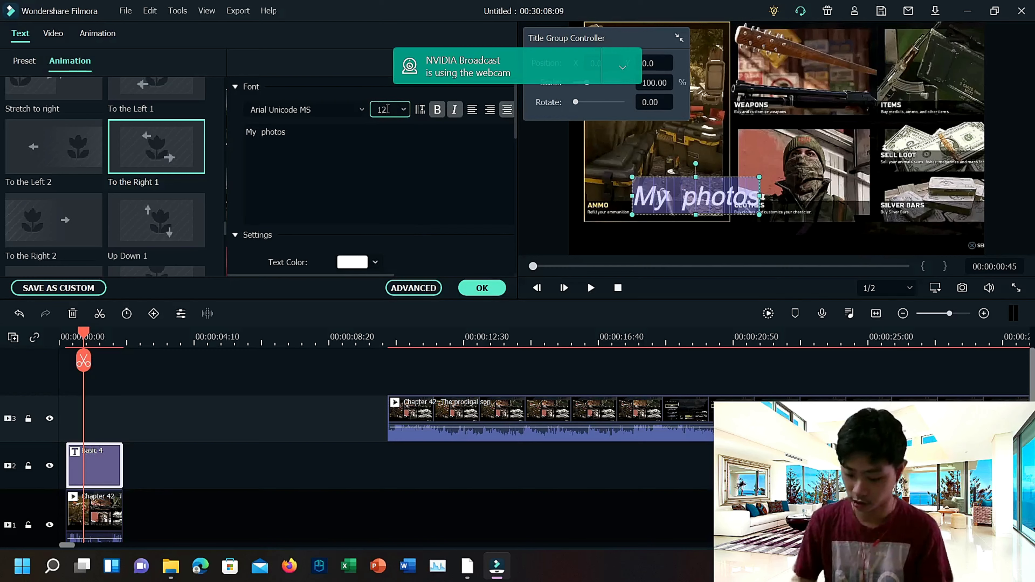
{"action": "left_click", "coordinate": [386, 109]}
{"action": "type", "text": "14"}
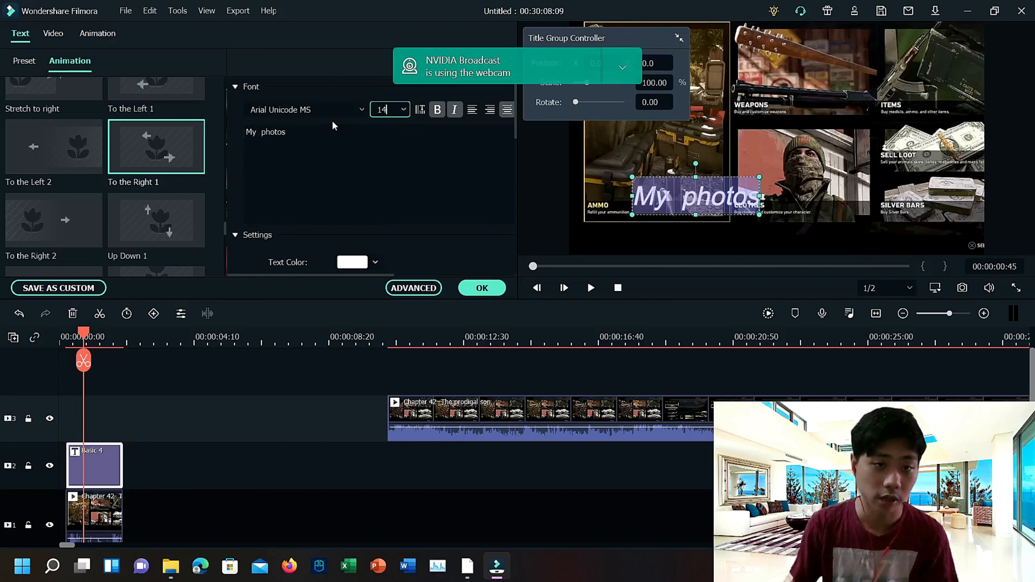
Step: Browse the font dropdown for the title
{"action": "left_click", "coordinate": [304, 110]}
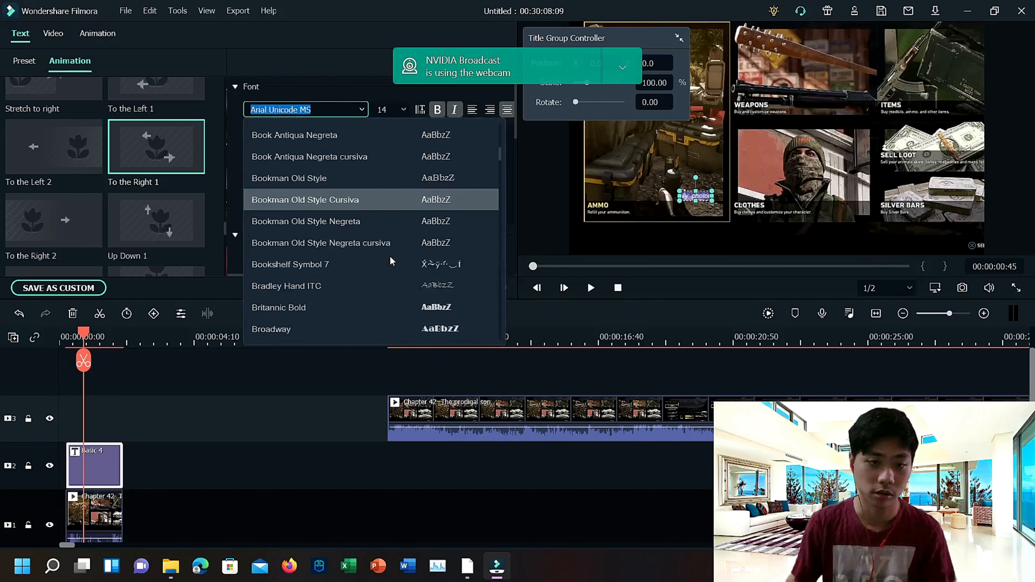
{"action": "scroll", "scroll_direction": "down", "scroll_amount": 3}
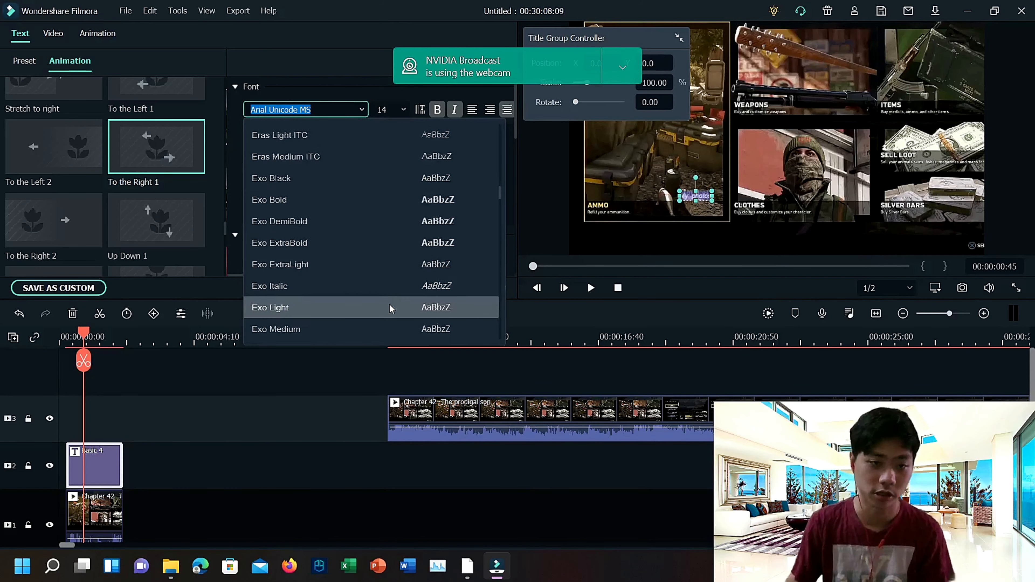
{"action": "scroll", "scroll_direction": "down", "scroll_amount": 3}
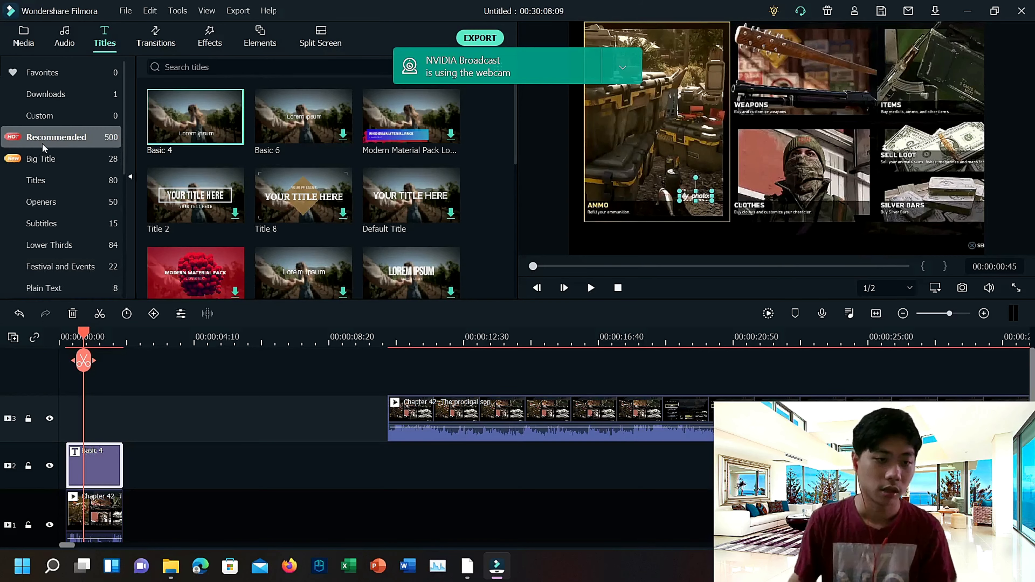
Step: Remove the Basic 4 title and extra clip and browse the Opener title templates
{"action": "left_click", "coordinate": [41, 202]}
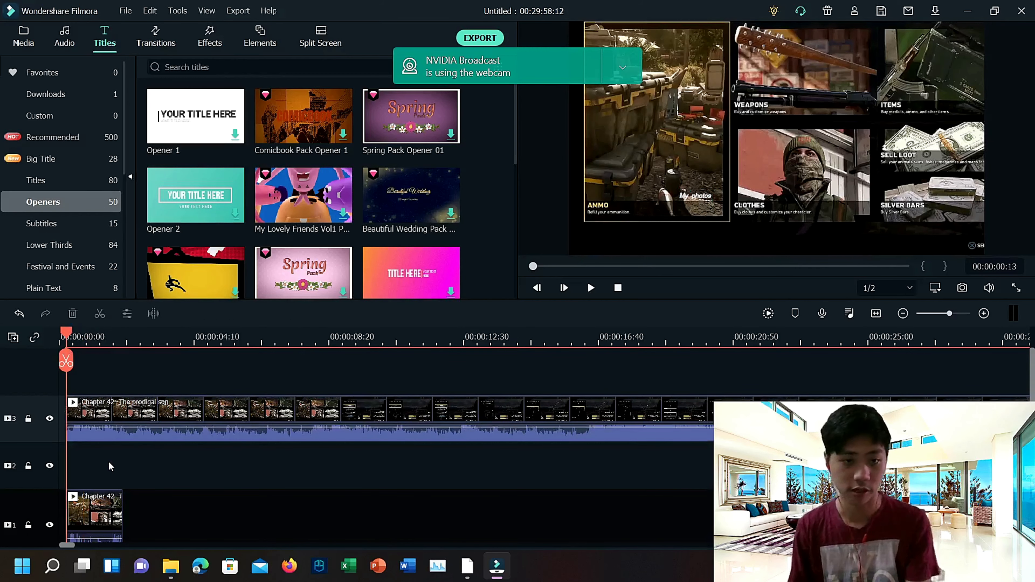
{"action": "left_click", "coordinate": [94, 517]}
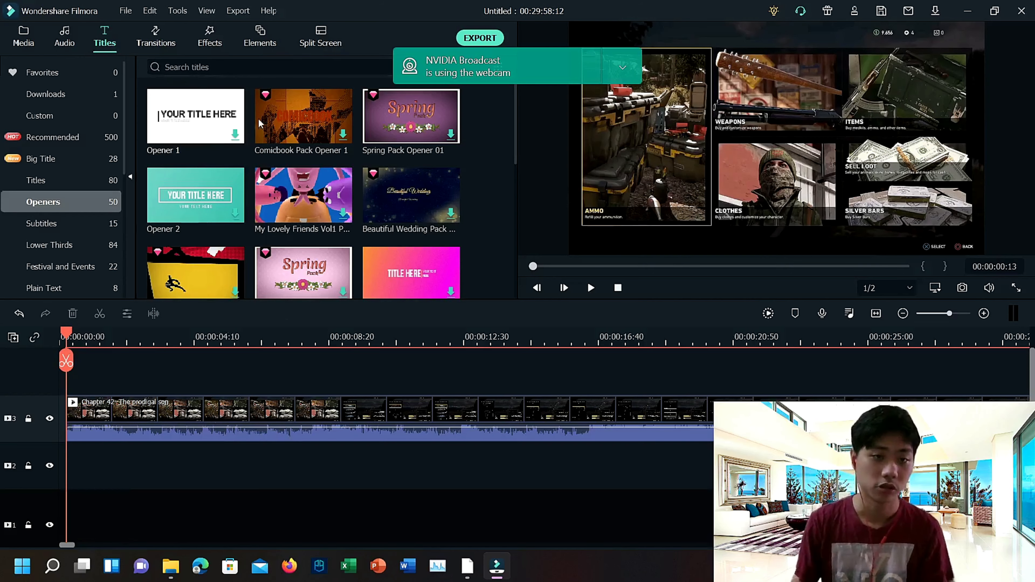
{"action": "scroll", "scroll_direction": "down", "scroll_amount": 3}
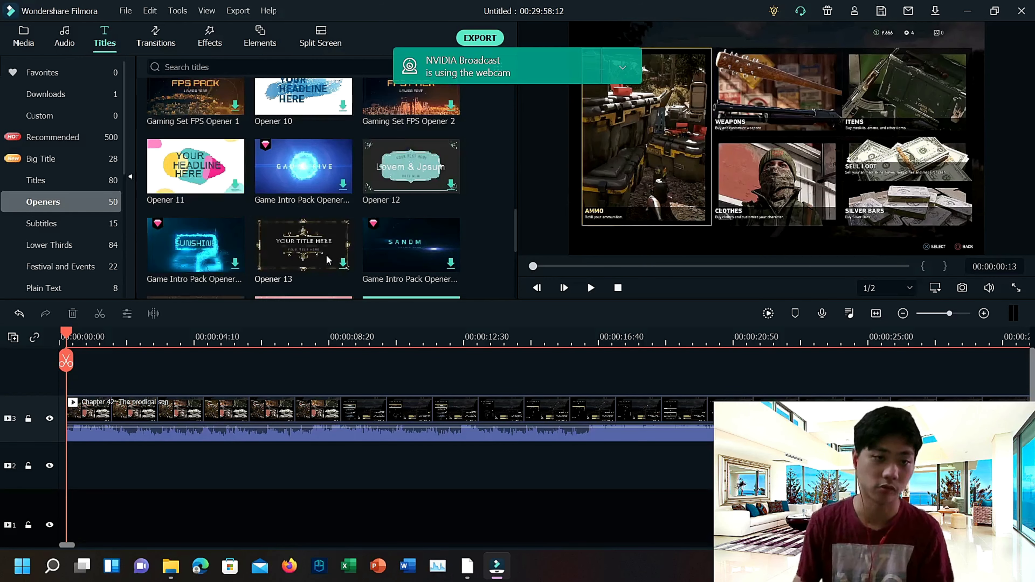
{"action": "mouse_move", "coordinate": [317, 258]}
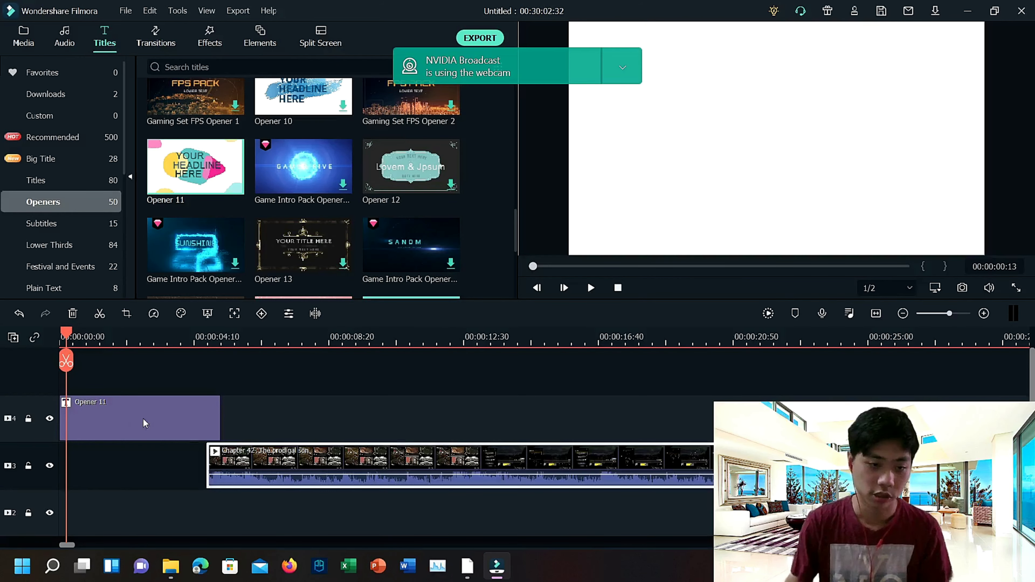
Step: Trim the Opener 11 title to about a second and slide the game clip to follow it
{"action": "left_click", "coordinate": [591, 287]}
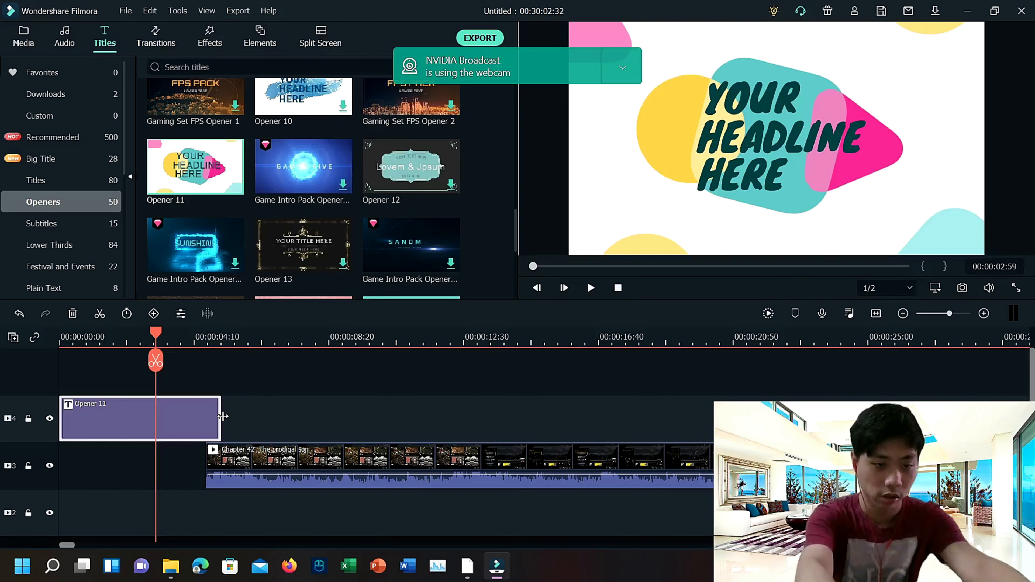
{"action": "mouse_move", "coordinate": [255, 399]}
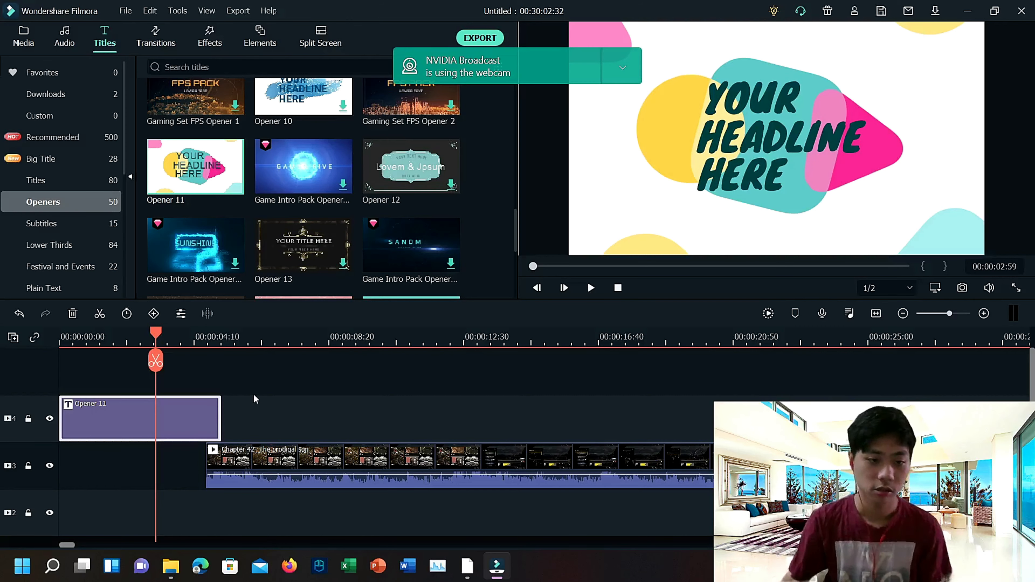
{"action": "mouse_move", "coordinate": [221, 414]}
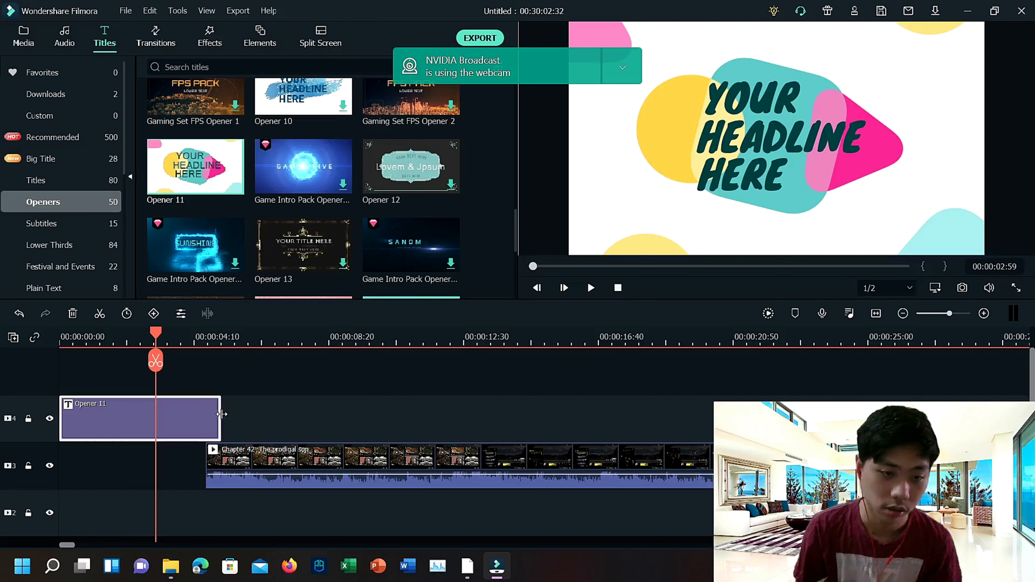
{"action": "left_click_drag", "start_coordinate": [221, 418], "coordinate": [98, 418]}
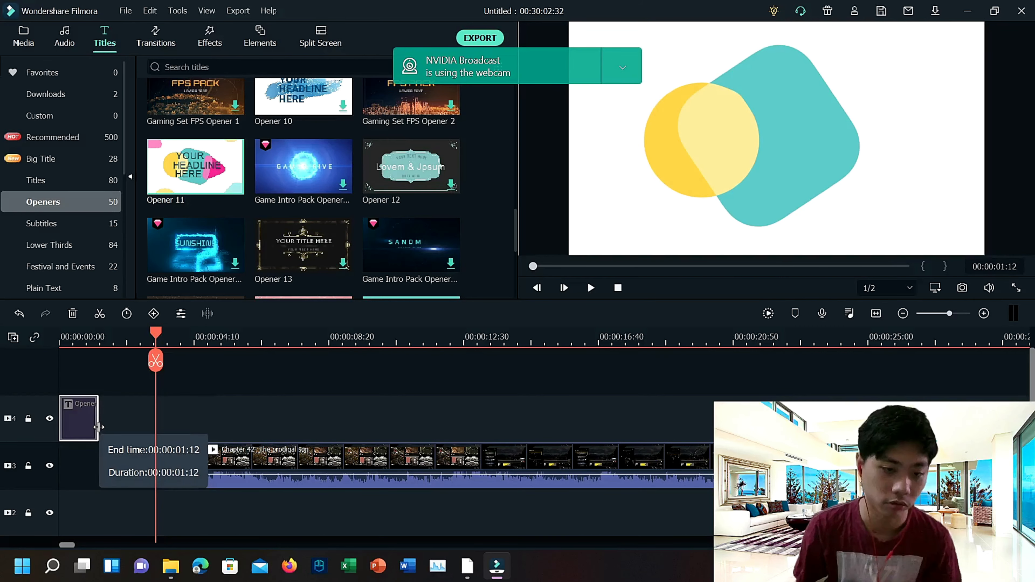
{"action": "left_click_drag", "start_coordinate": [99, 418], "coordinate": [295, 419]}
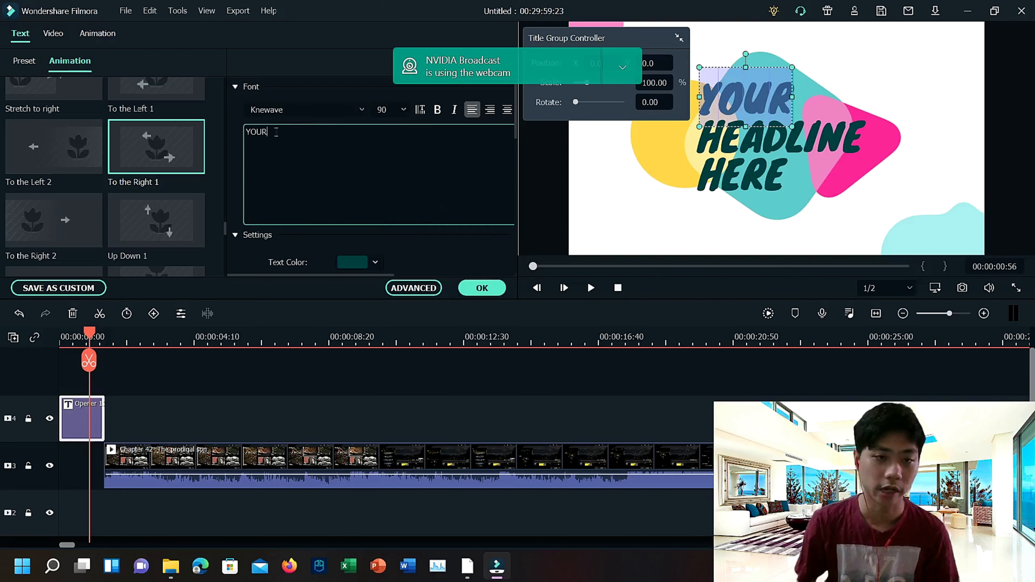
Step: Replace the Opener 11 placeholder headline words with 'Far', 'Cry' and '5'
{"action": "double_click", "coordinate": [256, 132]}
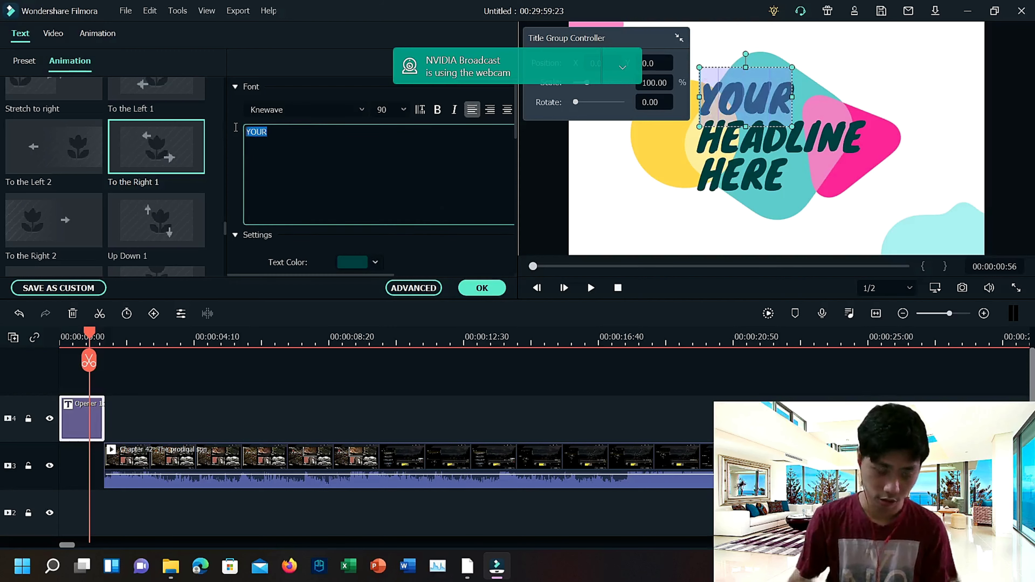
{"action": "type", "text": "Fa"}
{"action": "left_click", "coordinate": [780, 137]}
{"action": "type", "text": "C"}
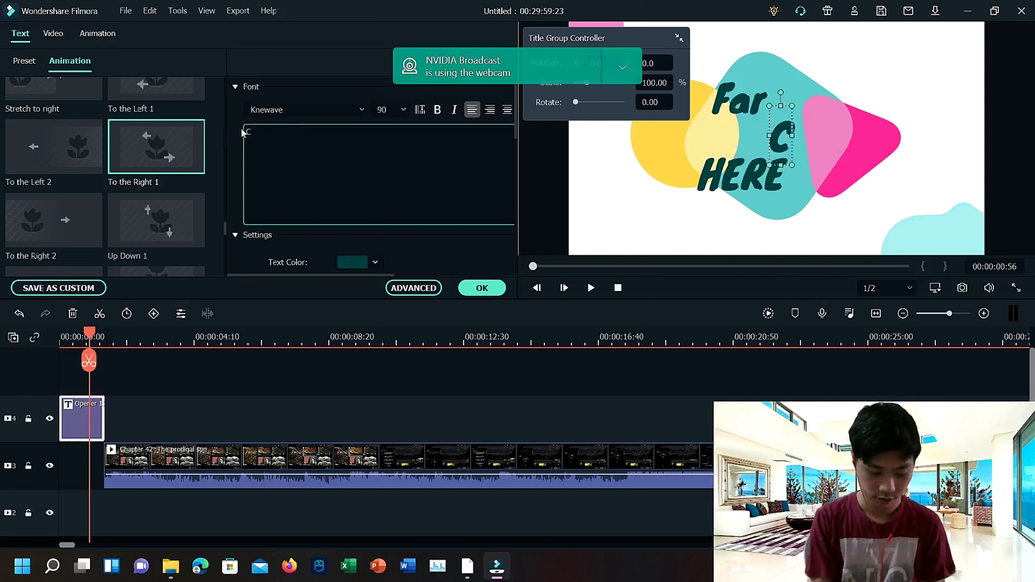
{"action": "type", "text": "ry"}
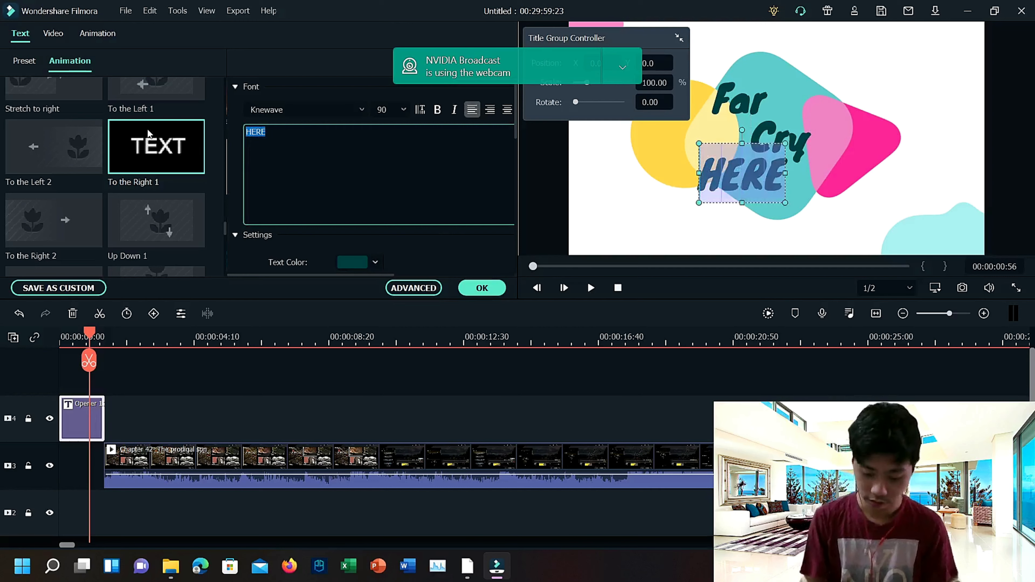
{"action": "type", "text": "5"}
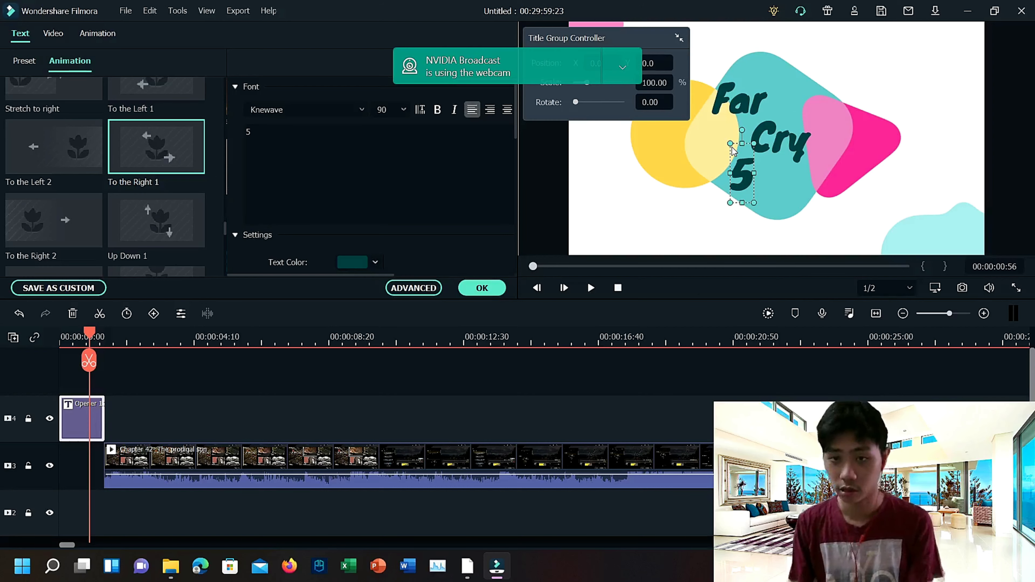
{"action": "right_click", "coordinate": [733, 152]}
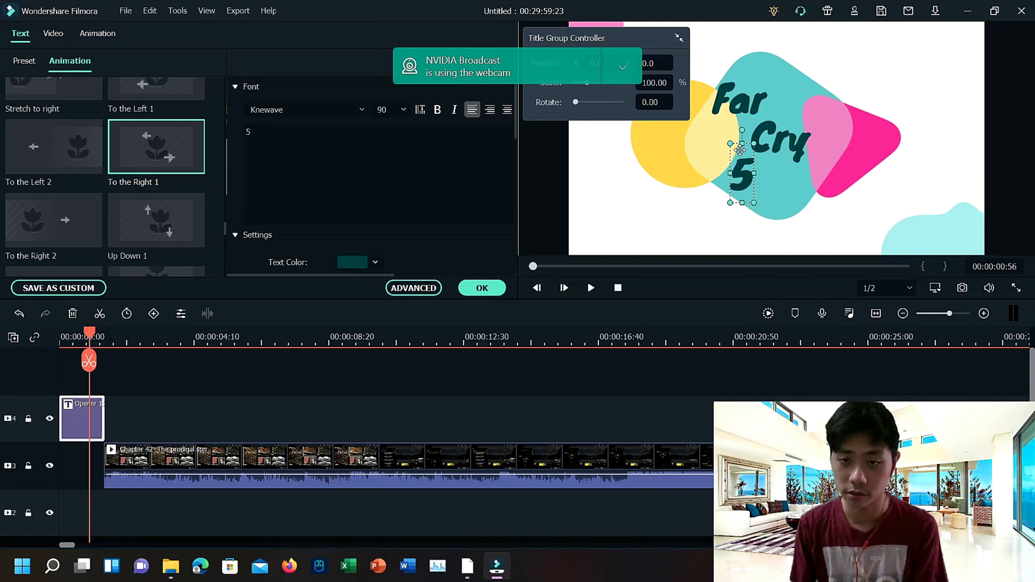
{"action": "right_click", "coordinate": [741, 149]}
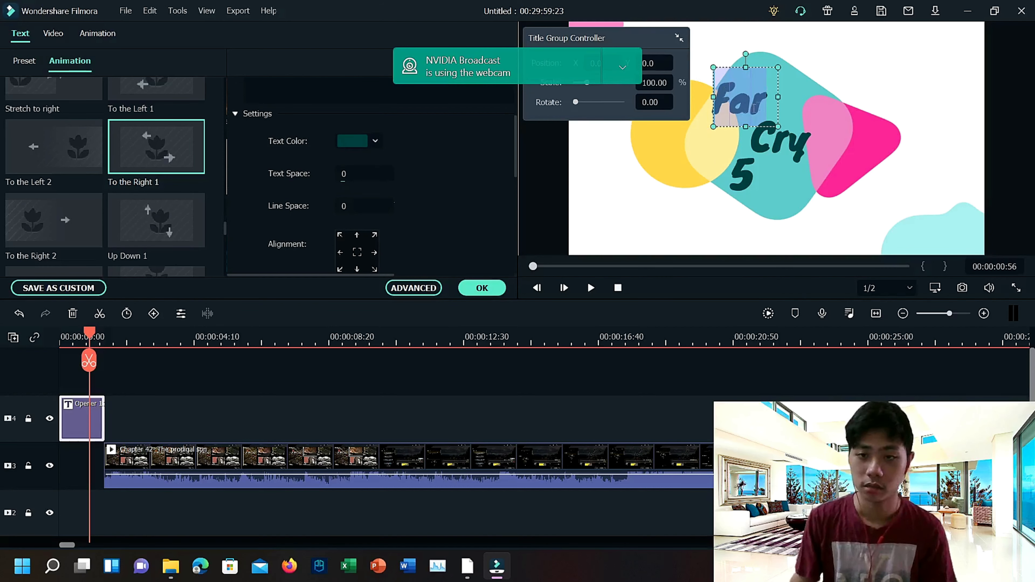
Step: Recolour the word Far, trying green then dark navy, after which Far goes missing
{"action": "left_click", "coordinate": [374, 141]}
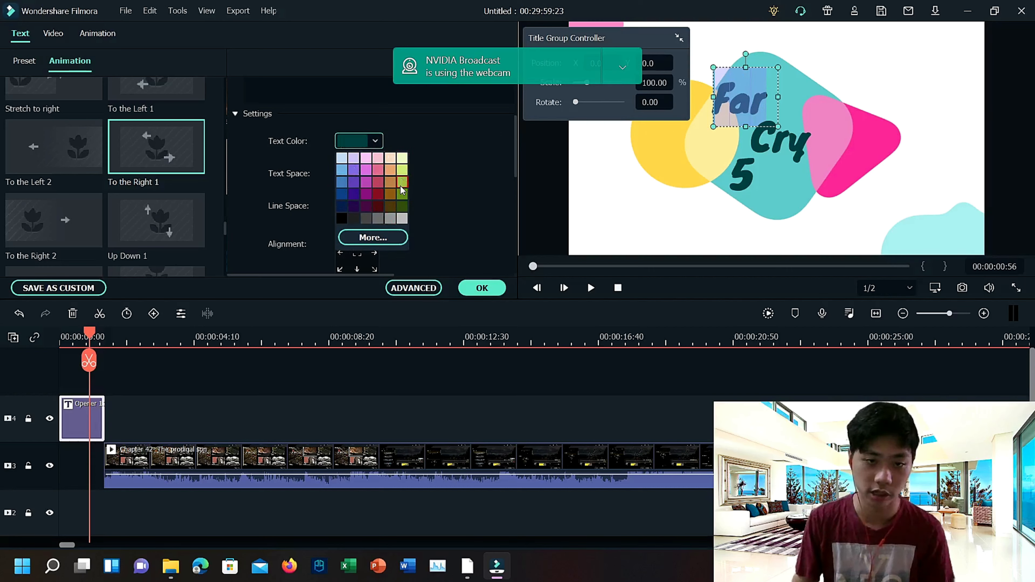
{"action": "left_click", "coordinate": [343, 213]}
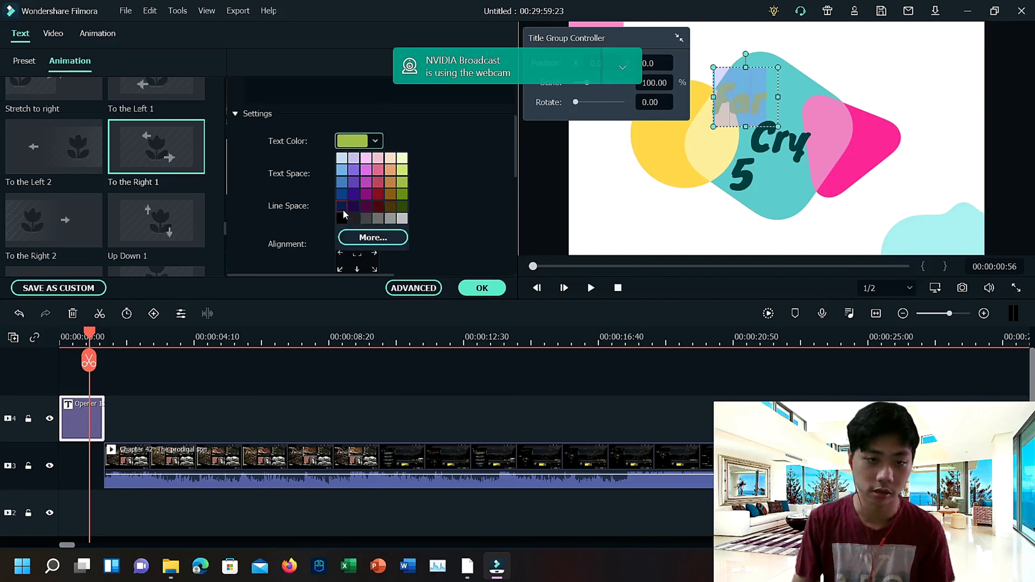
{"action": "left_click", "coordinate": [351, 217]}
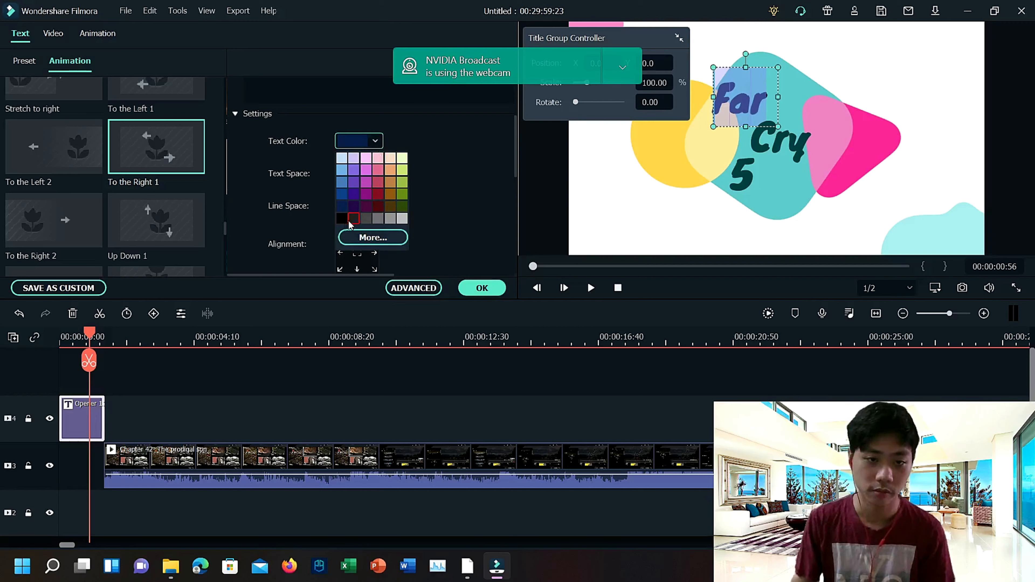
{"action": "left_click", "coordinate": [352, 218]}
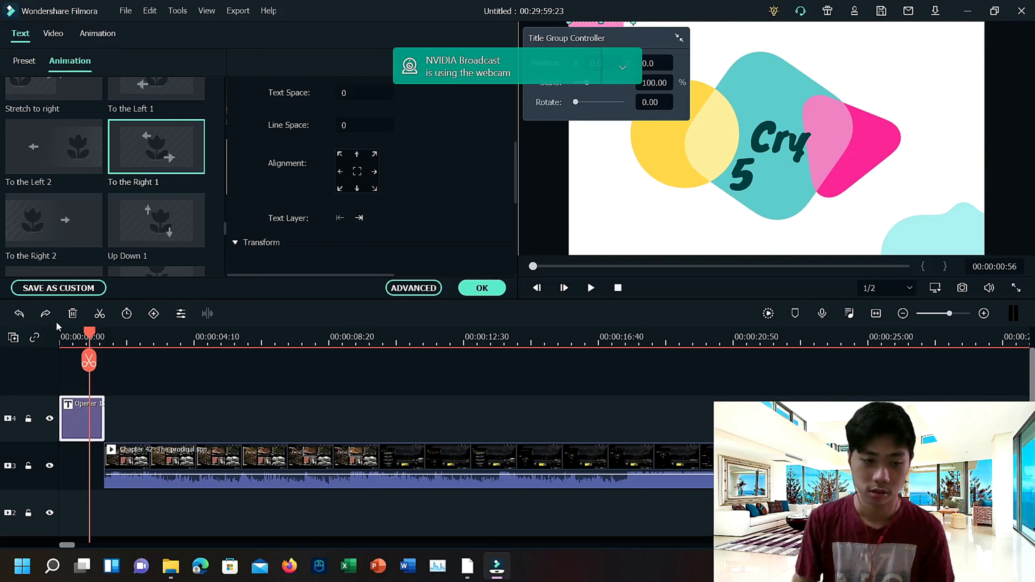
Step: Undo twice to bring back the word Far in dark navy
{"action": "left_click", "coordinate": [18, 313]}
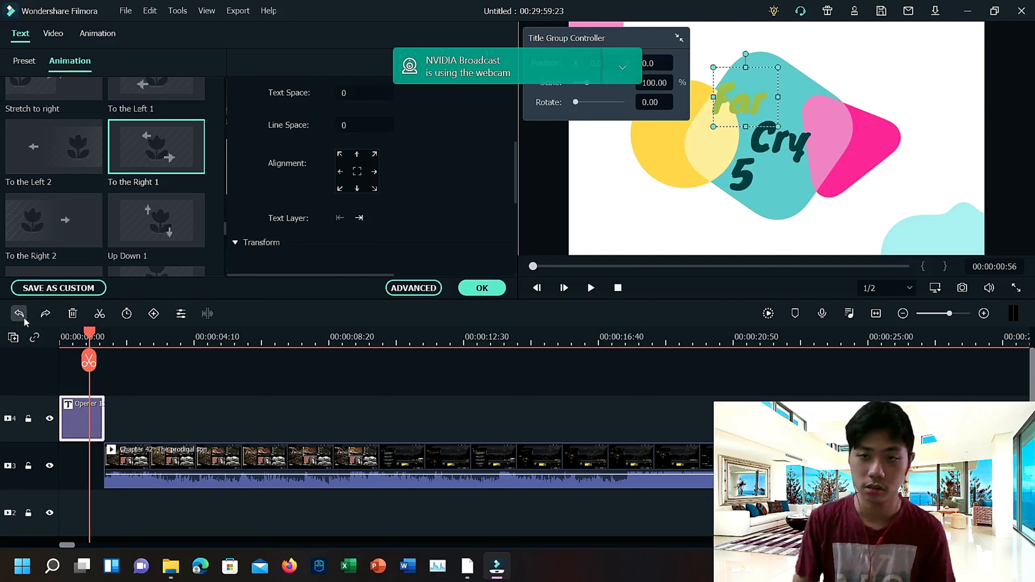
{"action": "left_click", "coordinate": [18, 313]}
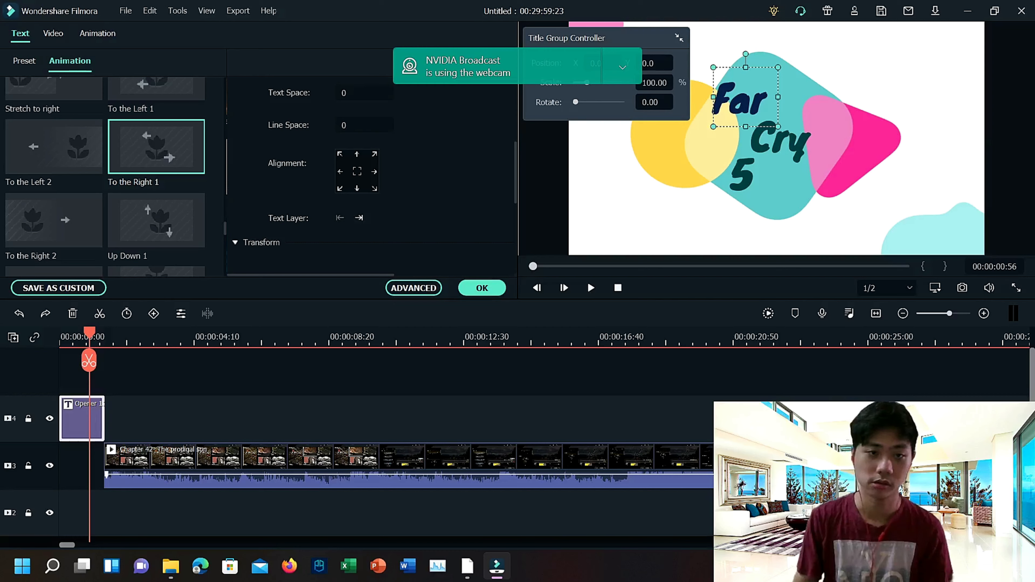
{"action": "scroll", "scroll_direction": "down", "scroll_amount": 3}
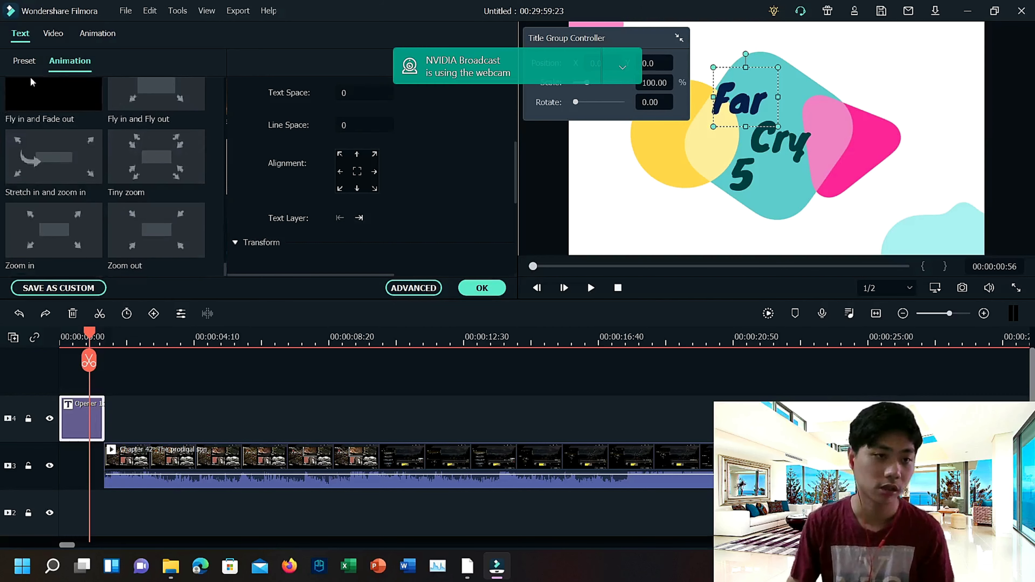
Step: Browse the title's Preset, Animation and Customize tabs
{"action": "left_click", "coordinate": [24, 61]}
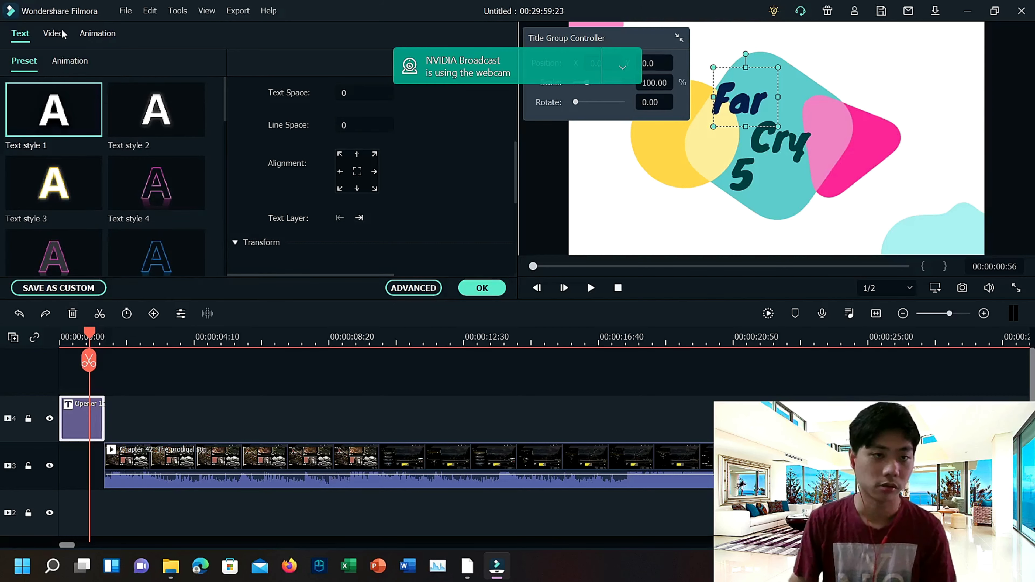
{"action": "left_click", "coordinate": [97, 33]}
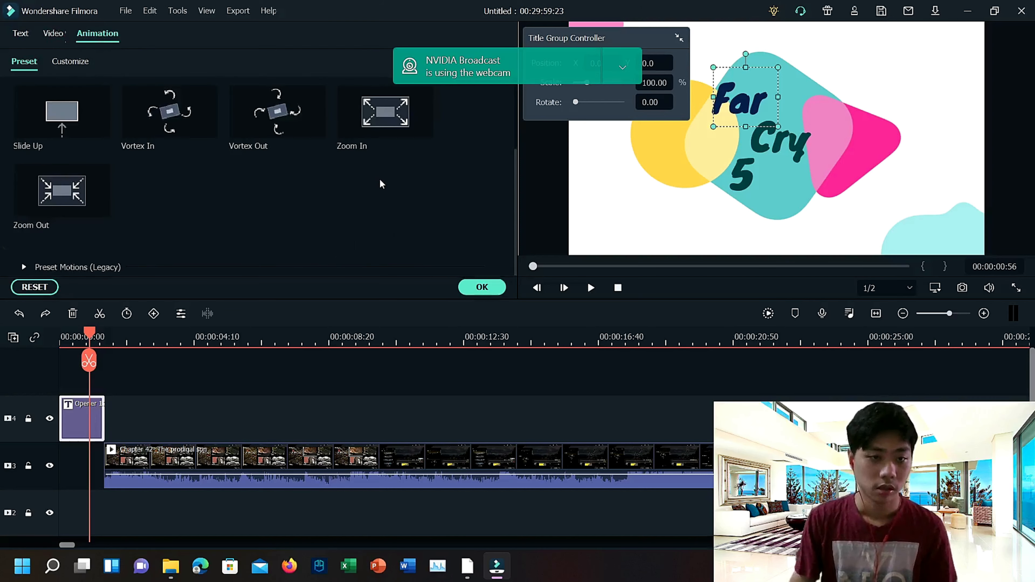
{"action": "left_click", "coordinate": [70, 60]}
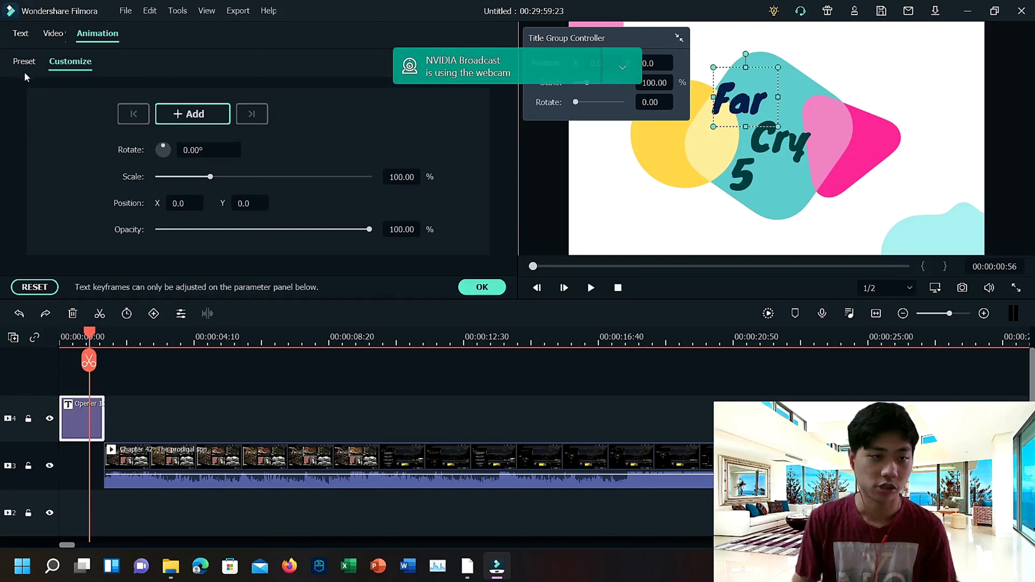
{"action": "left_click", "coordinate": [24, 61]}
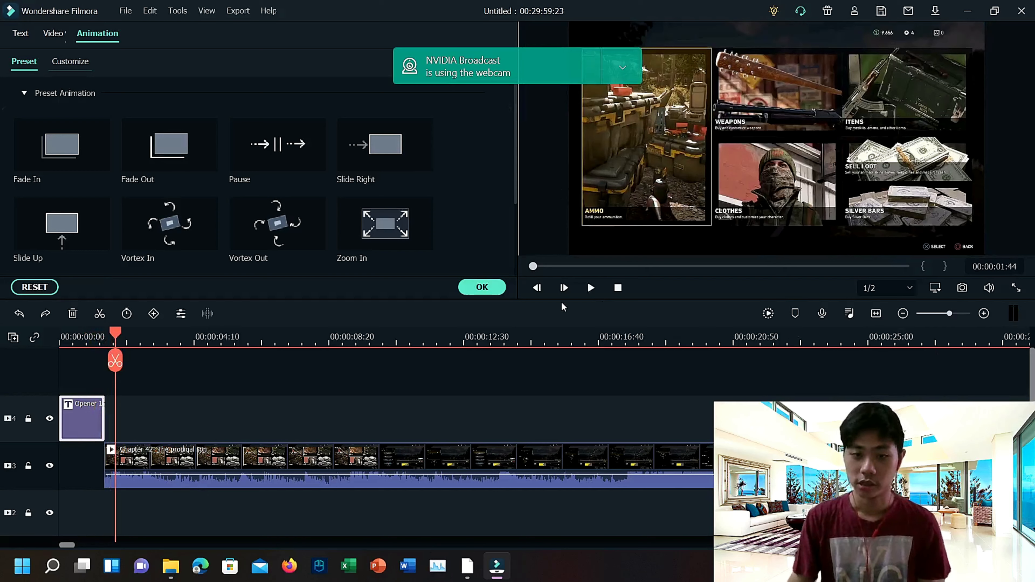
Step: Confirm the Far Cry 5 title edits with OK and play then stop the preview
{"action": "left_click", "coordinate": [104, 37]}
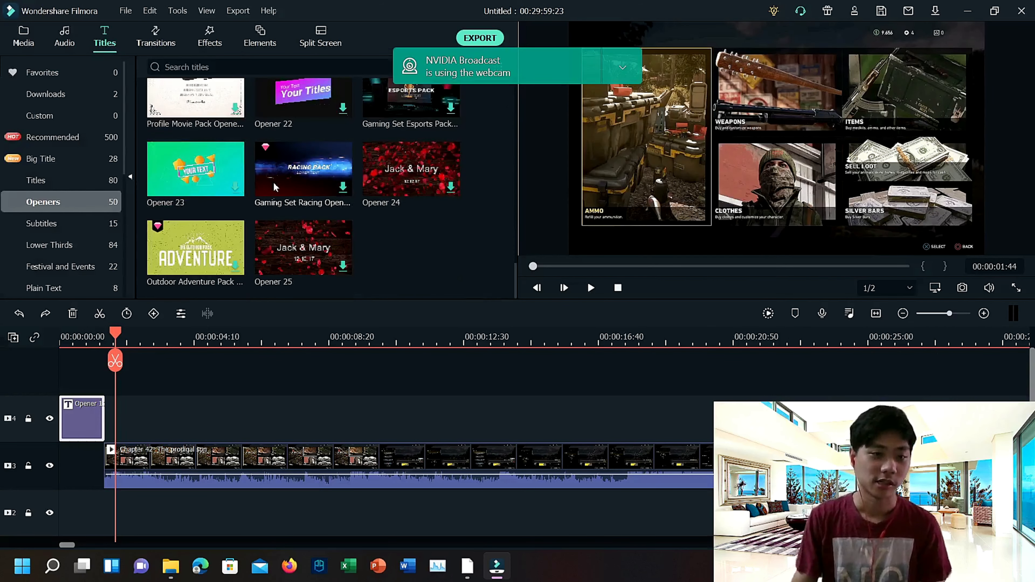
{"action": "left_click", "coordinate": [590, 287]}
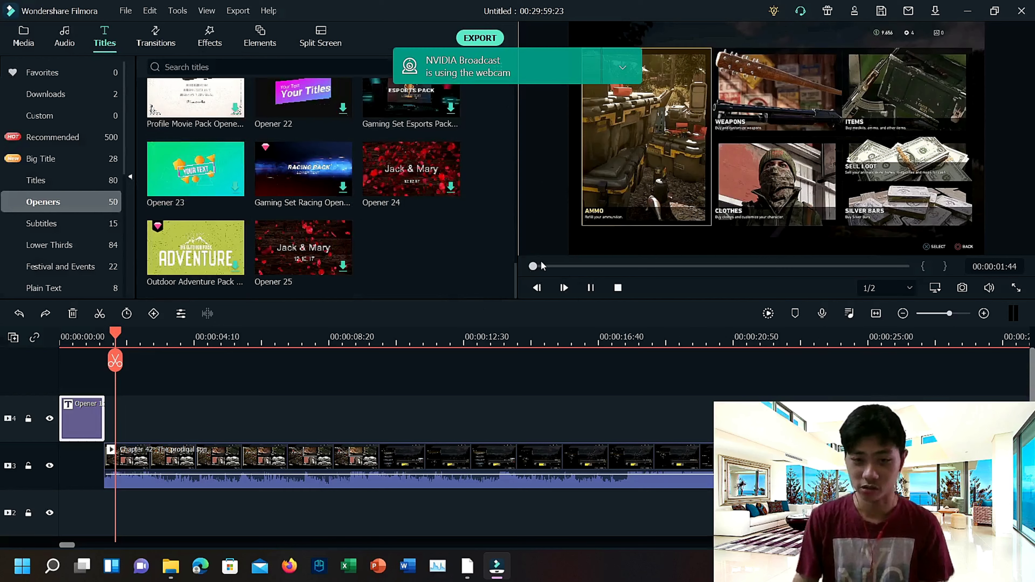
{"action": "left_click", "coordinate": [564, 287]}
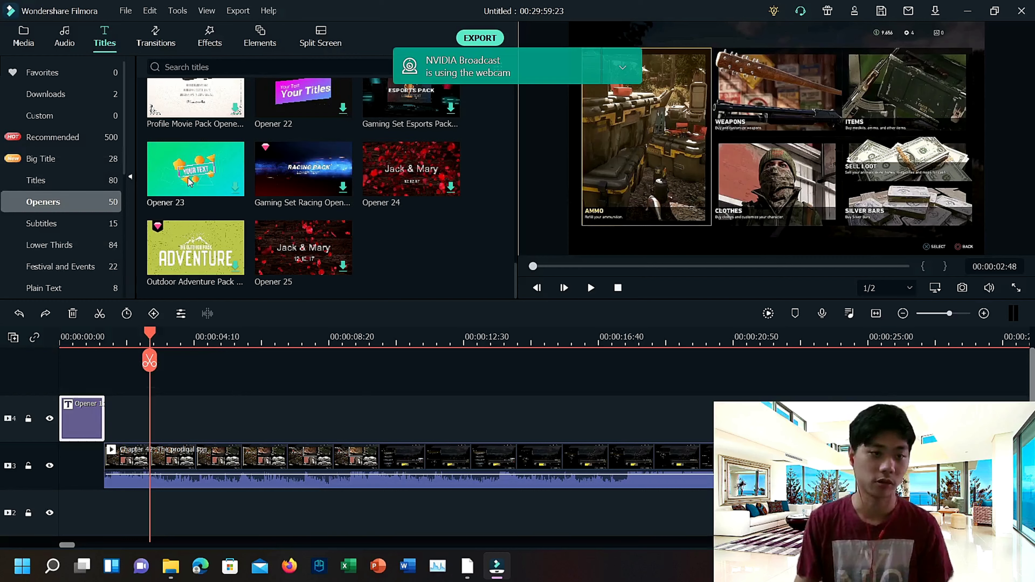
{"action": "mouse_move", "coordinate": [132, 247]}
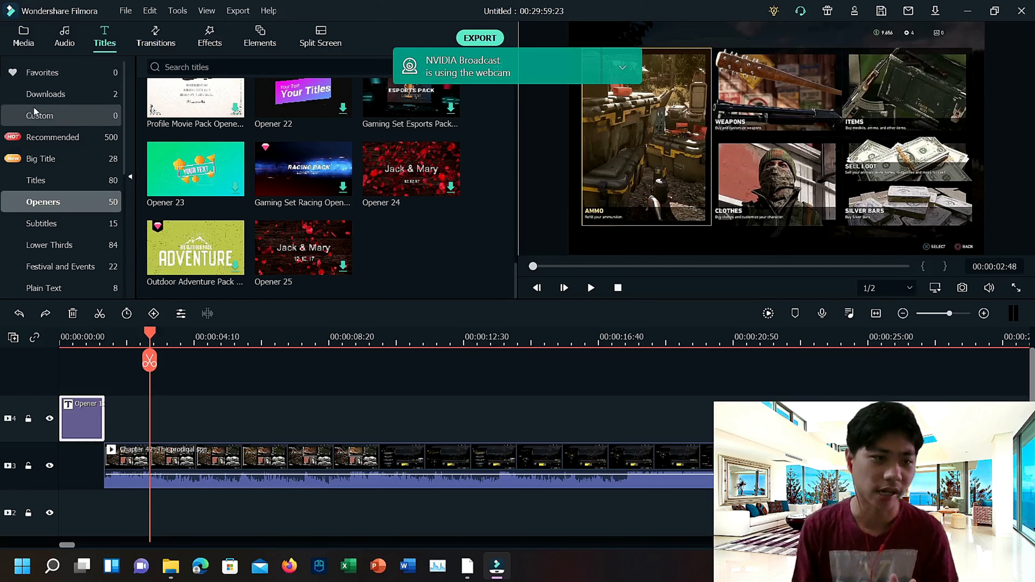
{"action": "scroll", "scroll_direction": "down", "scroll_amount": 3}
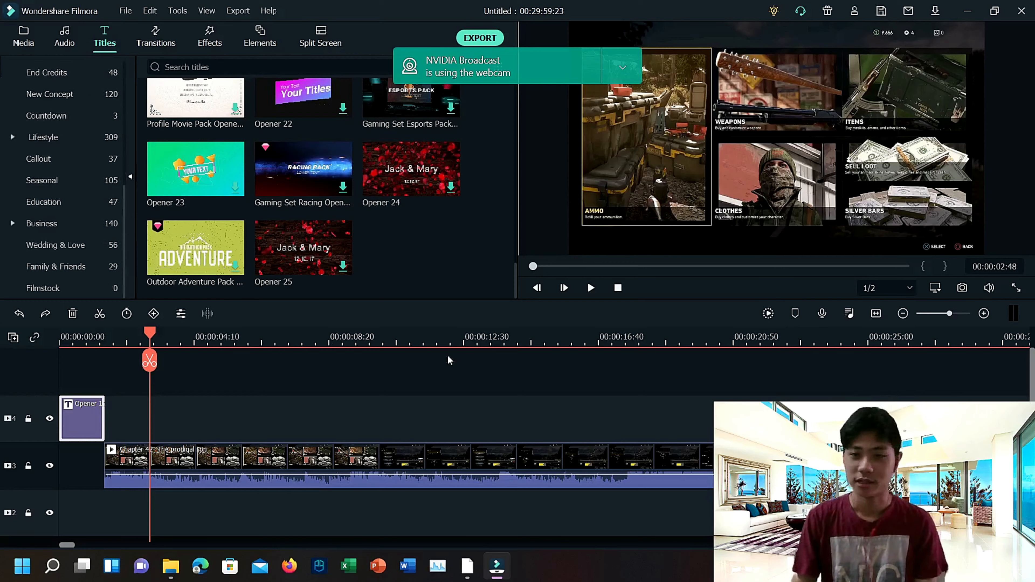